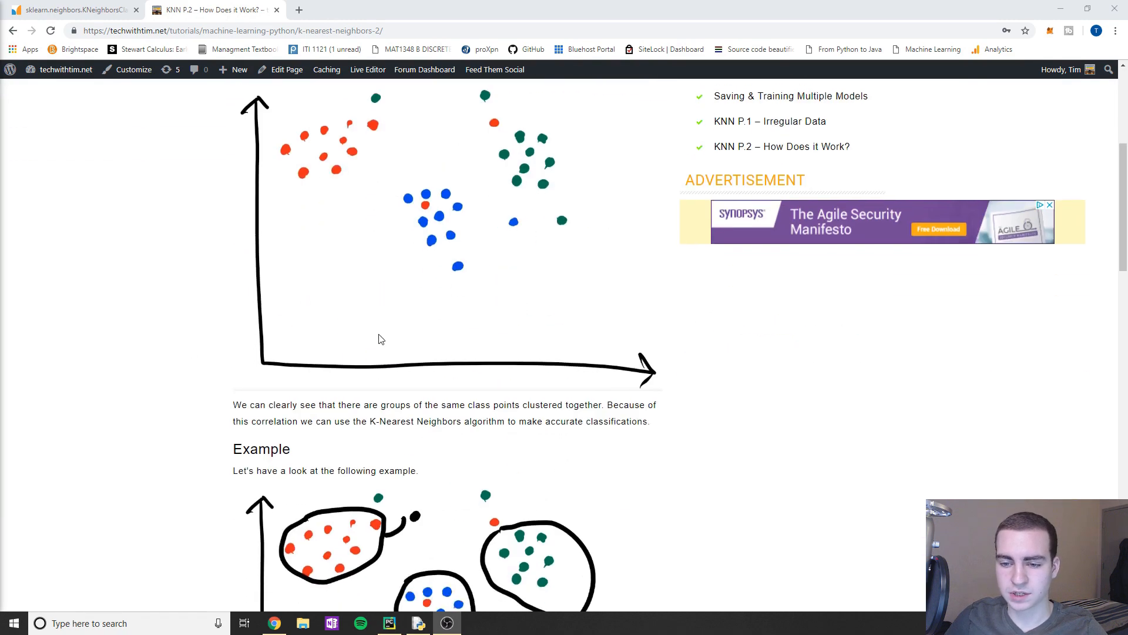
- Scroll the techwithtim.net article and highlight 'P.2' in its title
scroll(down, 3)
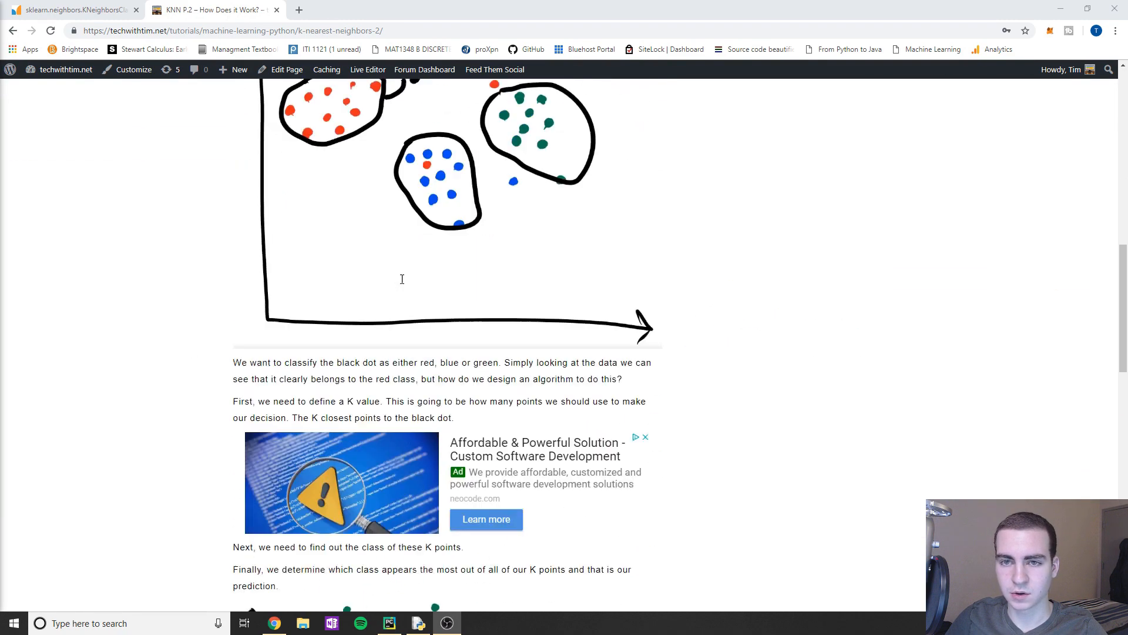
scroll(up, 3)
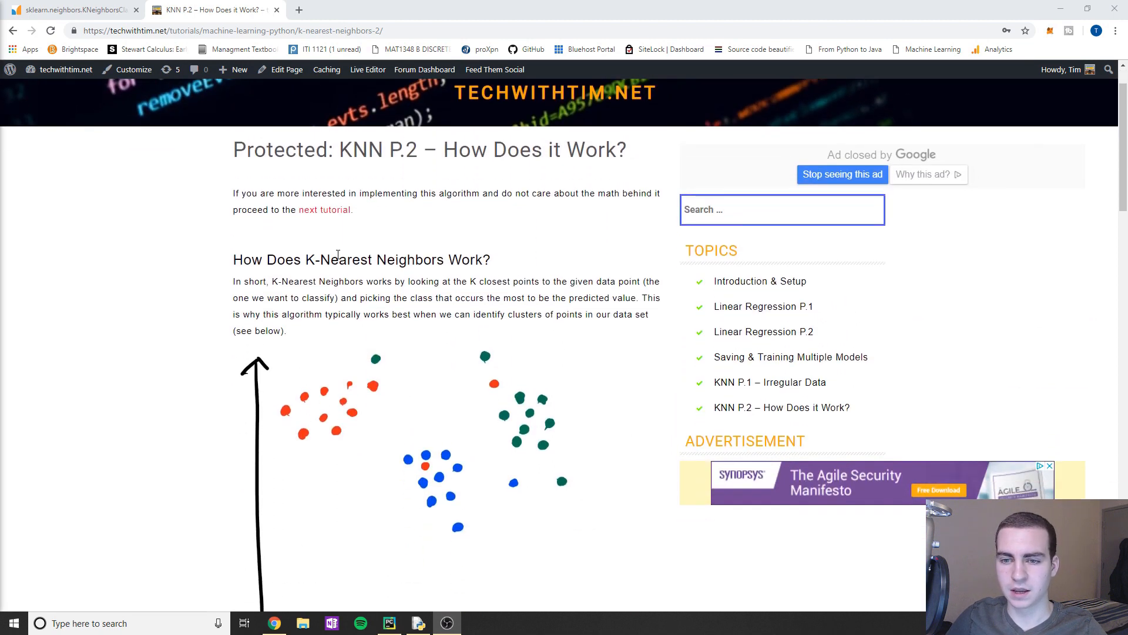
double_click(282, 150)
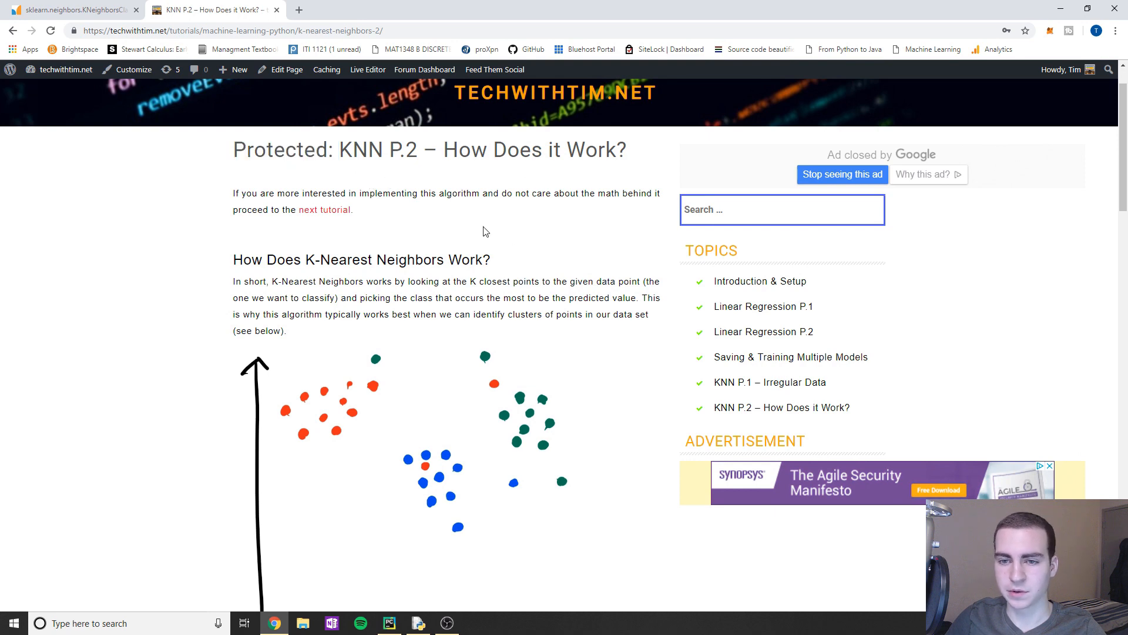
mouse_move(482, 240)
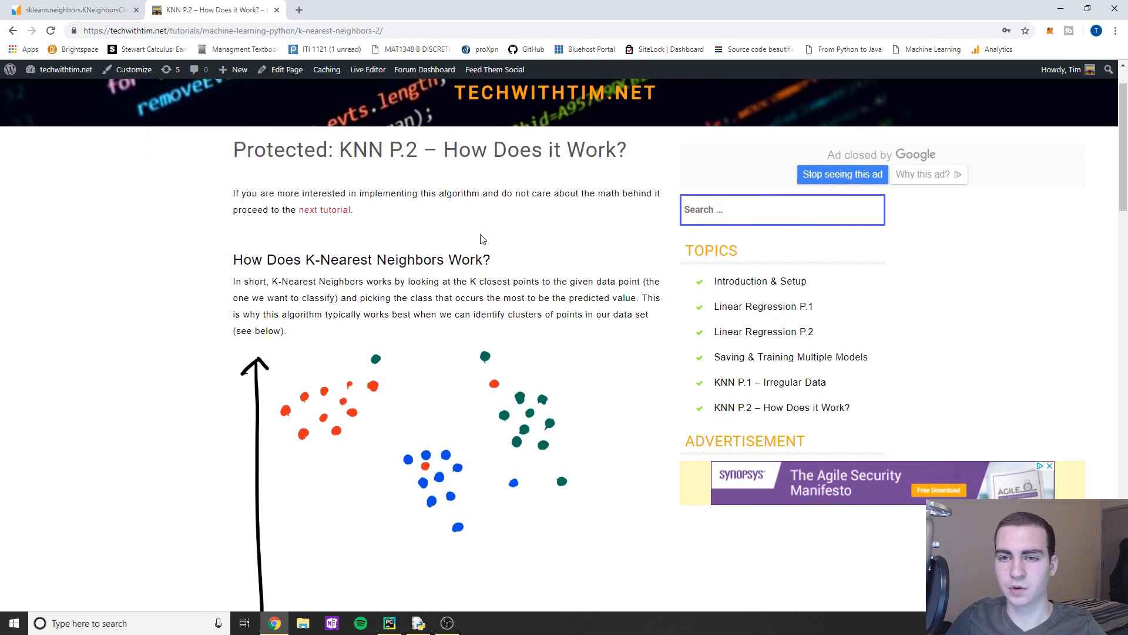
mouse_move(544, 248)
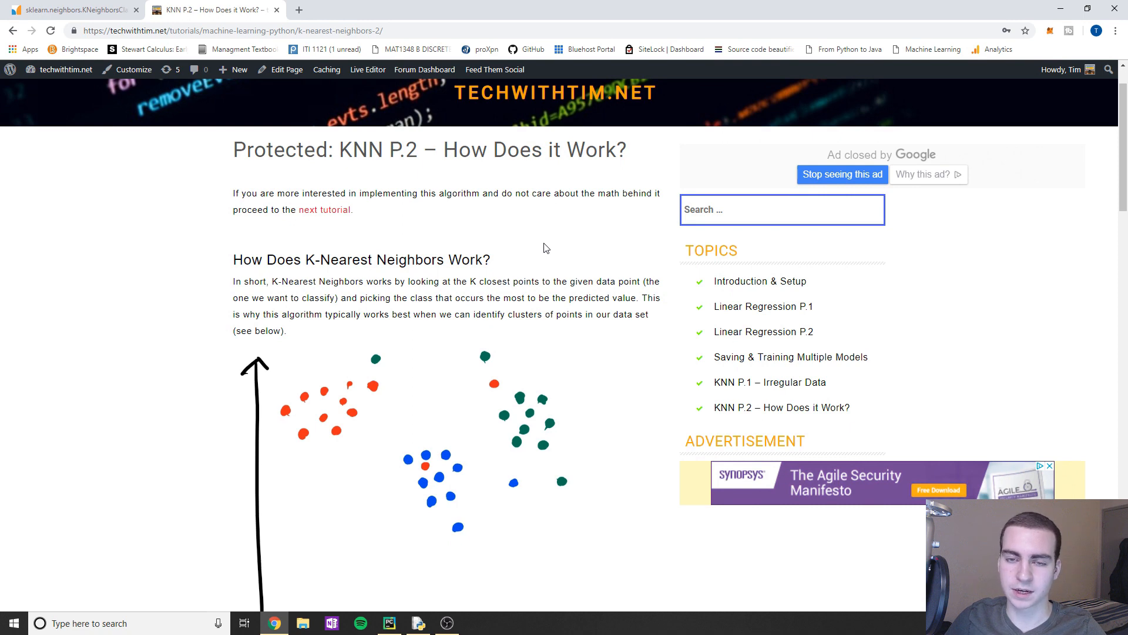
scroll(down, 3)
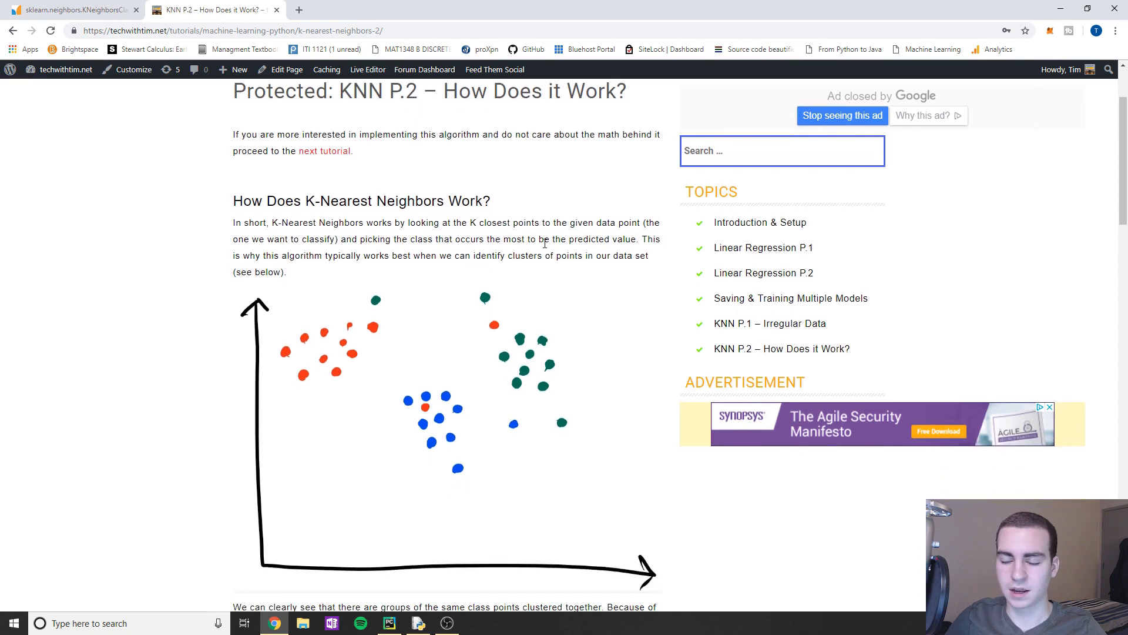
scroll(up, 3)
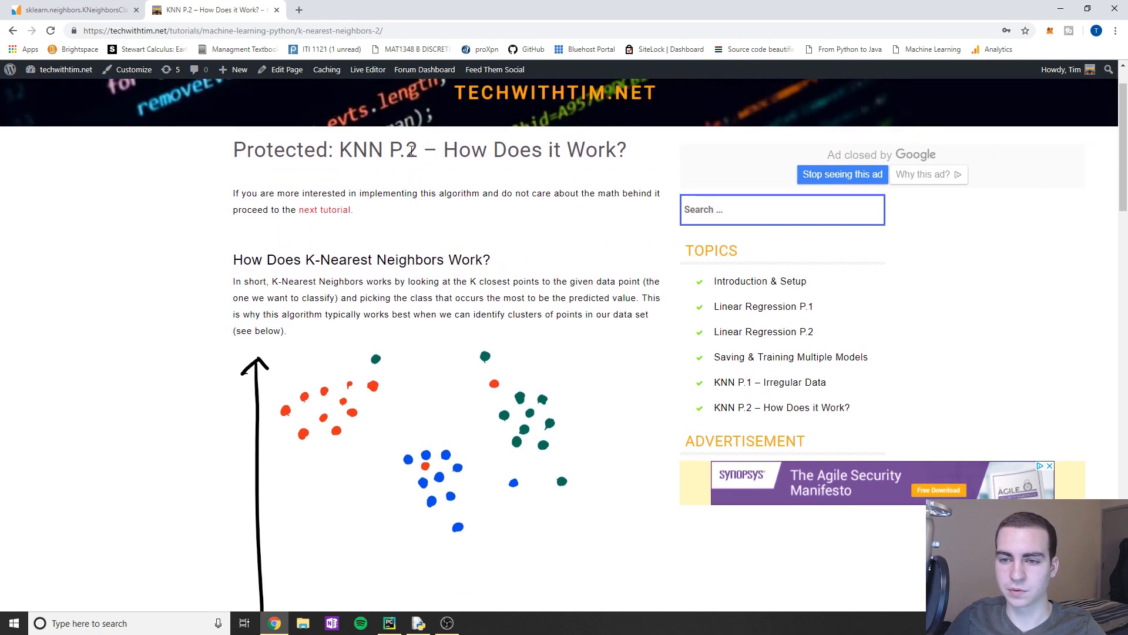
double_click(403, 150)
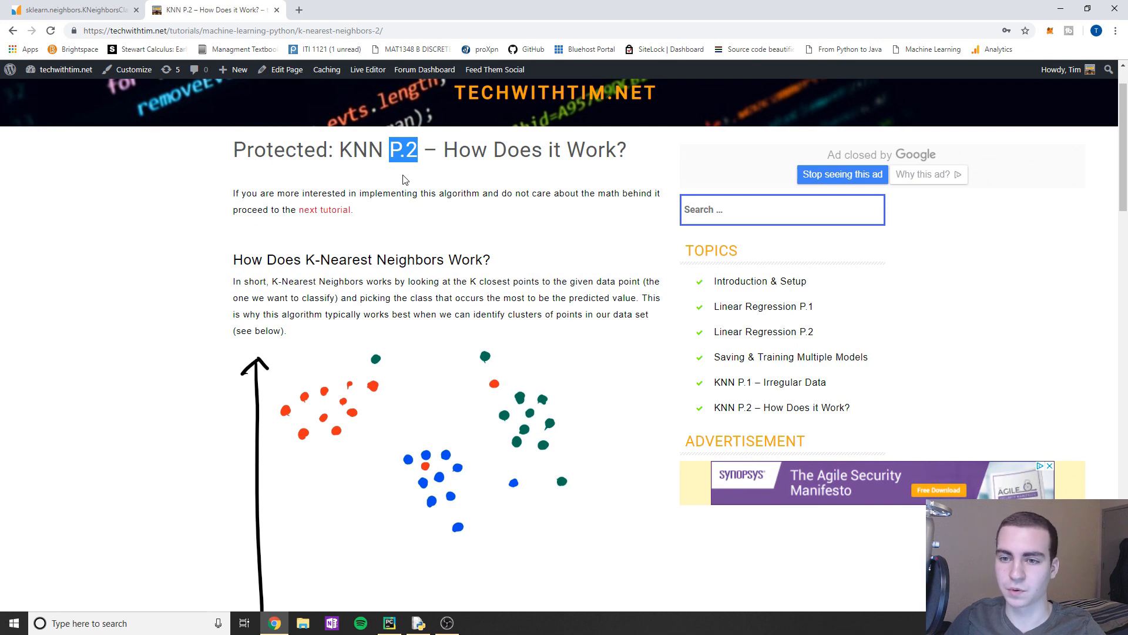
mouse_move(405, 208)
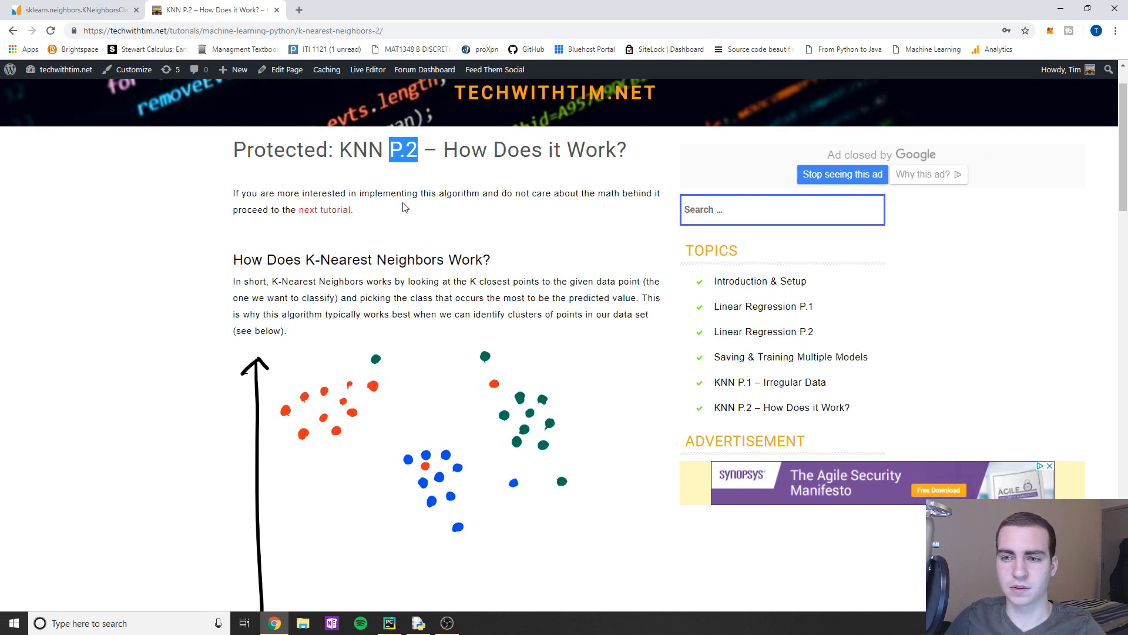
mouse_move(280, 23)
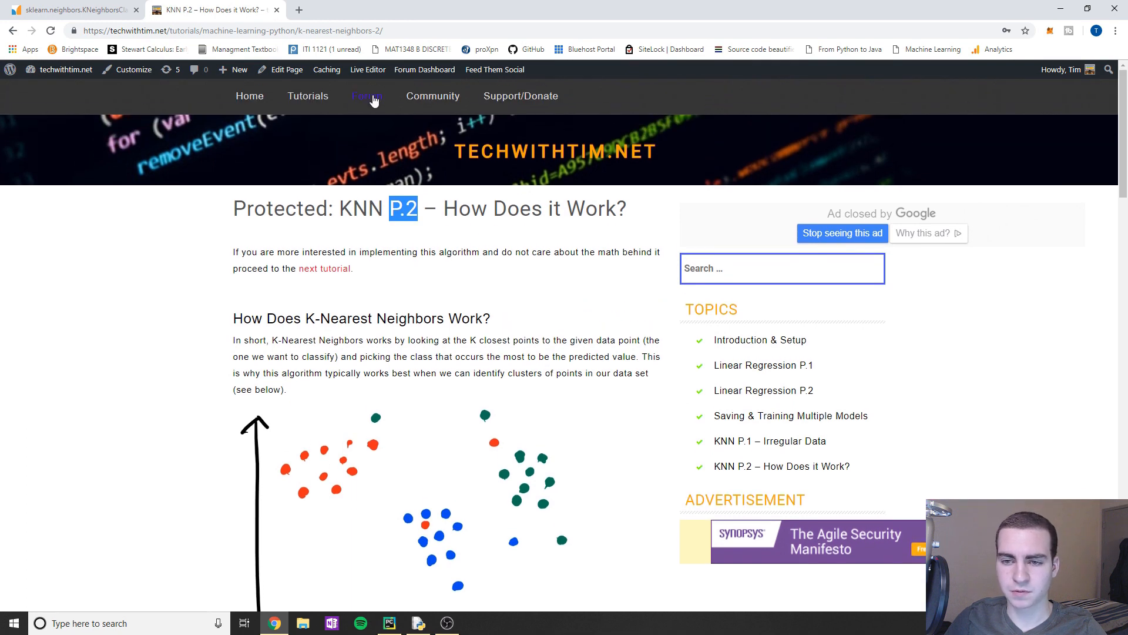
- Open the Help Forum and browse its Python and Java categories
click(366, 95)
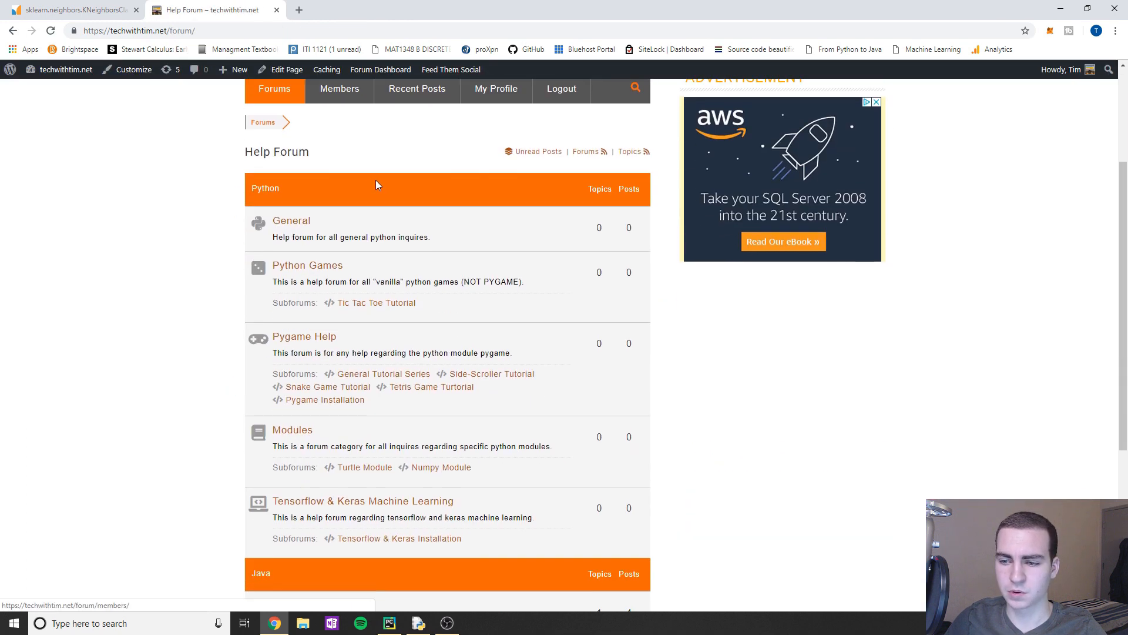
scroll(down, 3)
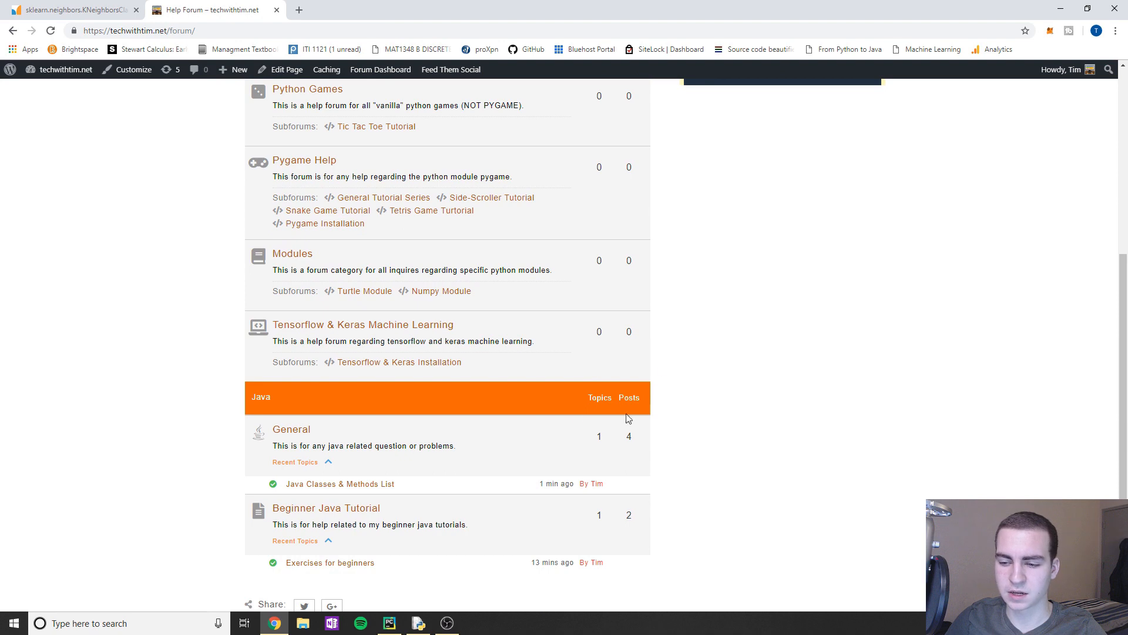
scroll(up, 3)
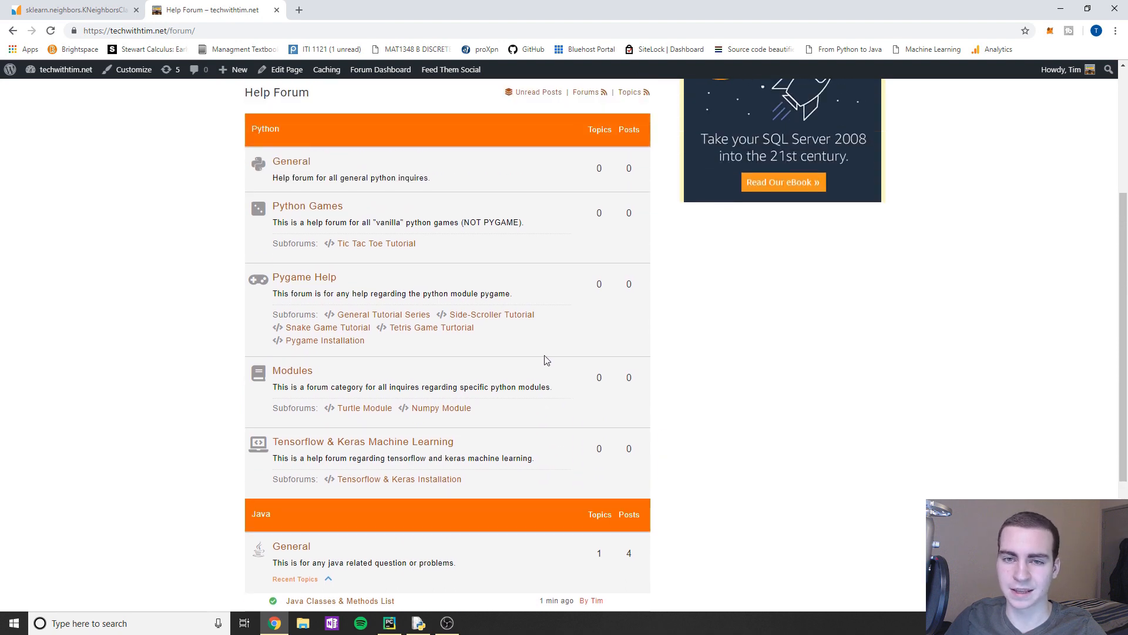
scroll(up, 3)
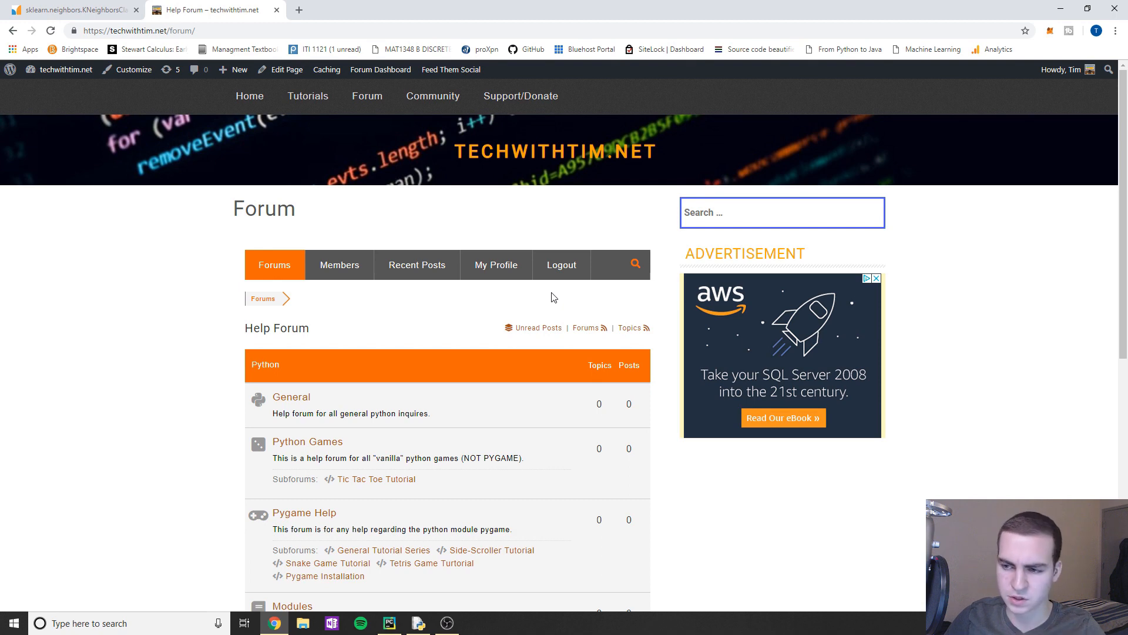
mouse_move(650, 217)
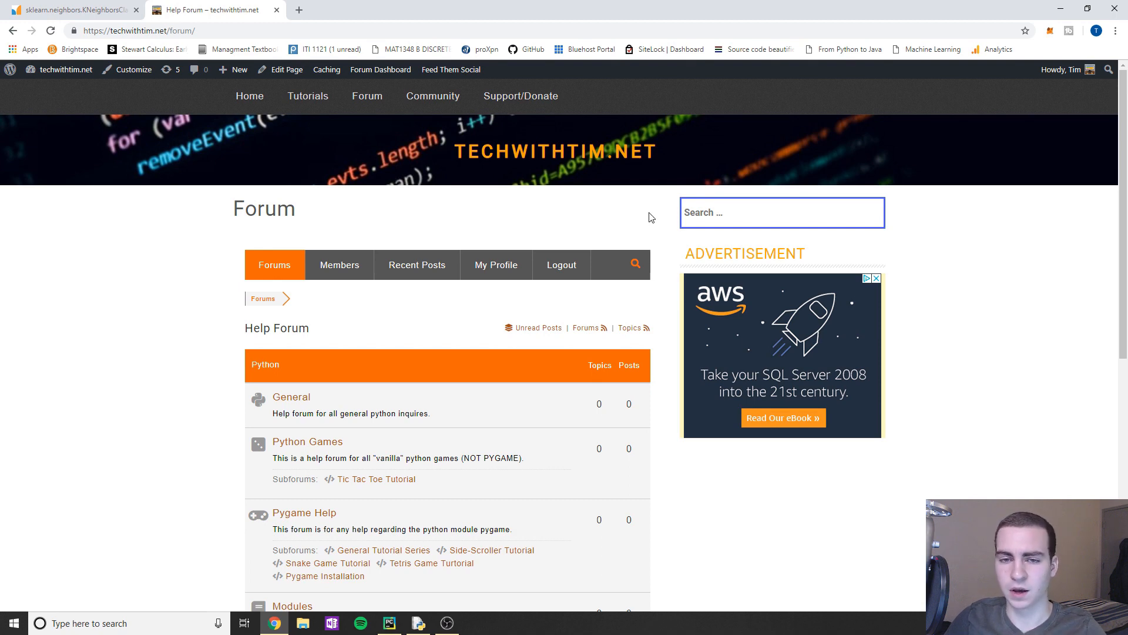
mouse_move(1065, 8)
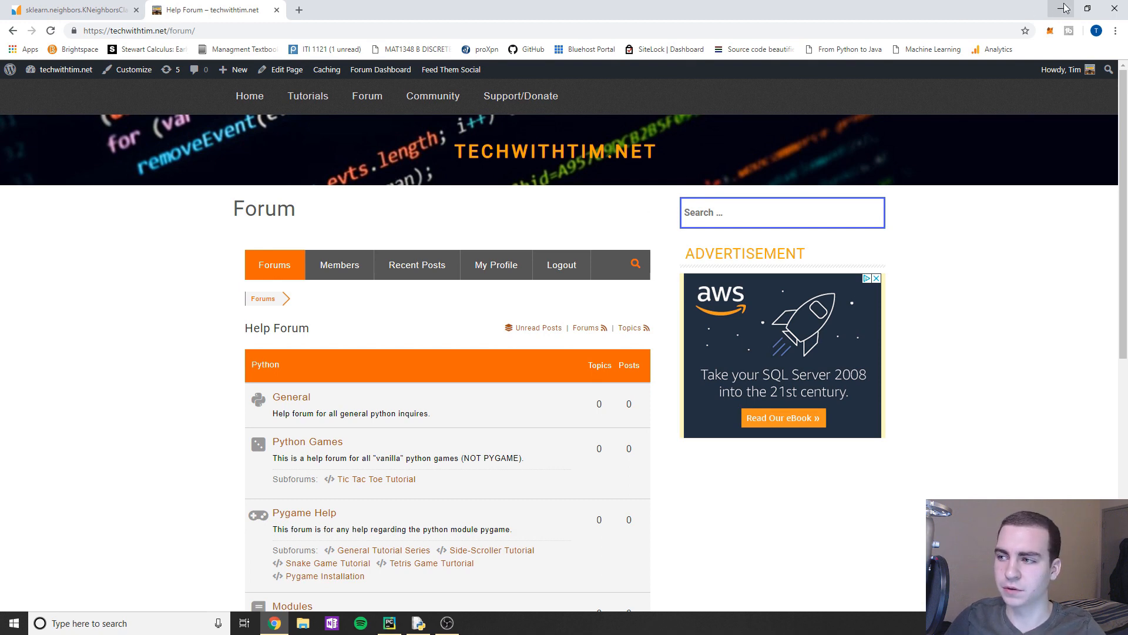
- Hide Chrome and return to line 26 of KNN Working File.py in PyCharm
click(389, 622)
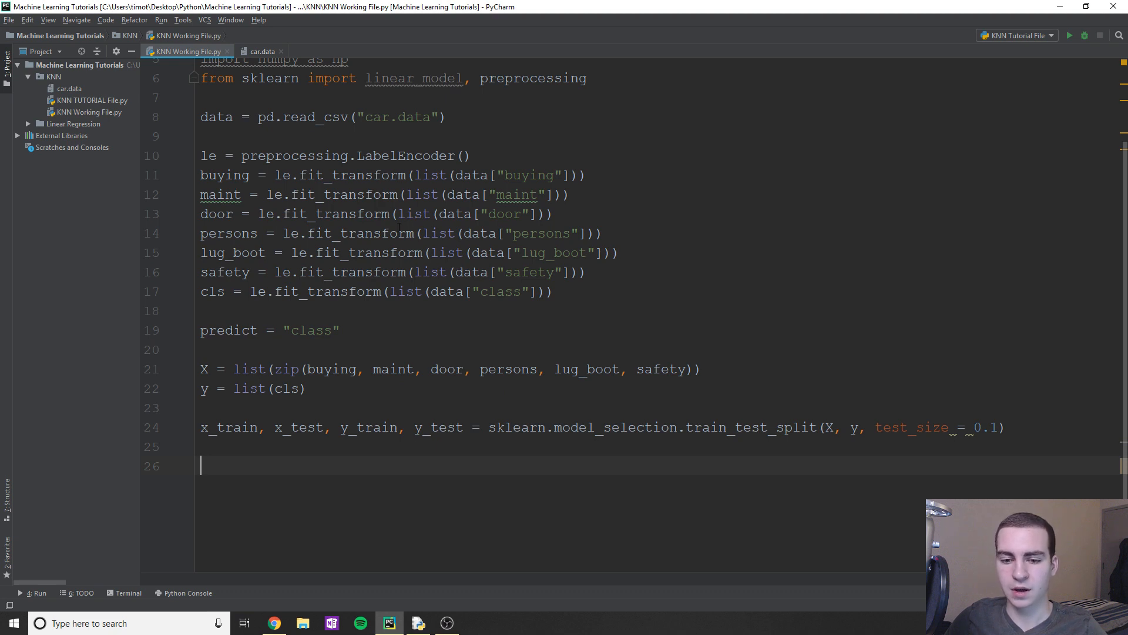
scroll(up, 3)
text(model)
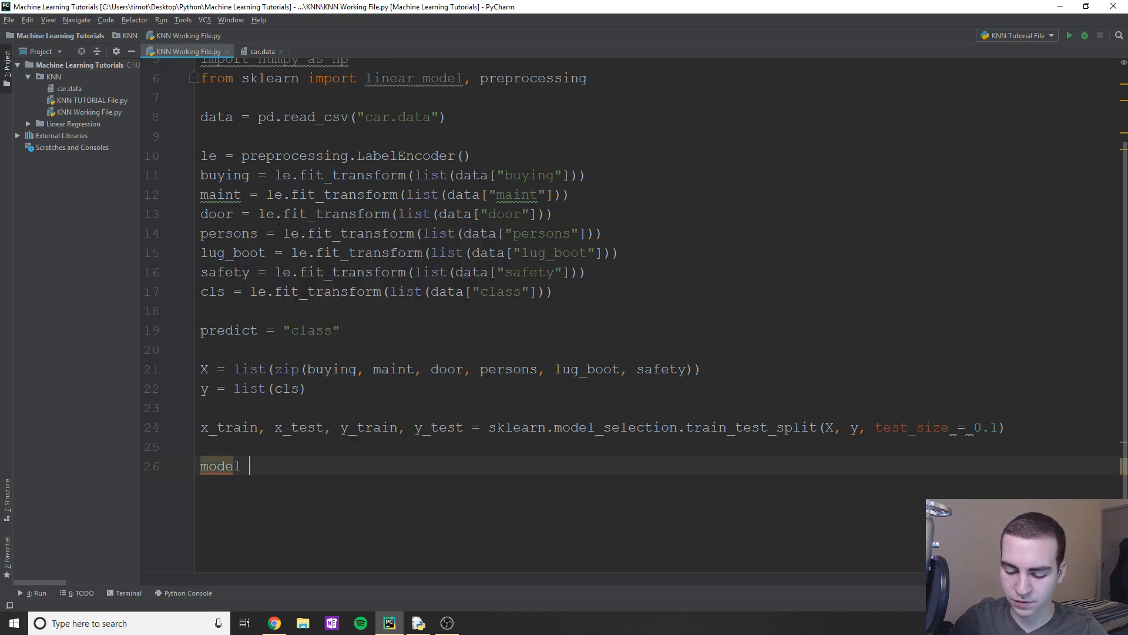
- Write line 26 as model = KNeighborsClassifier(n_neighbors=5)
text(= Kn)
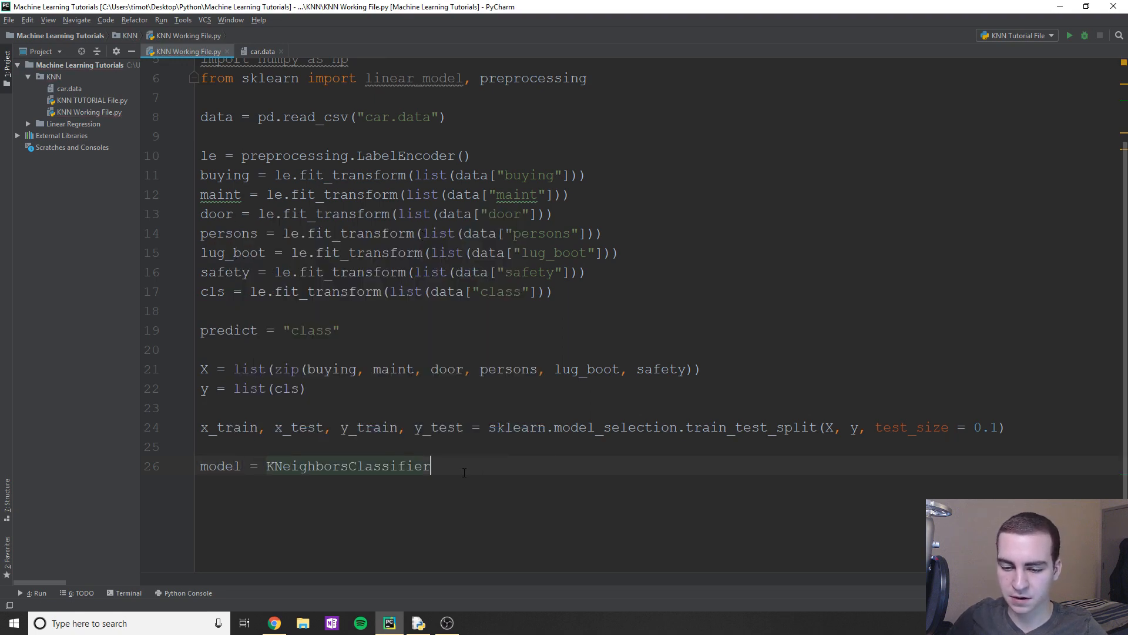
text(())
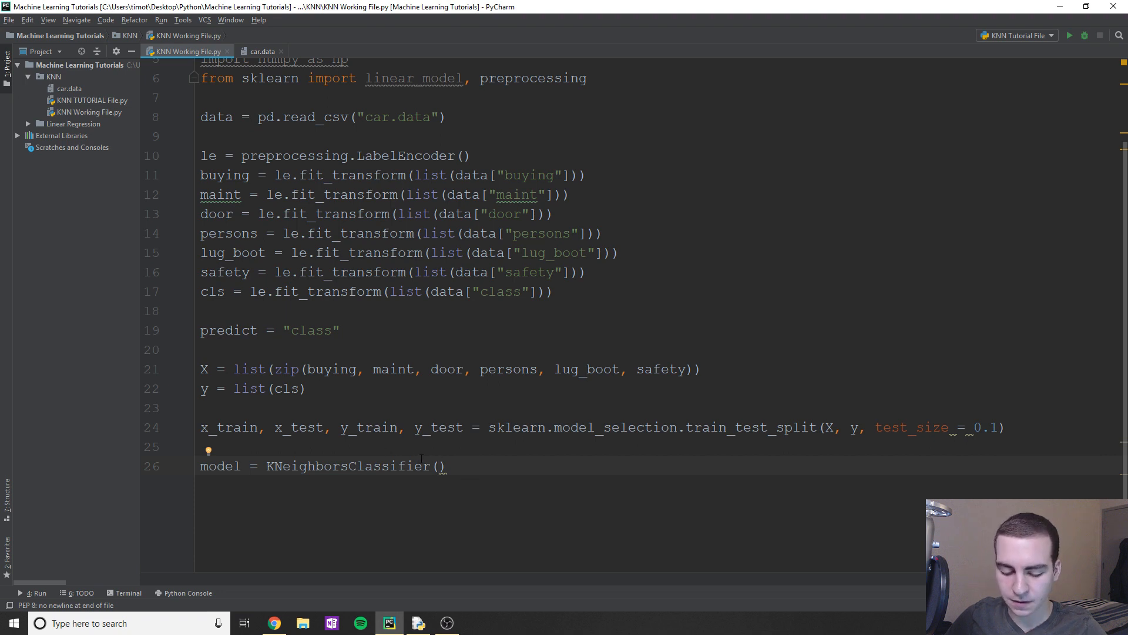
text(5)
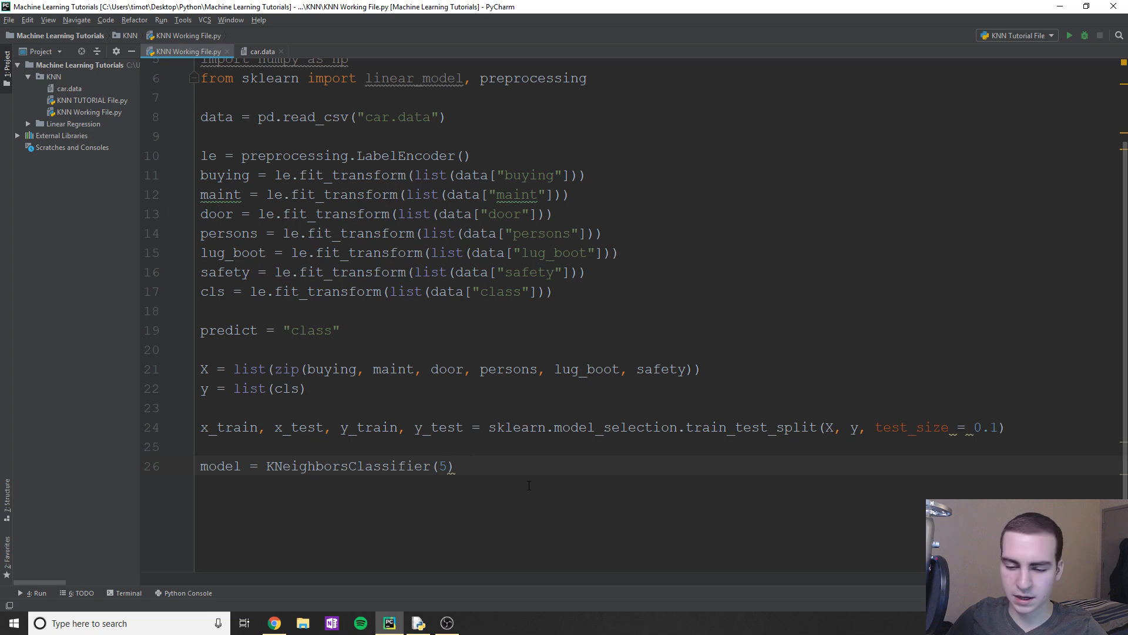
text(n_neighbors=)
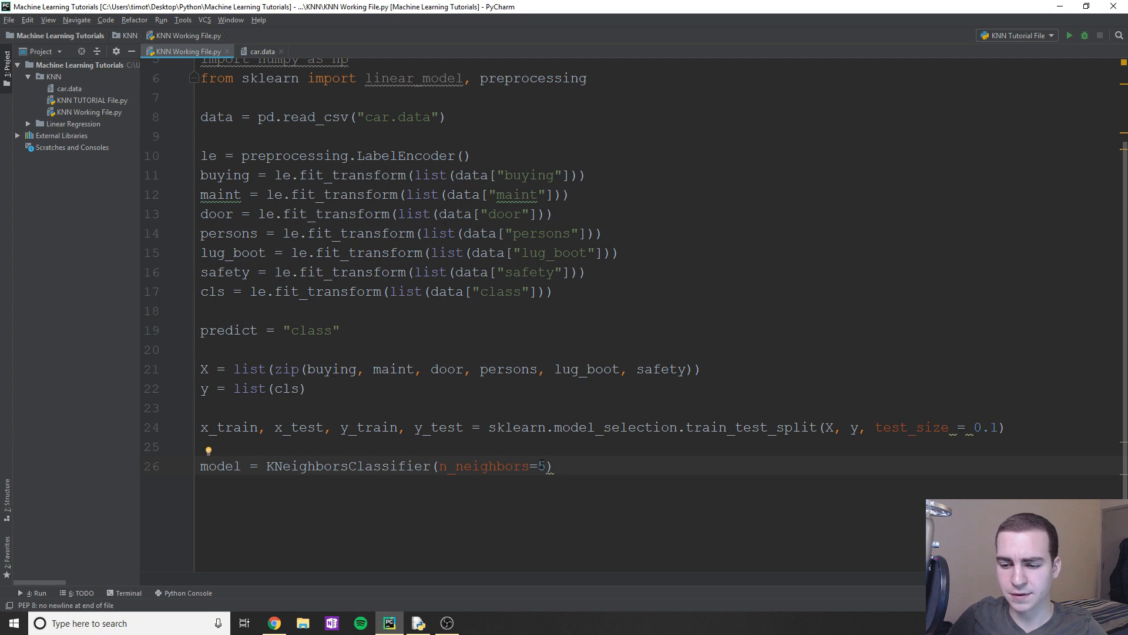
mouse_move(670, 452)
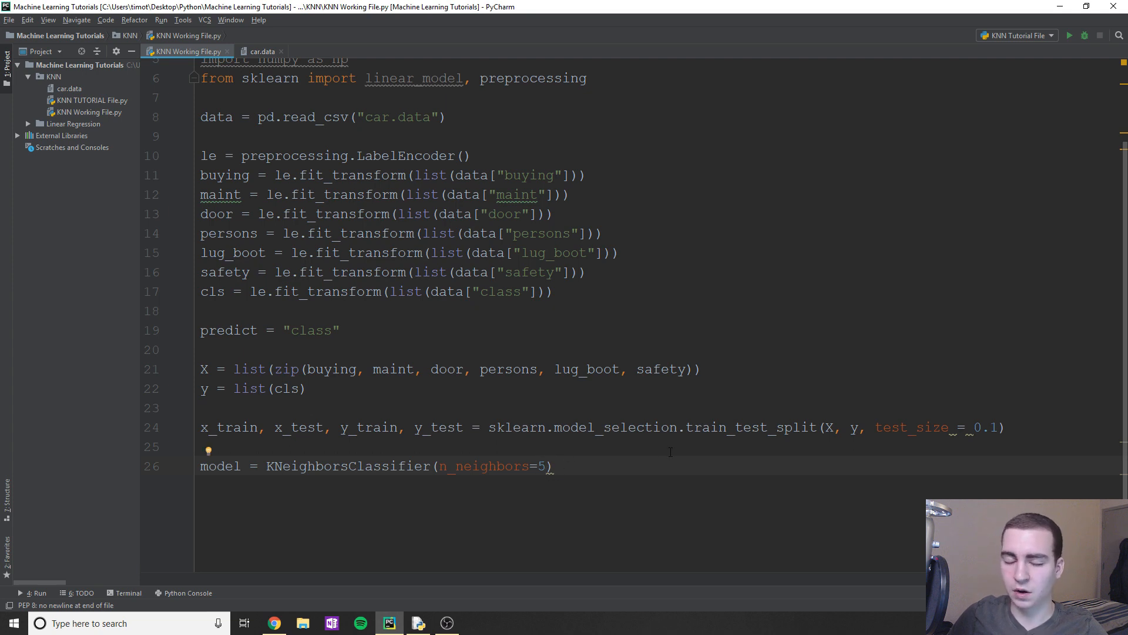
click(551, 465)
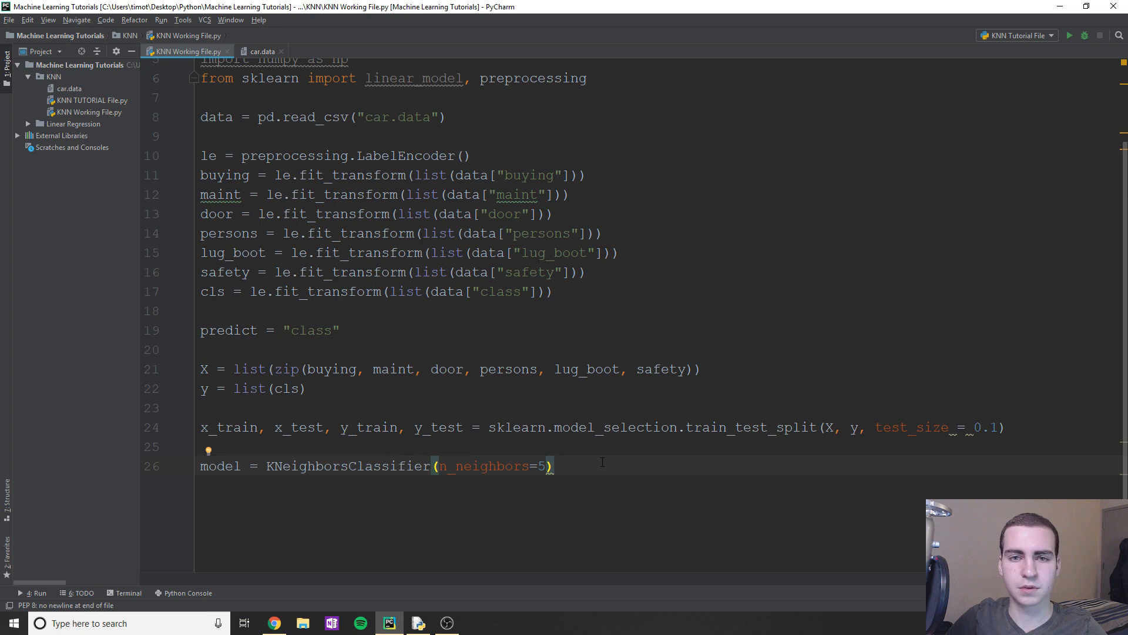
- Fit the model on x_train and y_train
text(model)
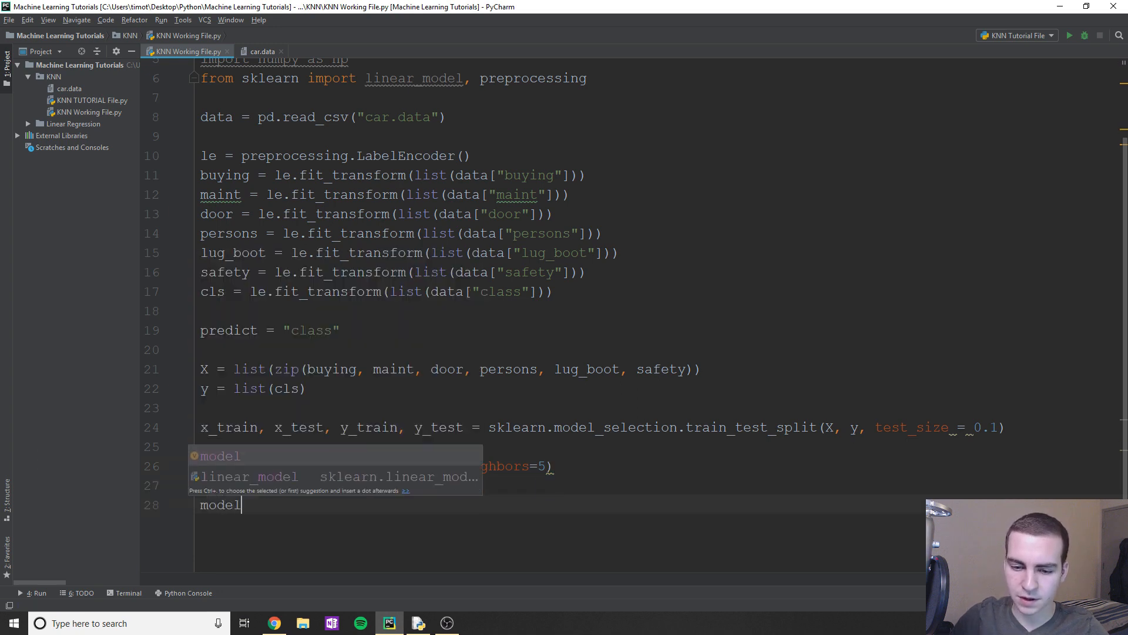
text(.fit()
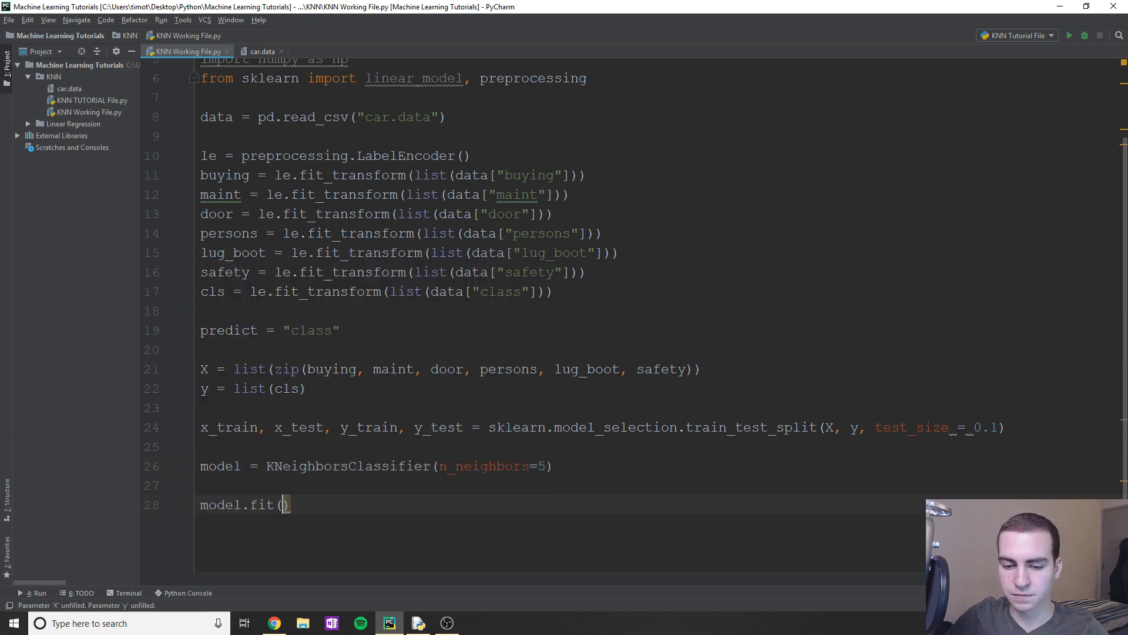
scroll(down, 3)
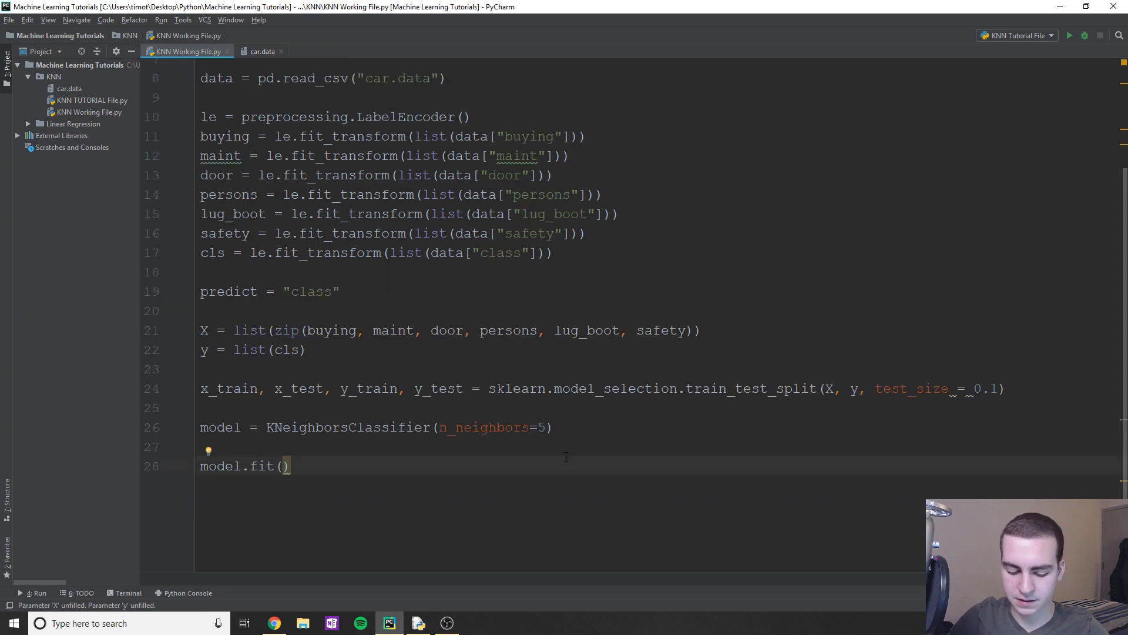
text(x_train,)
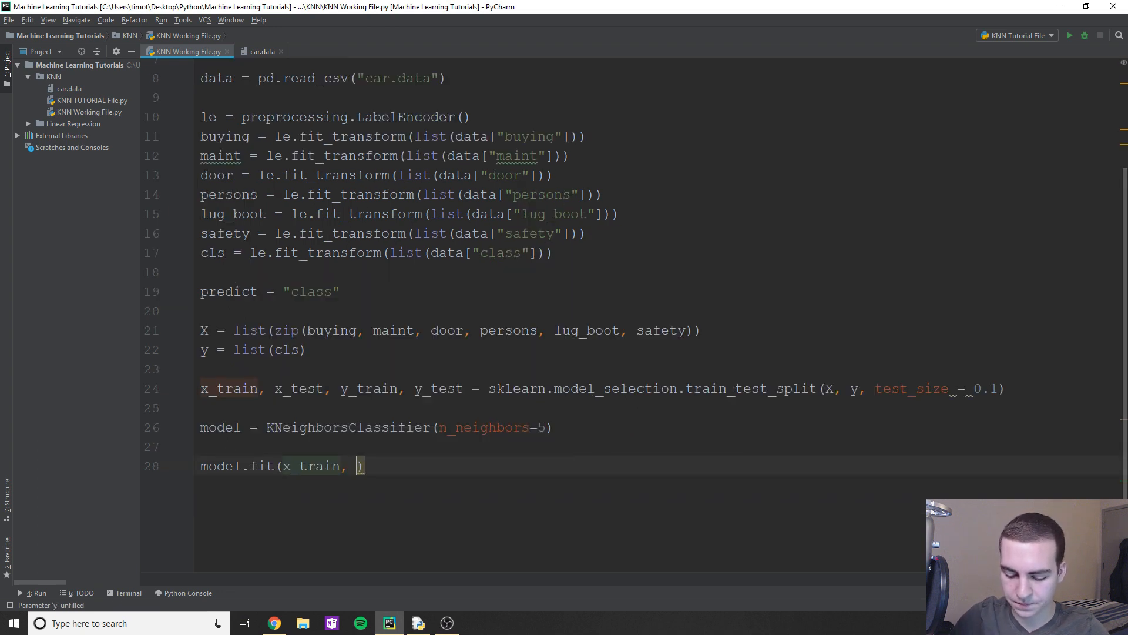
text(y_train)
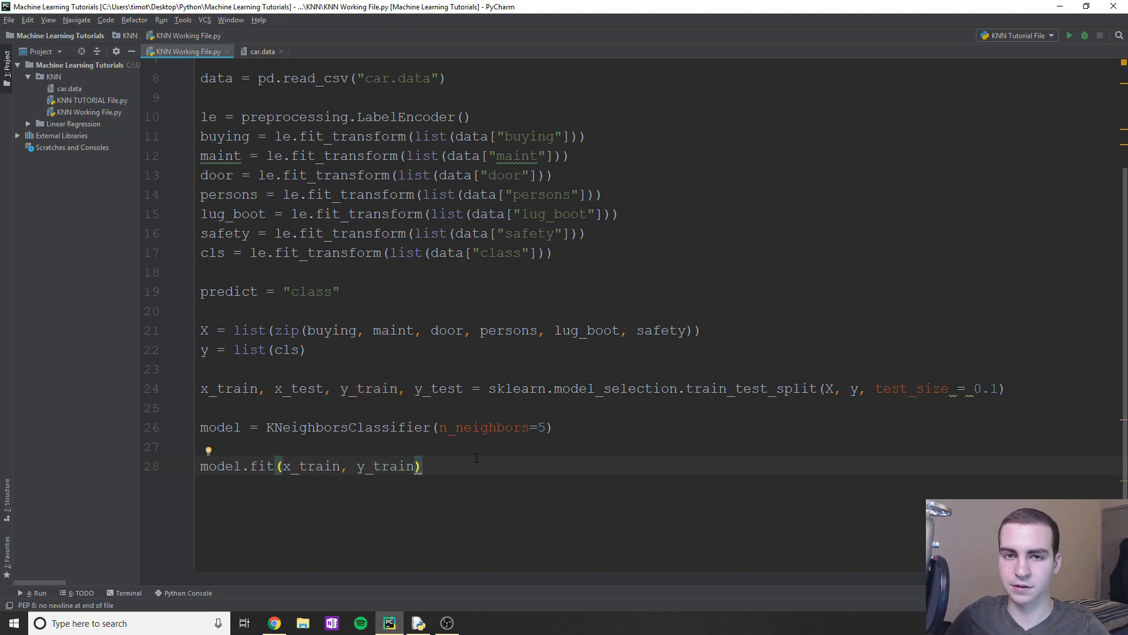
- Score the model on x_test, y_test as acc and print acc
text(acc)
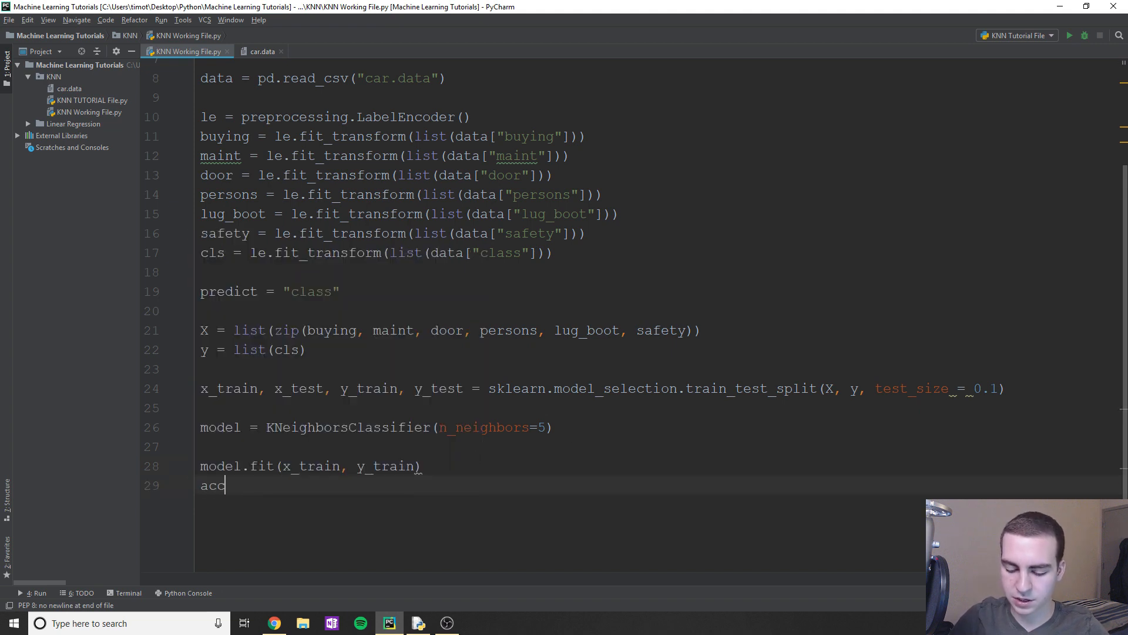
text(= model)
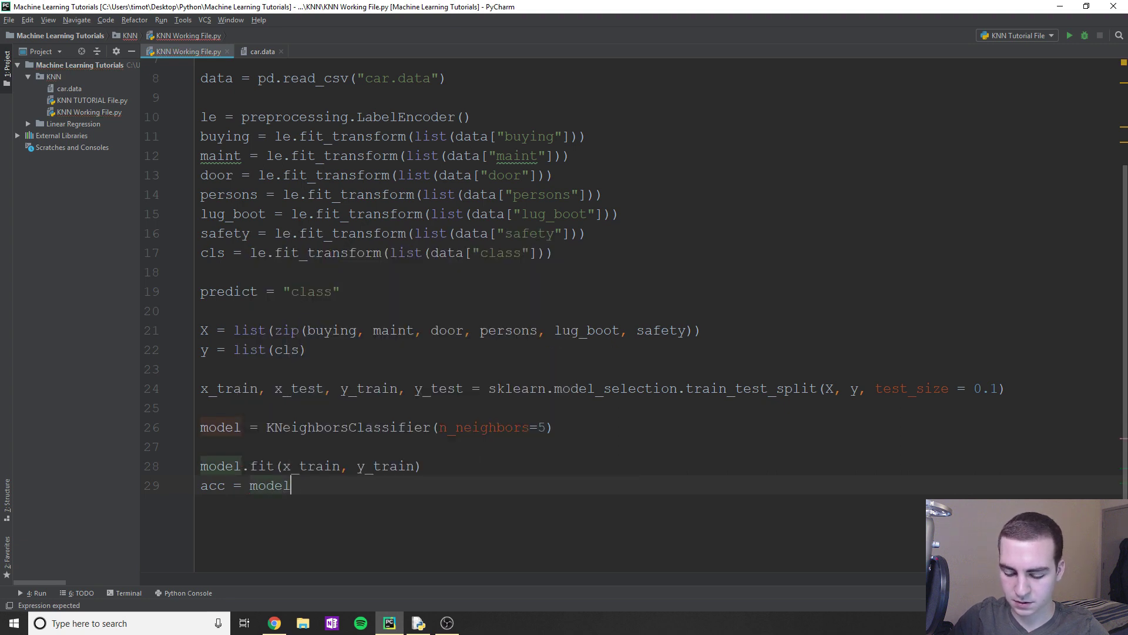
text(.scor)
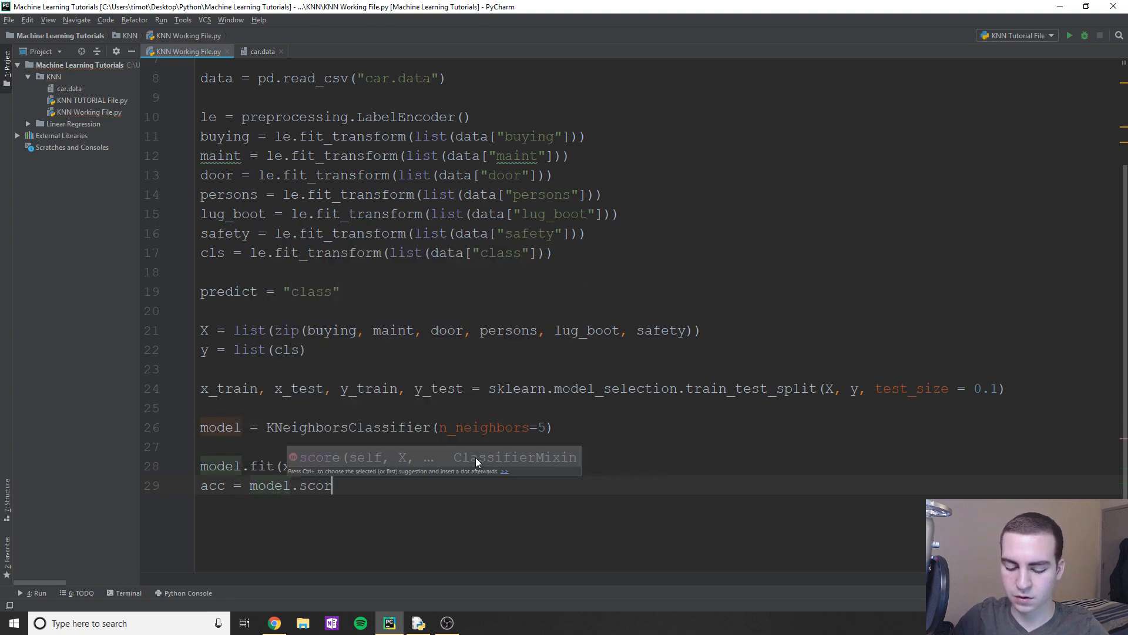
text(e(x_test, y_test)
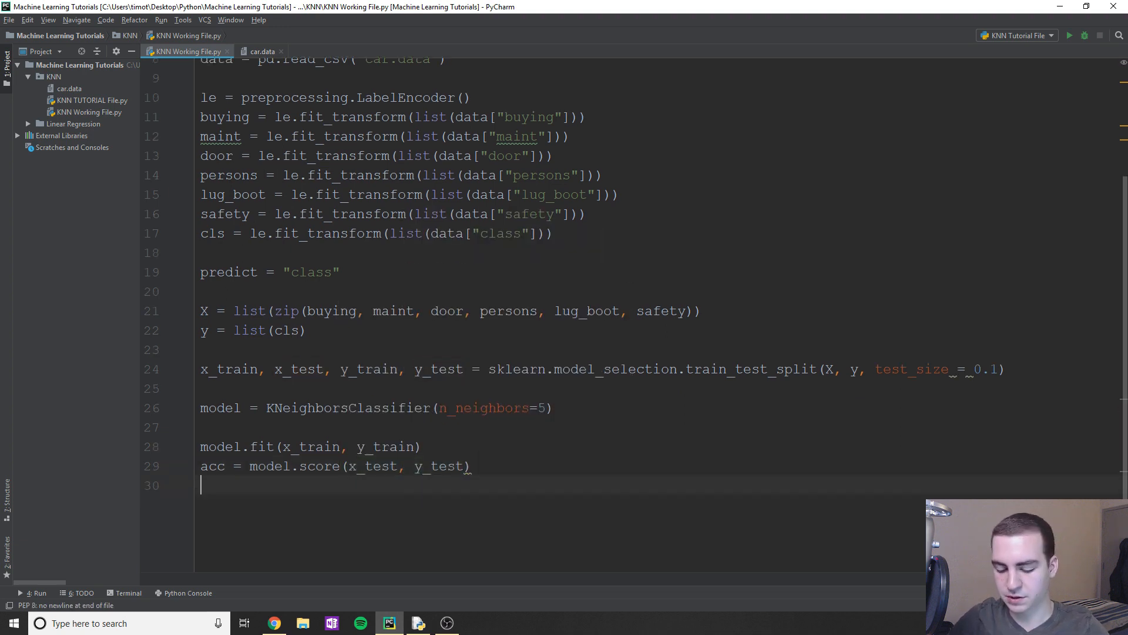
text(print)
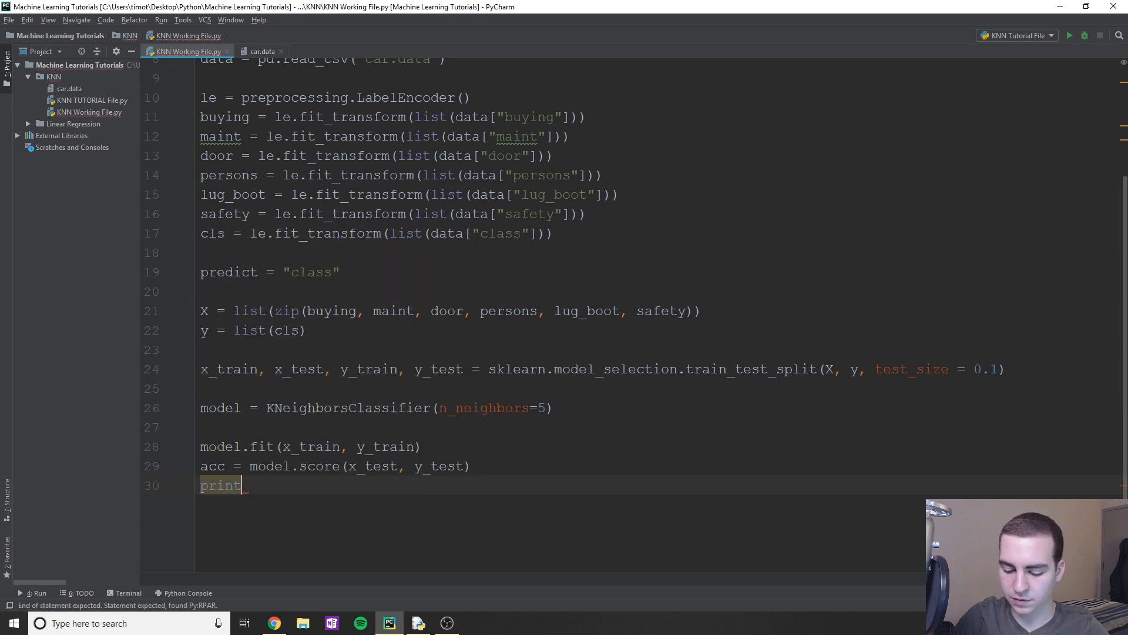
text((acc))
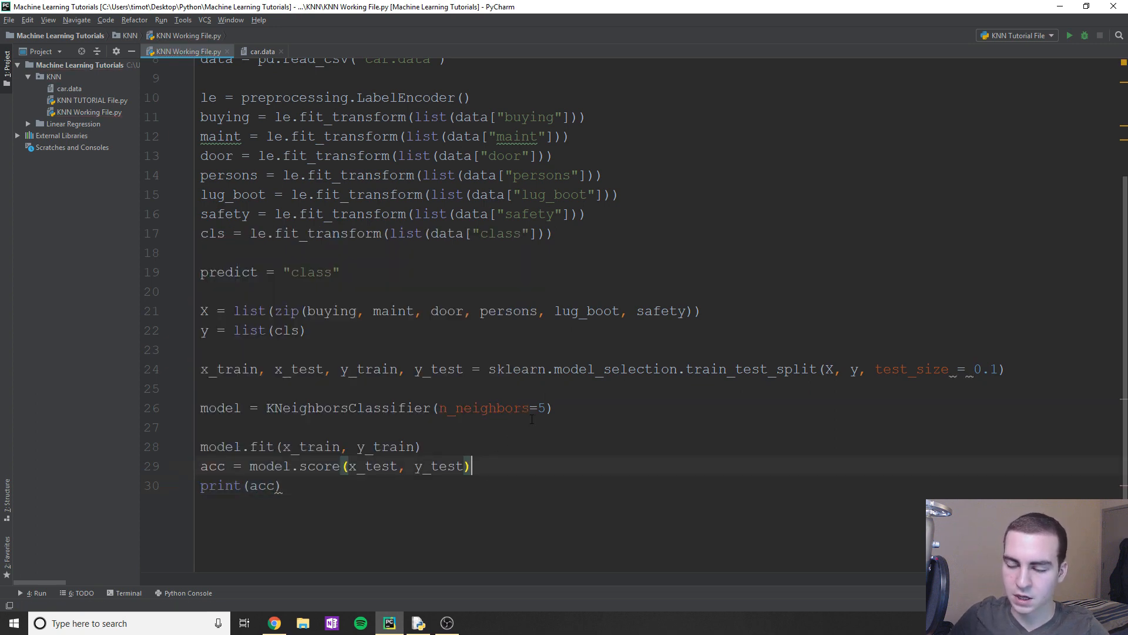
- Run the script, rerun with n_neighbors=7, then rerun with 9 neighbours
click(1070, 35)
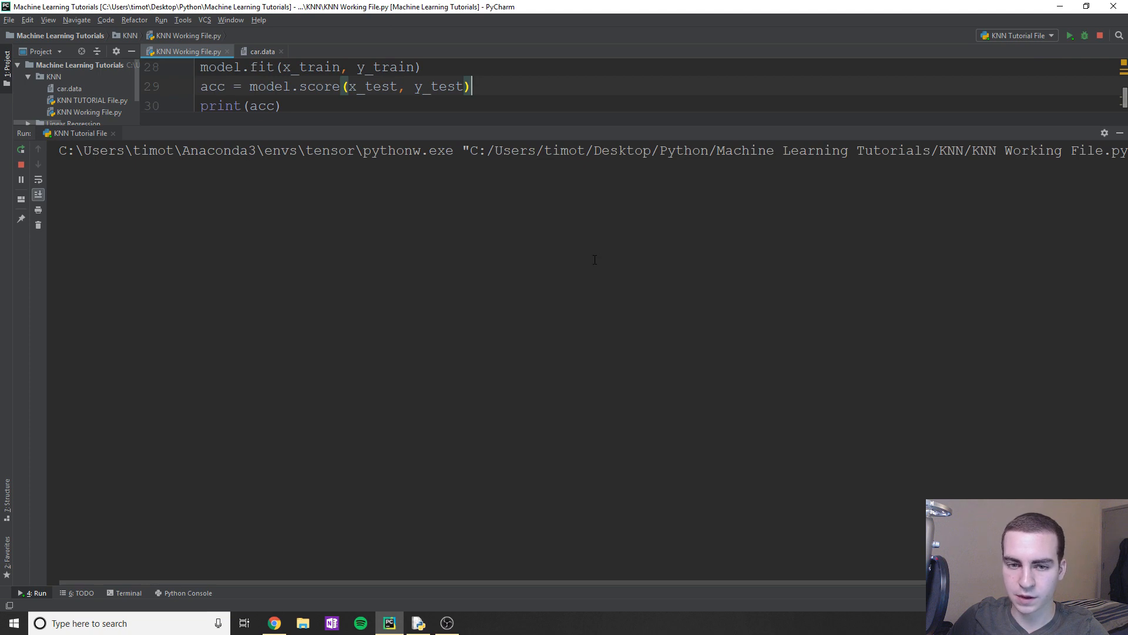
click(1069, 36)
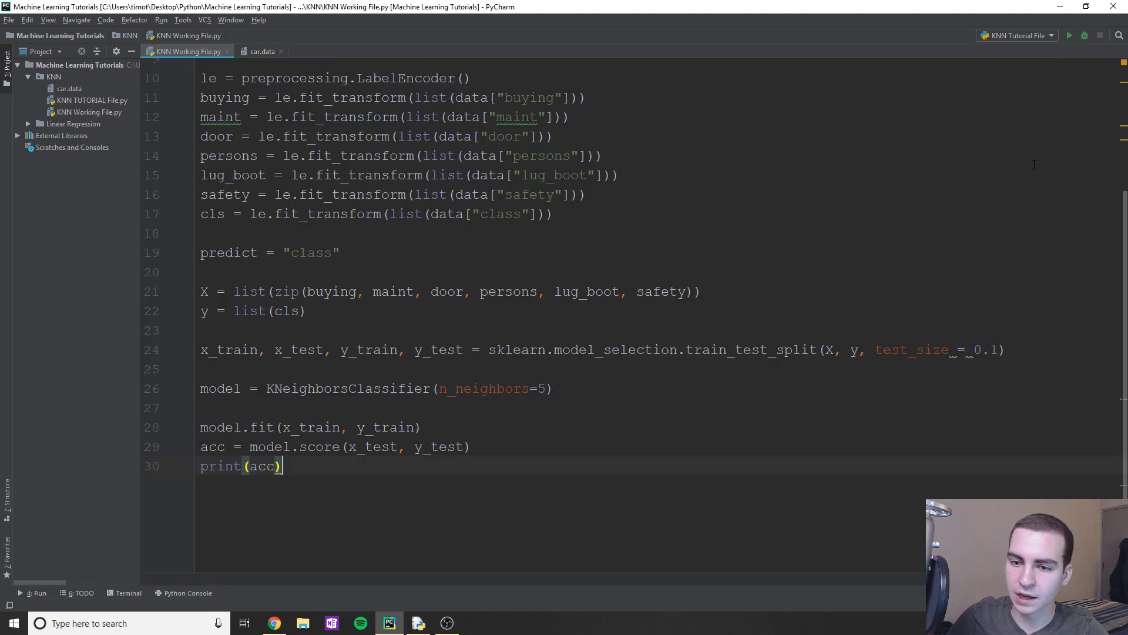
text(7)
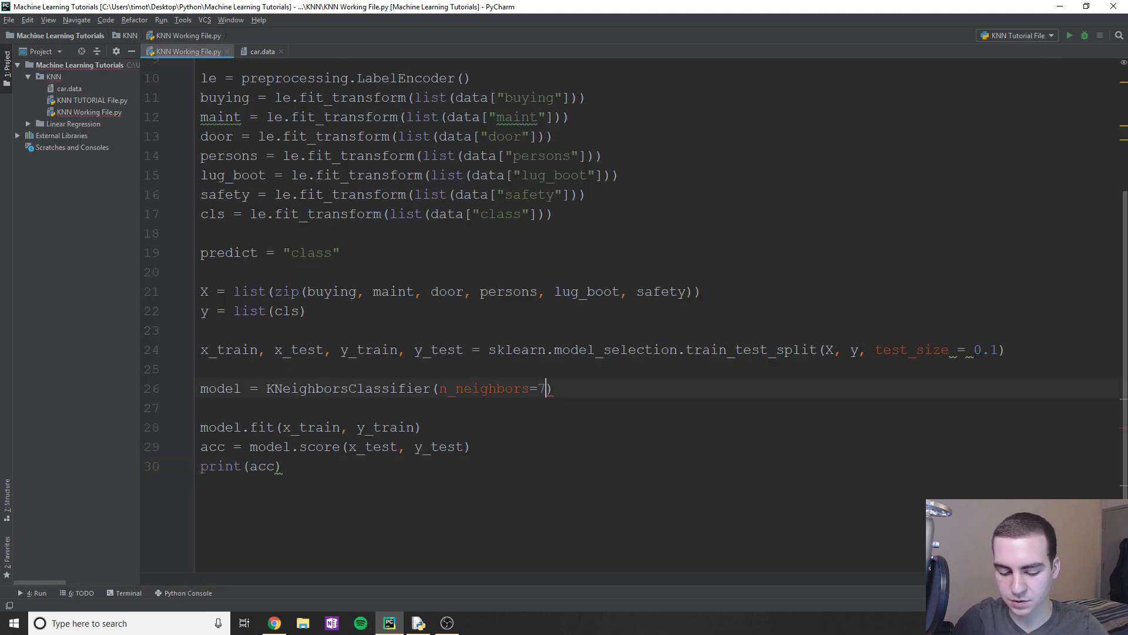
click(1069, 35)
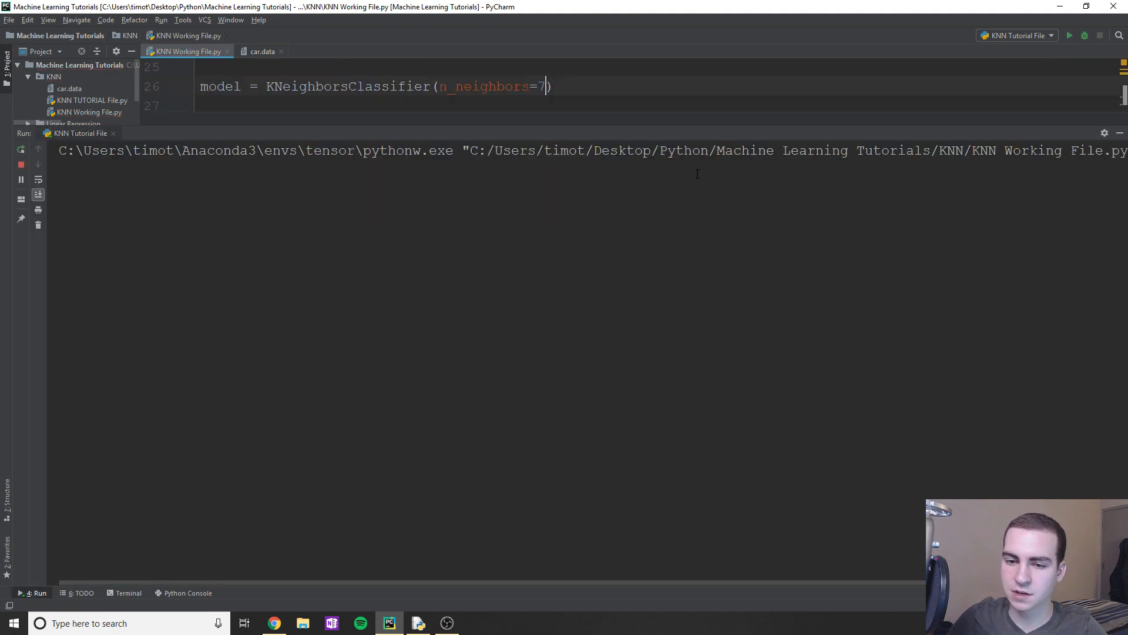
click(1070, 35)
text(9)
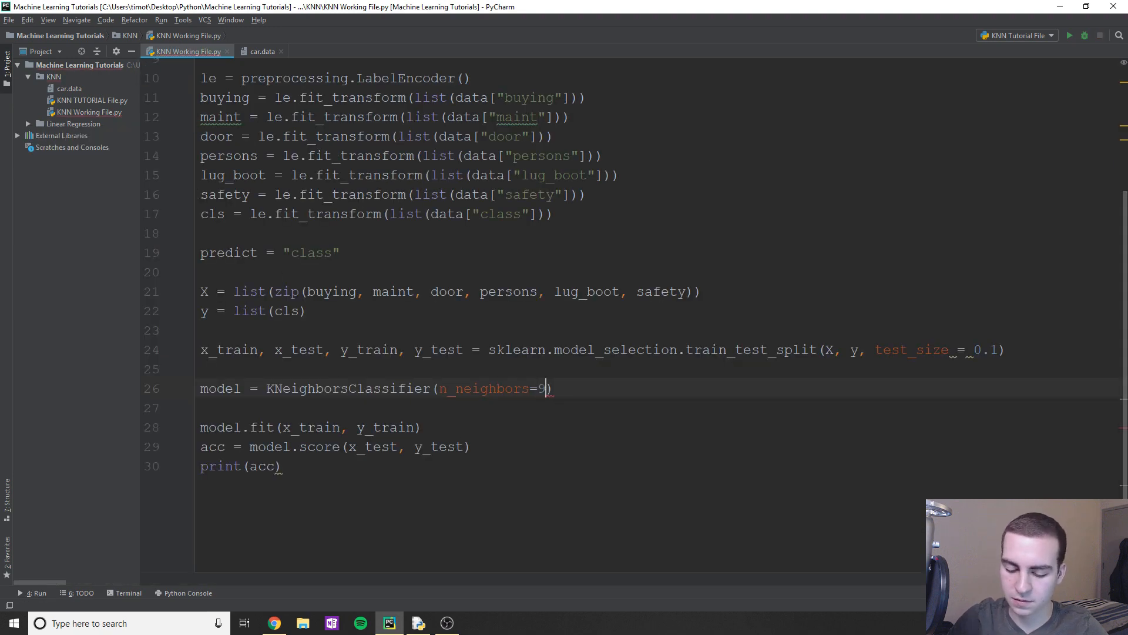
click(1071, 35)
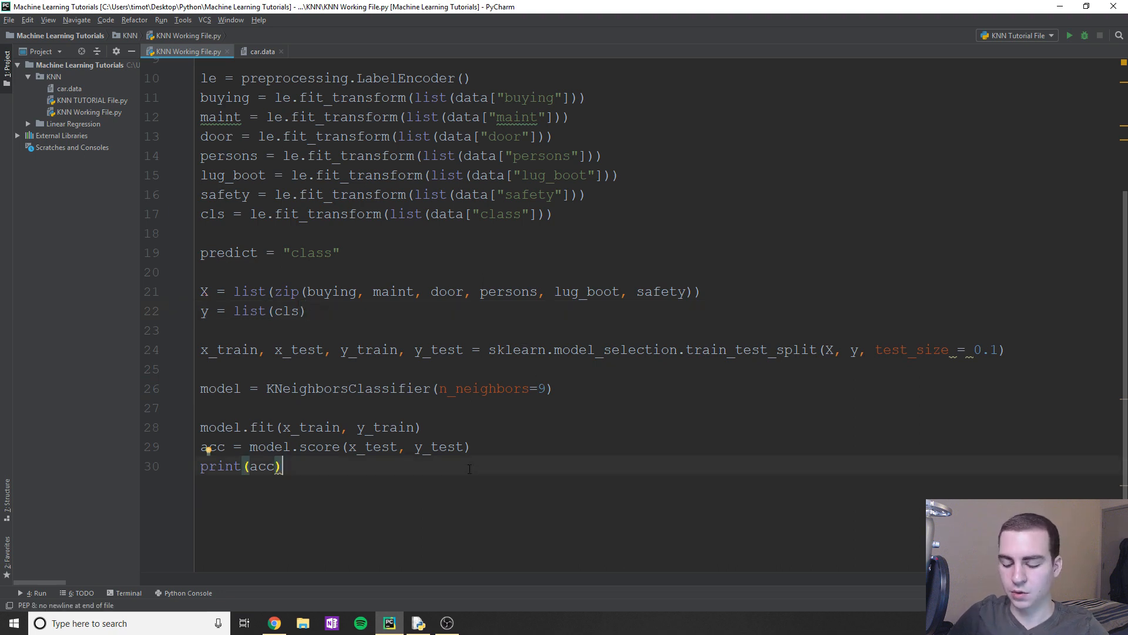
- Add names = ["unacc", "acc", "good", "vgood"] below print(acc)
key(enter)
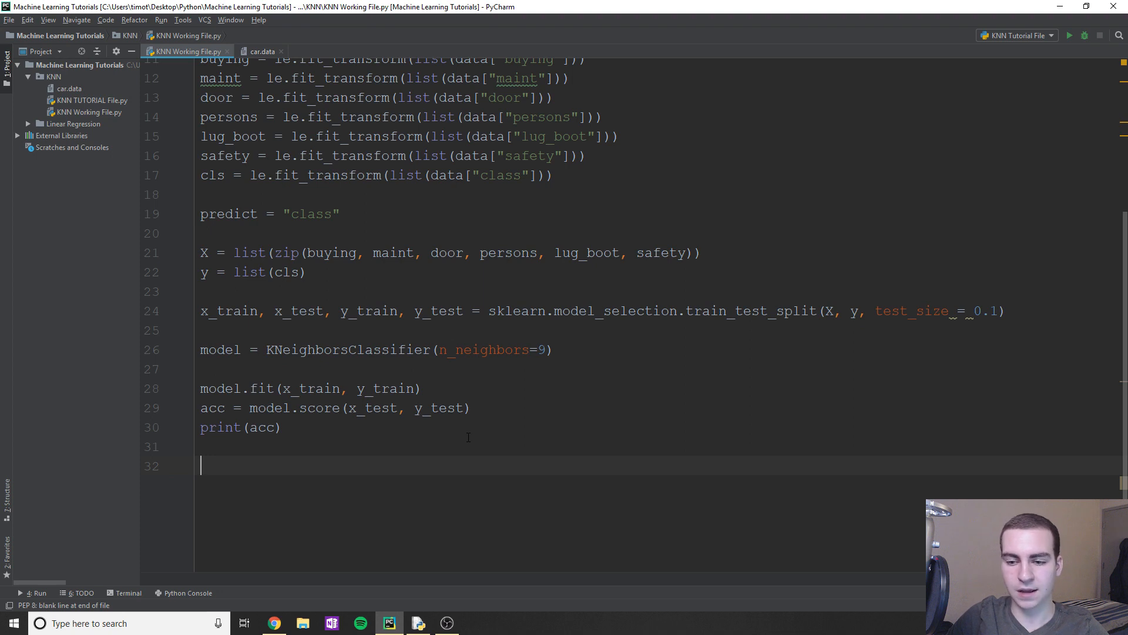
mouse_move(510, 371)
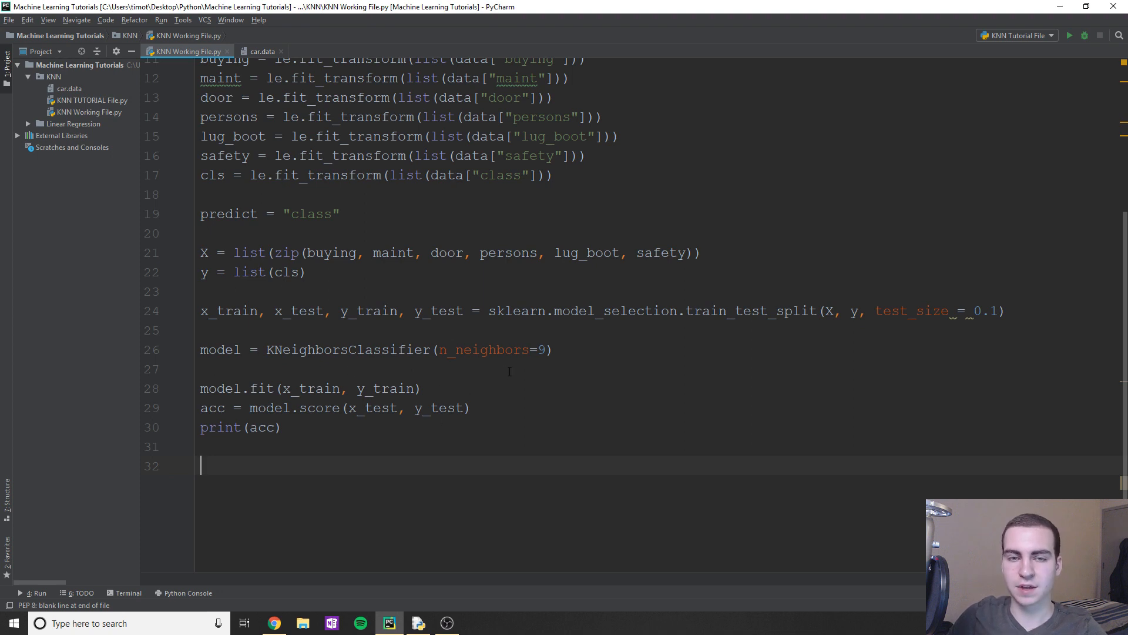
mouse_move(477, 372)
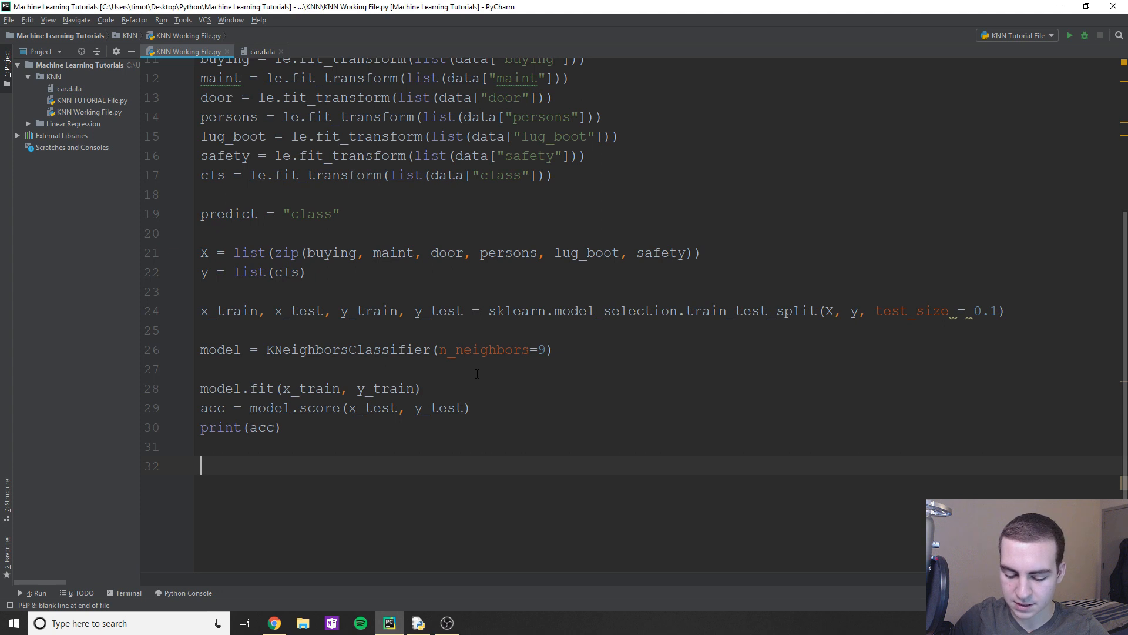
text(names = [])
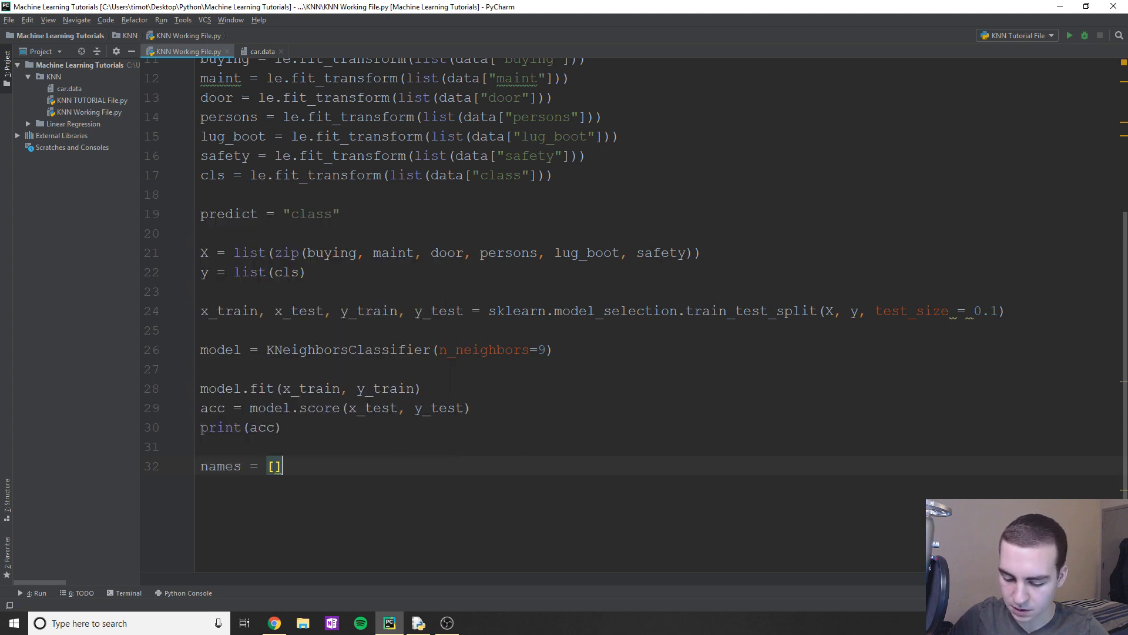
text("")
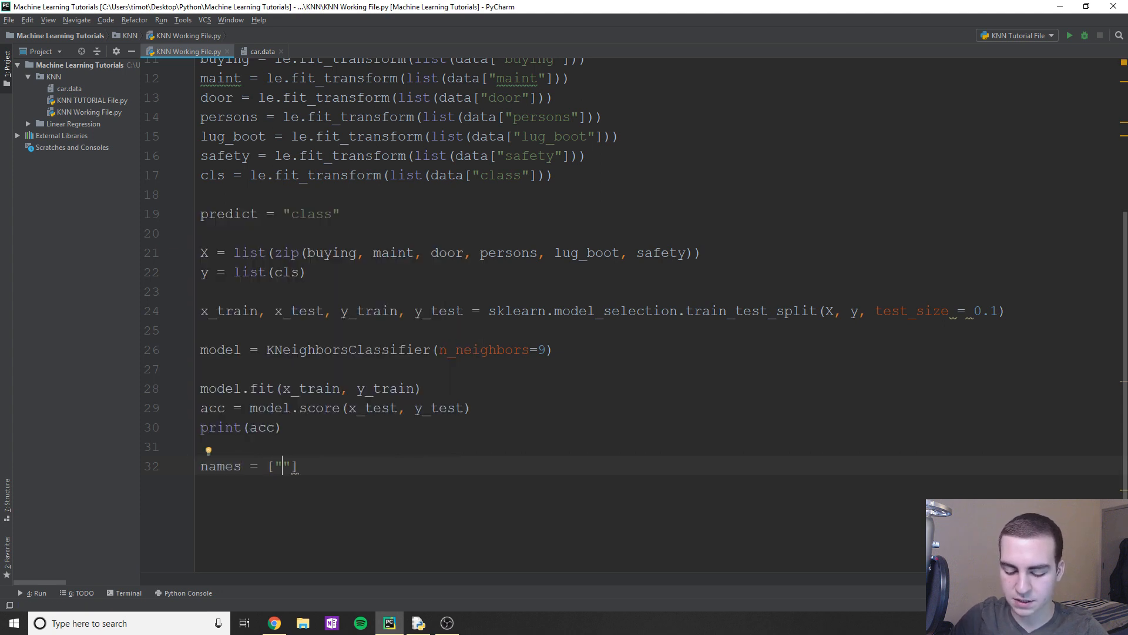
text(unacc",)
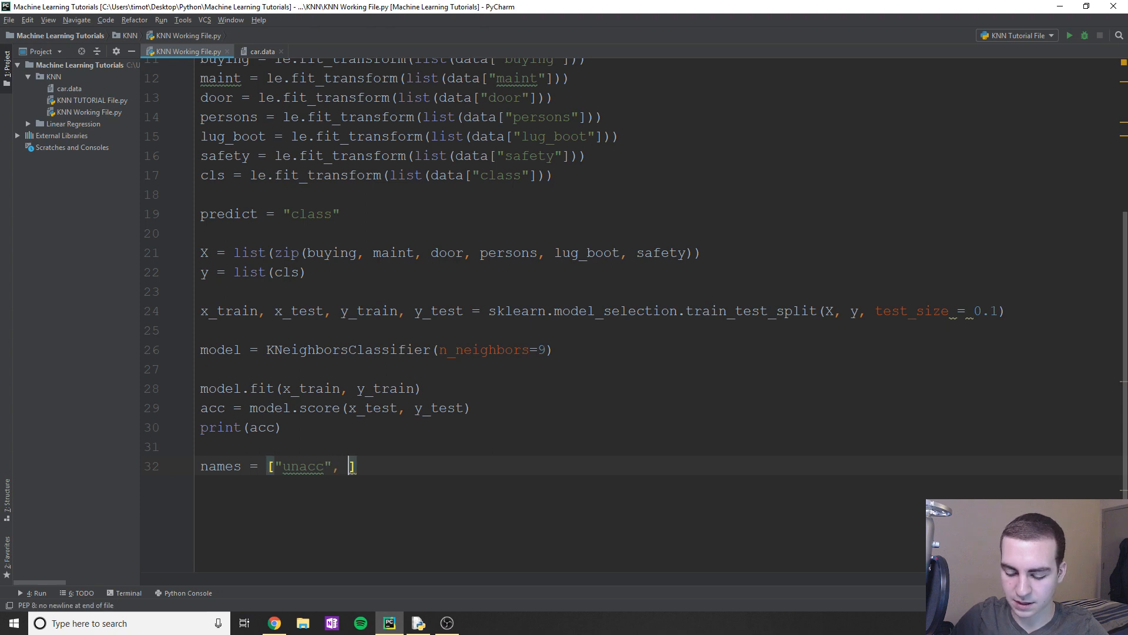
text("")
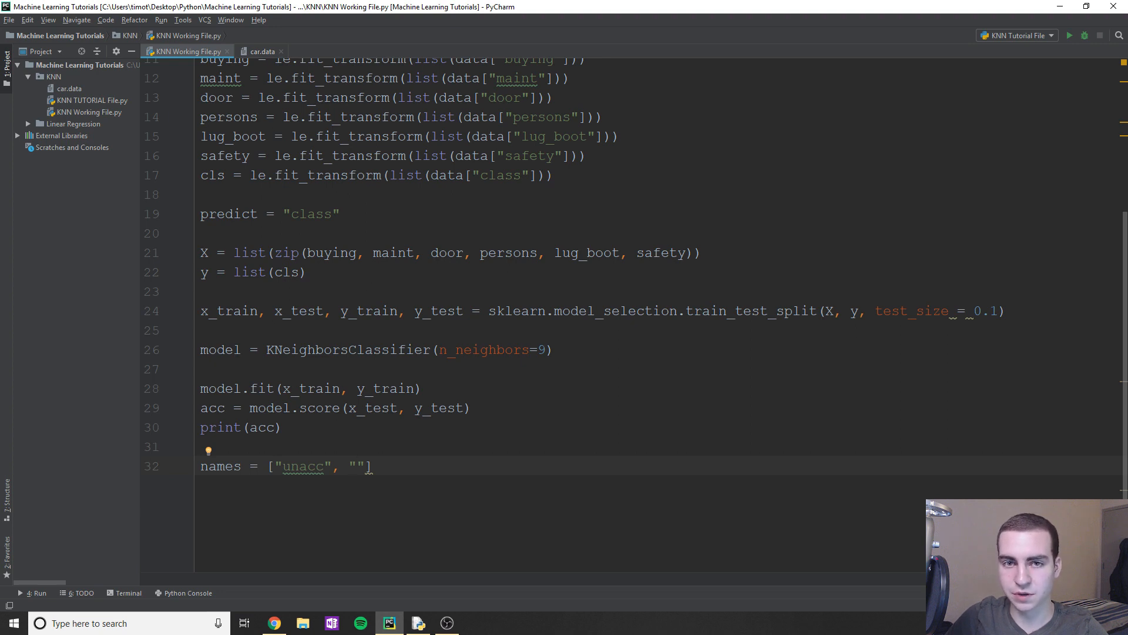
mouse_move(304, 466)
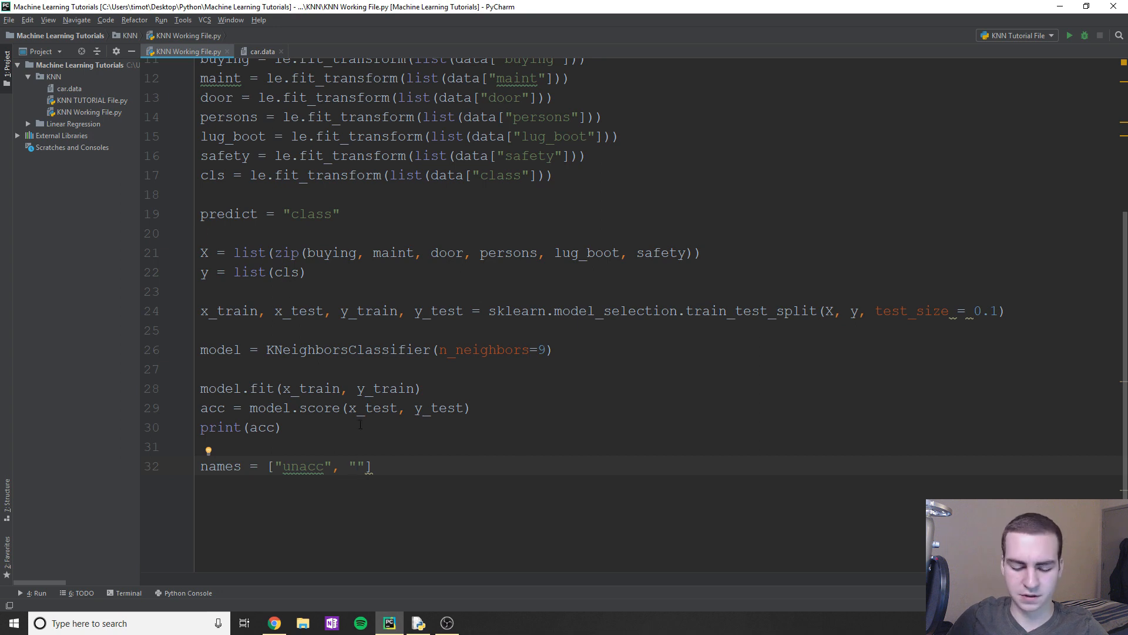
text(acc)
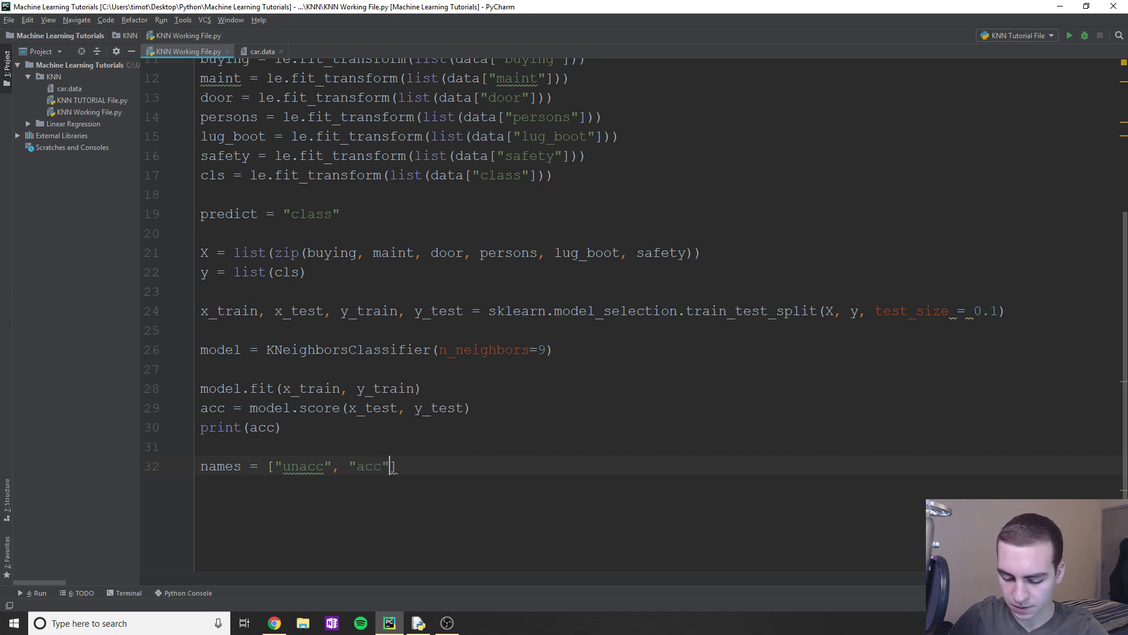
text(, "")
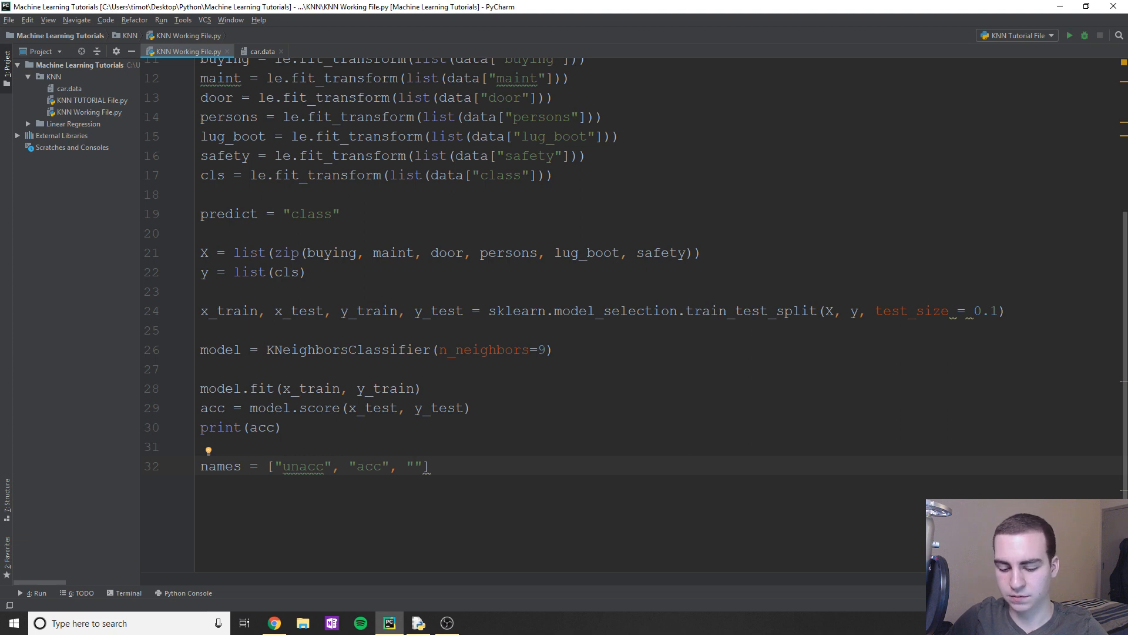
text("good",)
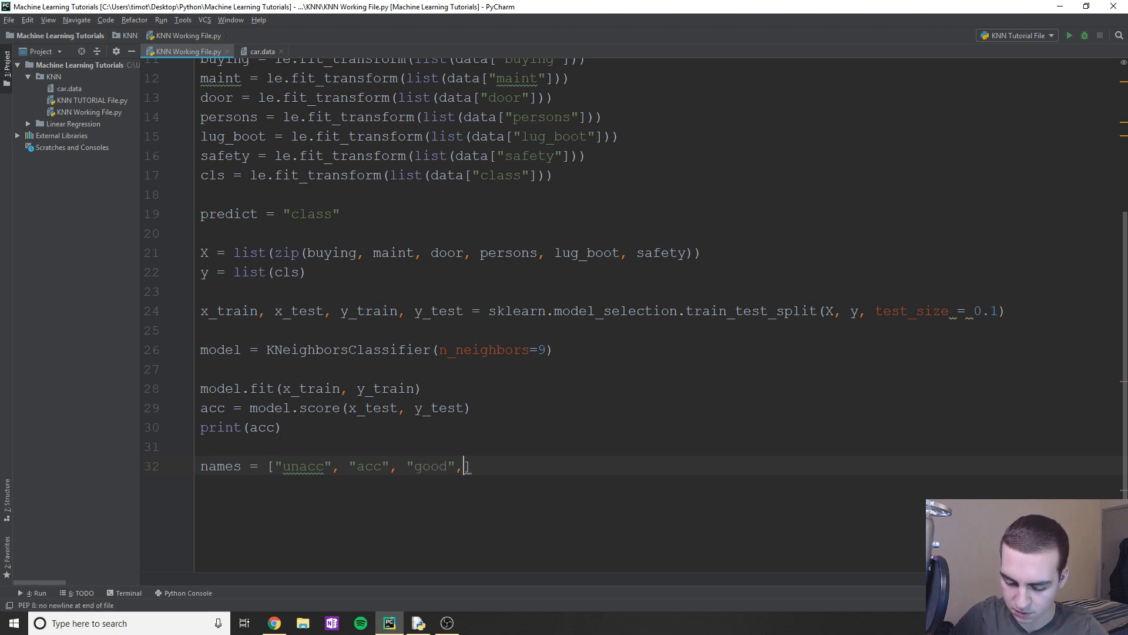
text("vgood")
text(for ())
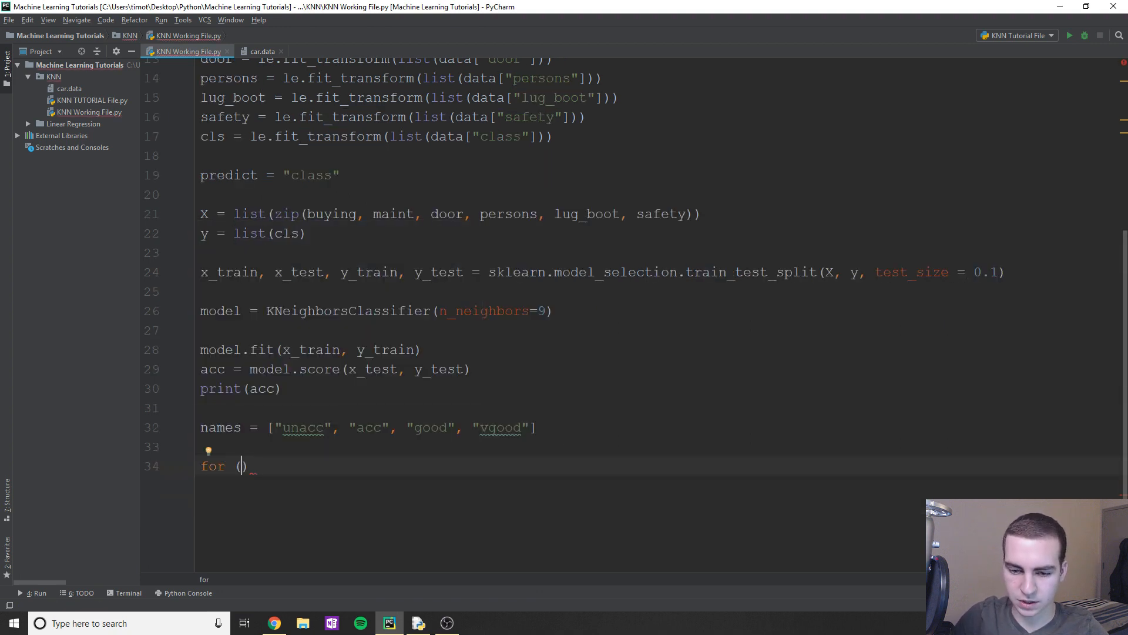
- Make the loop iterate with for x in range(len(x_test))
key(Backspace)
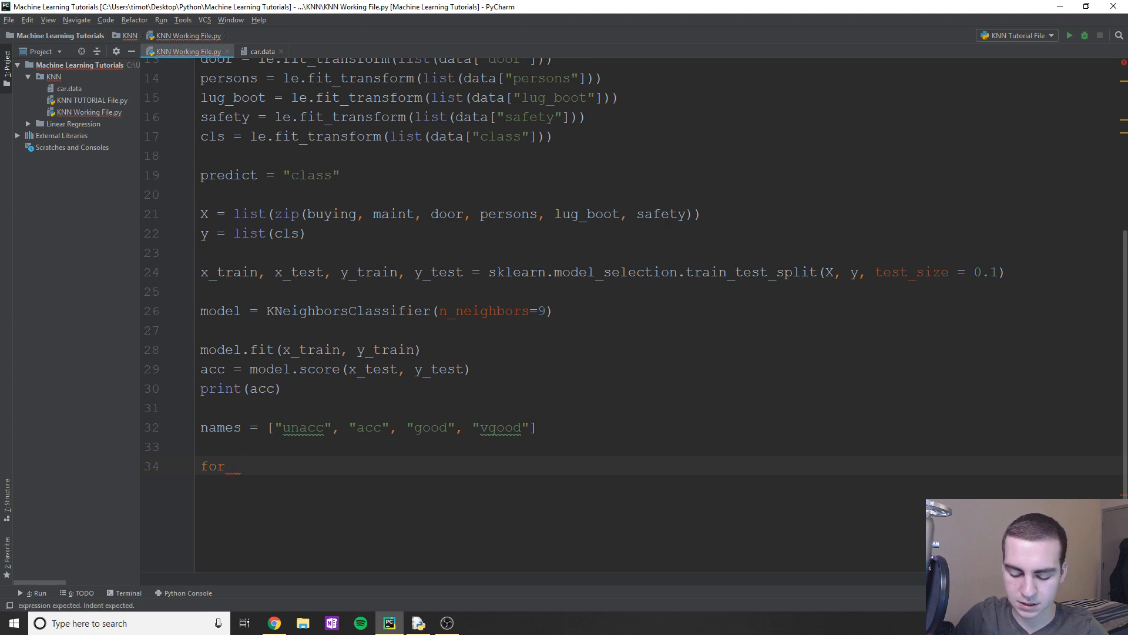
text(x in range(len)
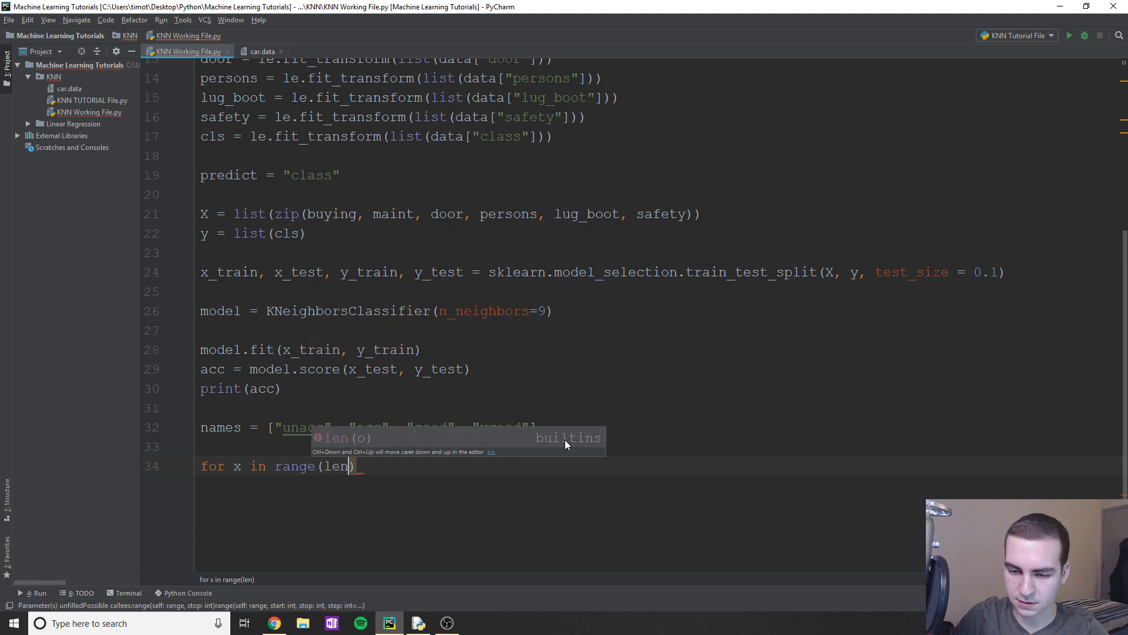
text(x_test)
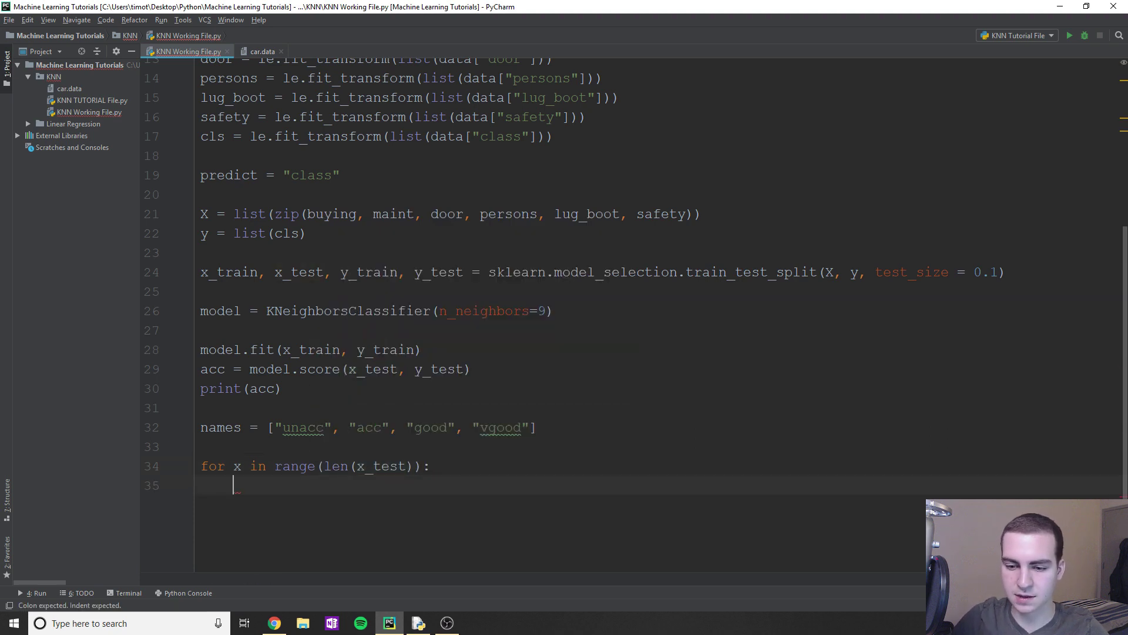
- Start the loop body with print("Predicted: ", fixing the misspelled label
text(print(")
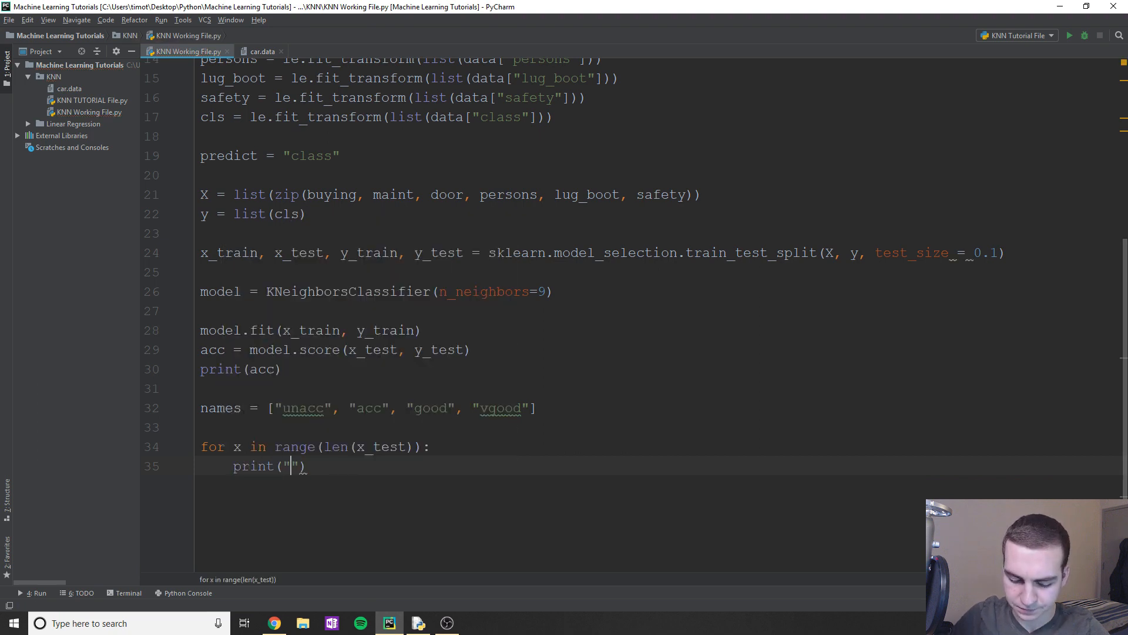
text(Precite)
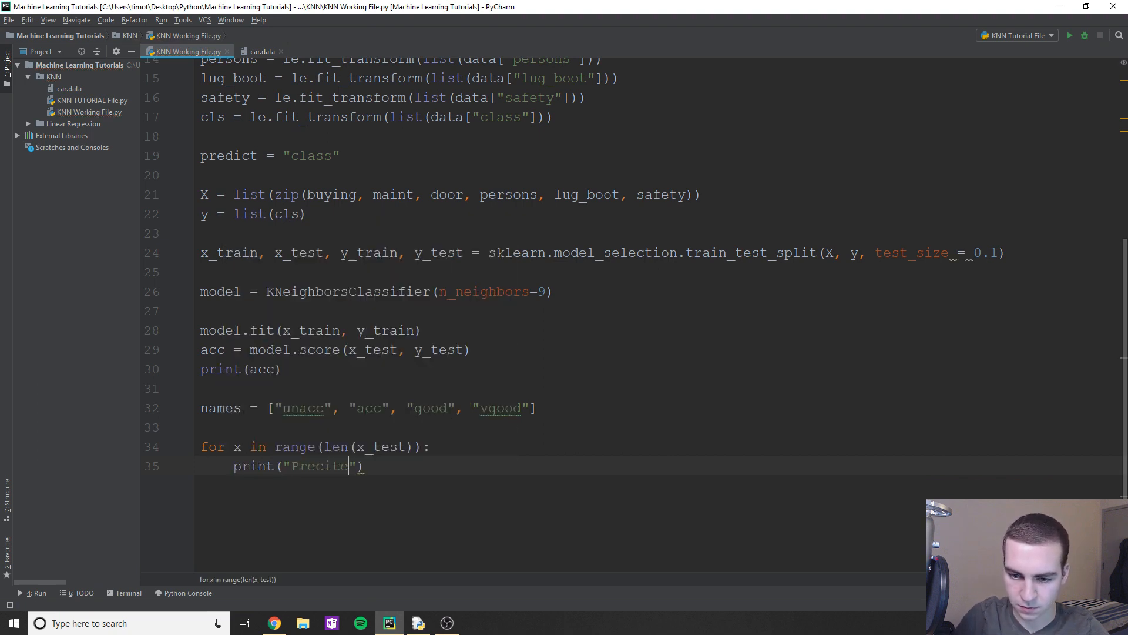
key(BackSpace)
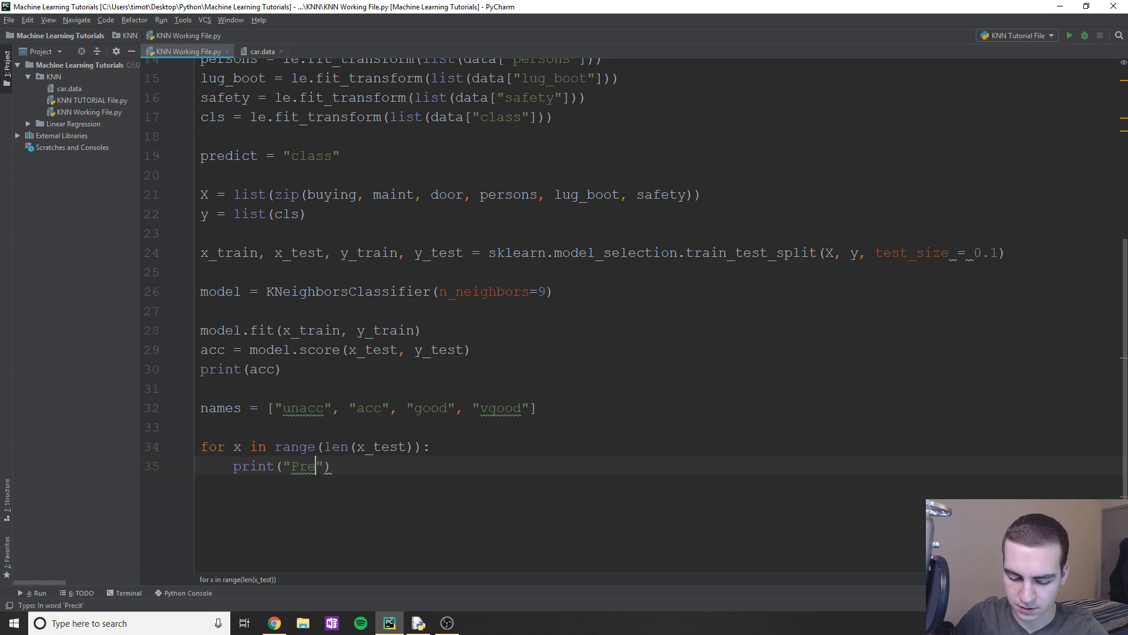
text(idcted:)
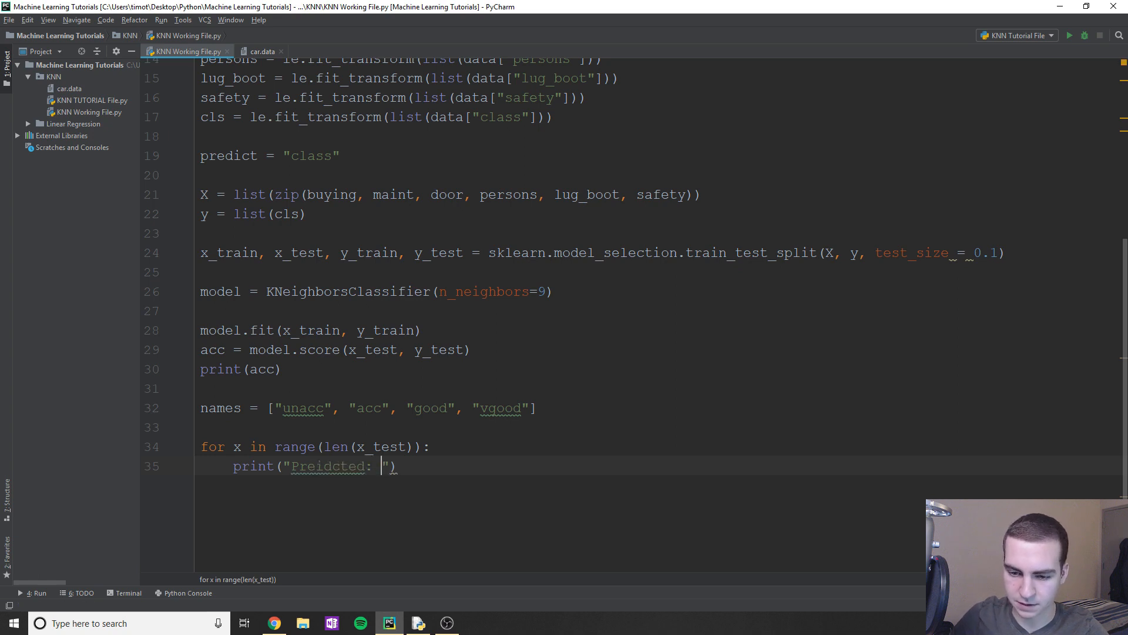
right_click(329, 466)
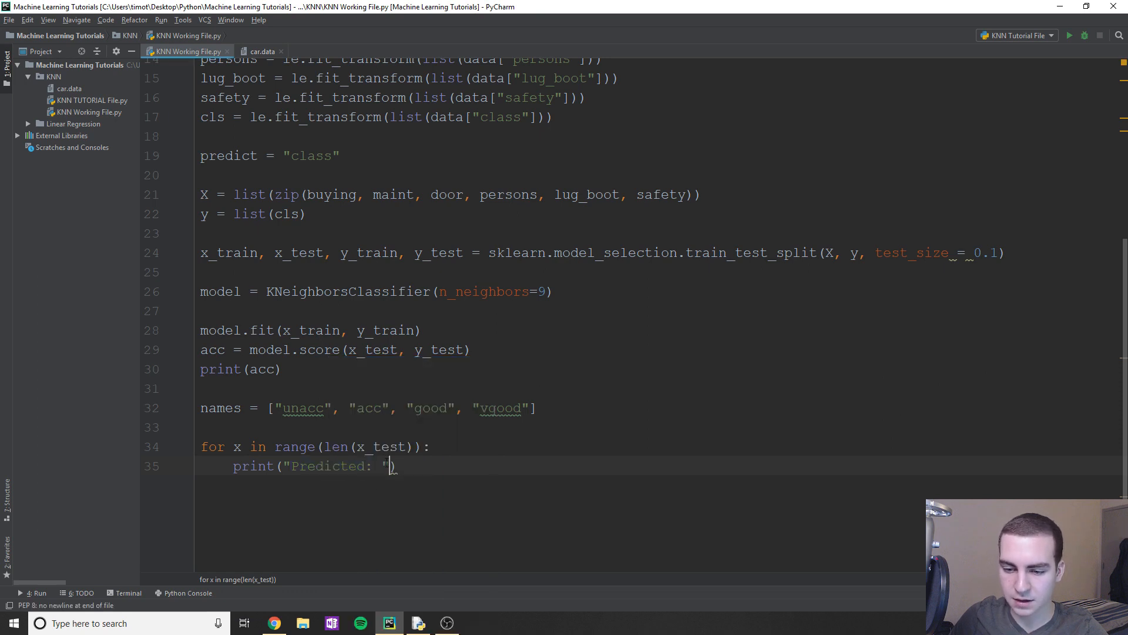
text(,)
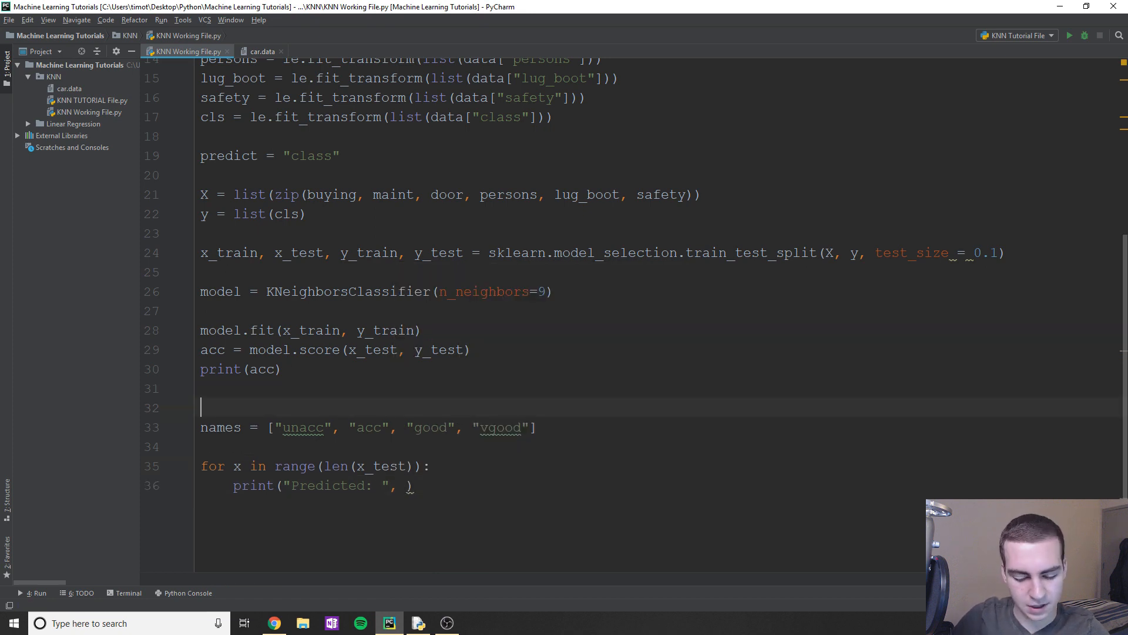
- Store predicted = model.predict(x_test) and loop over range(len(predicted))
text(predicted =)
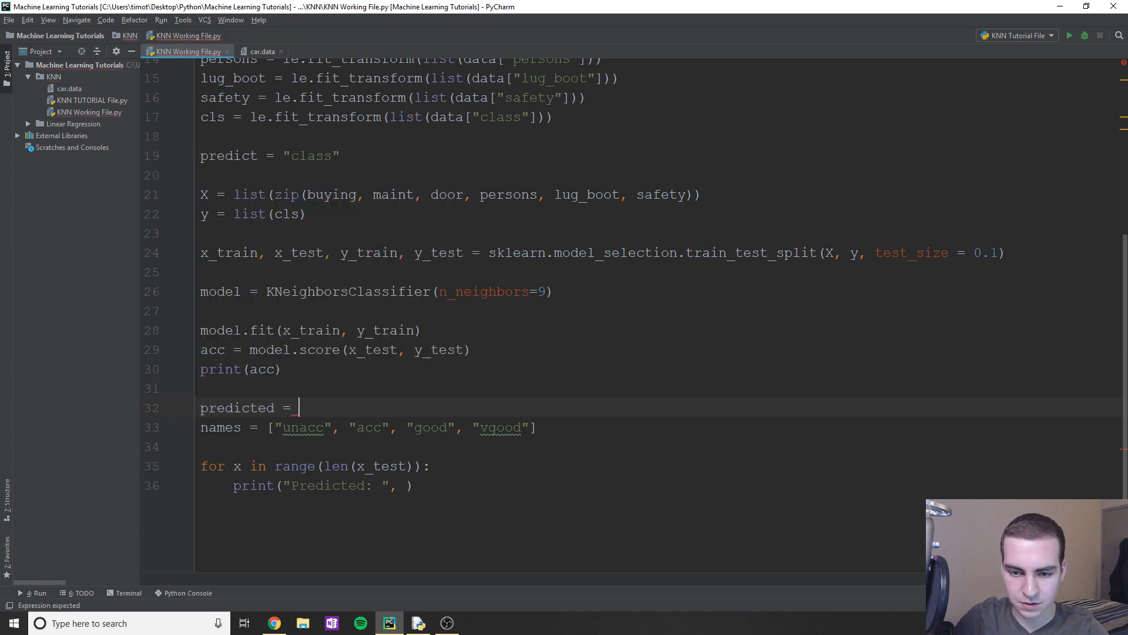
text(model.predict(x_test)
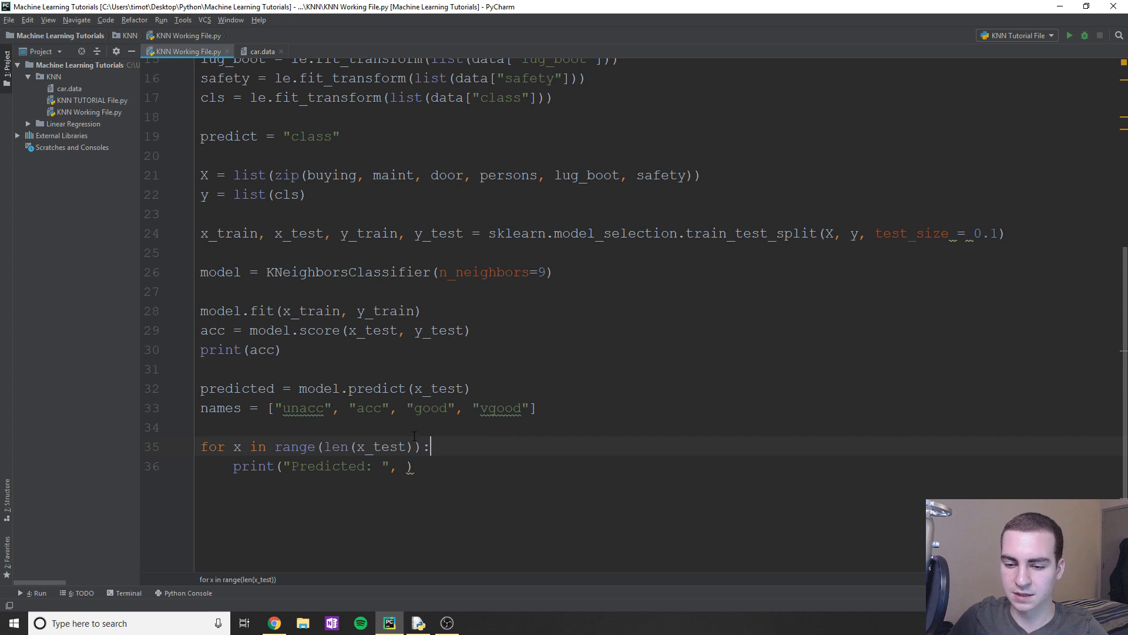
click(387, 446)
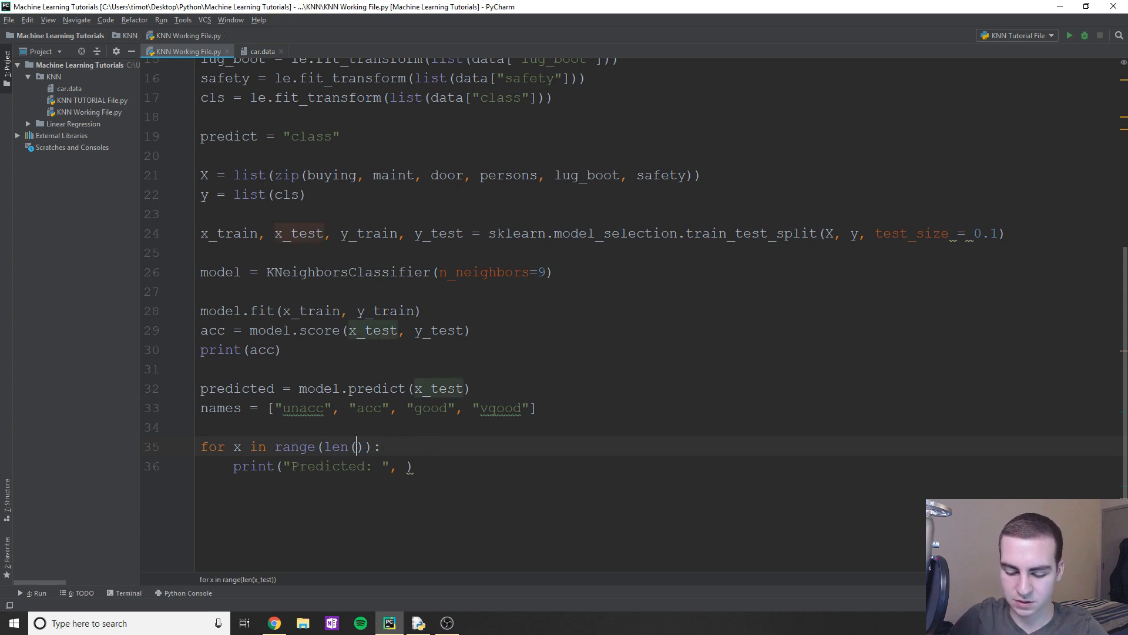
text(pre)
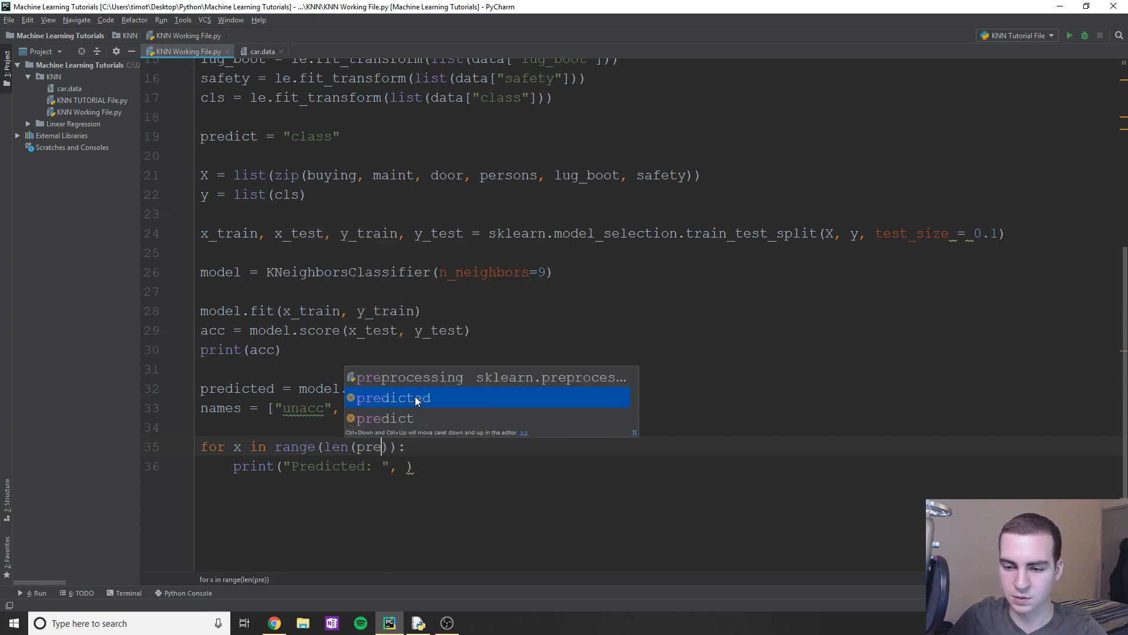
click(393, 397)
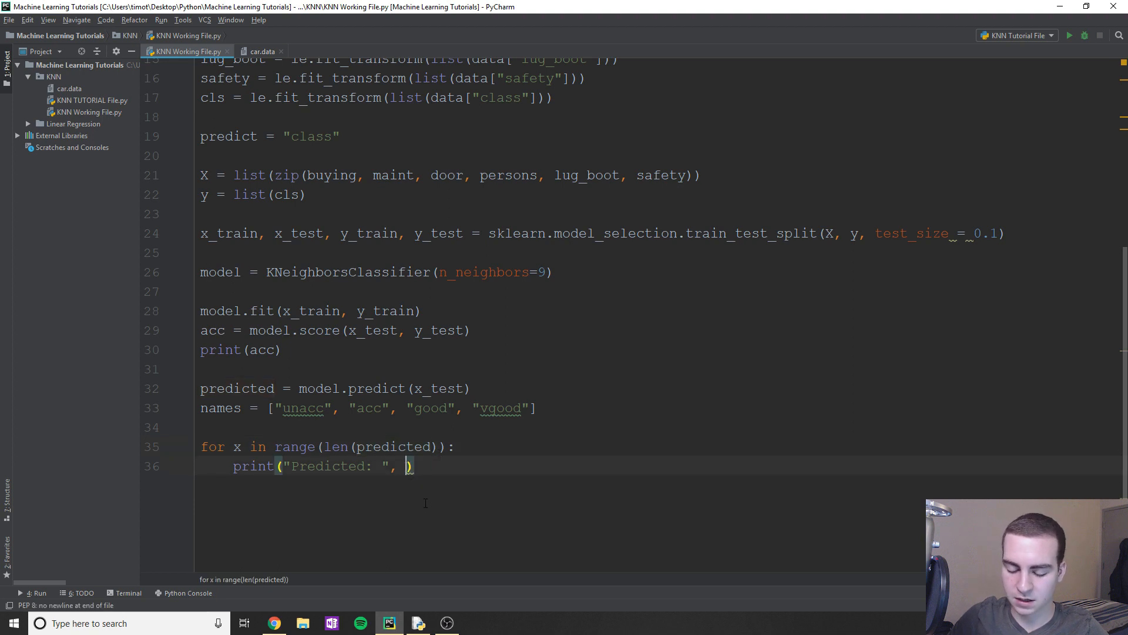
text(predicted)
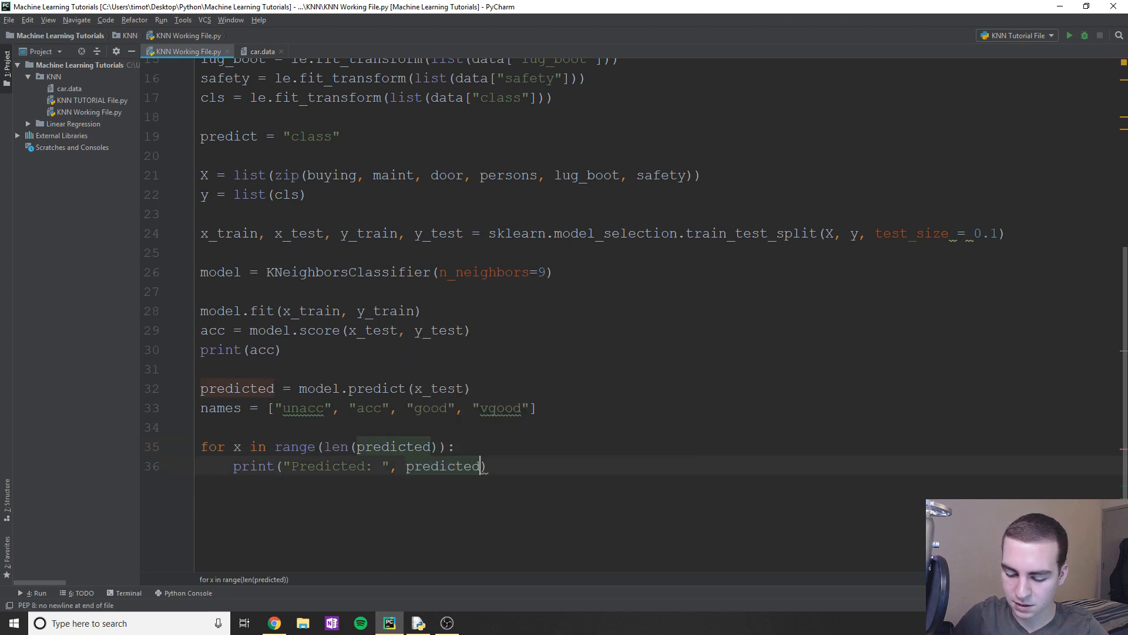
- Print predicted[x] and x_test[x] labelled "Data: " in the loop
text([x])
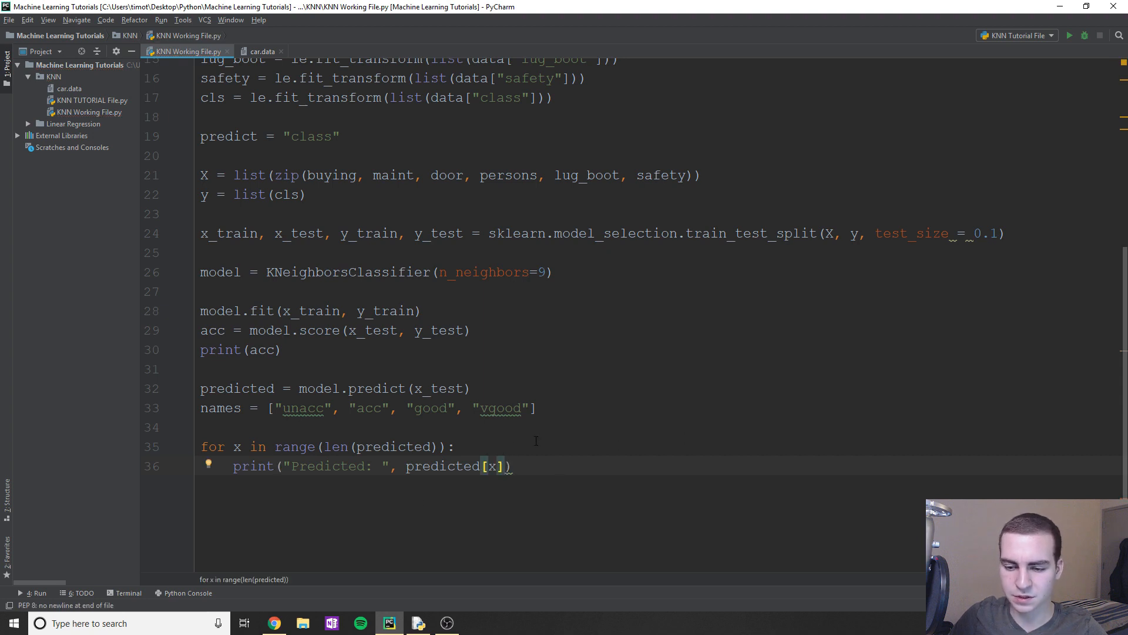
text(, "")
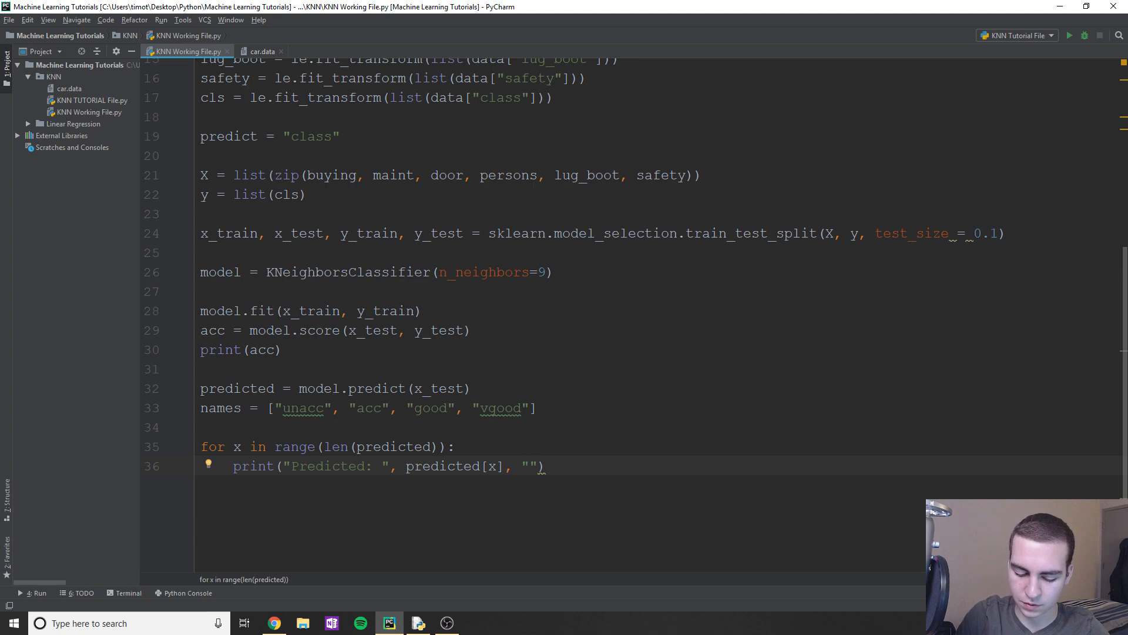
text("Data: " +)
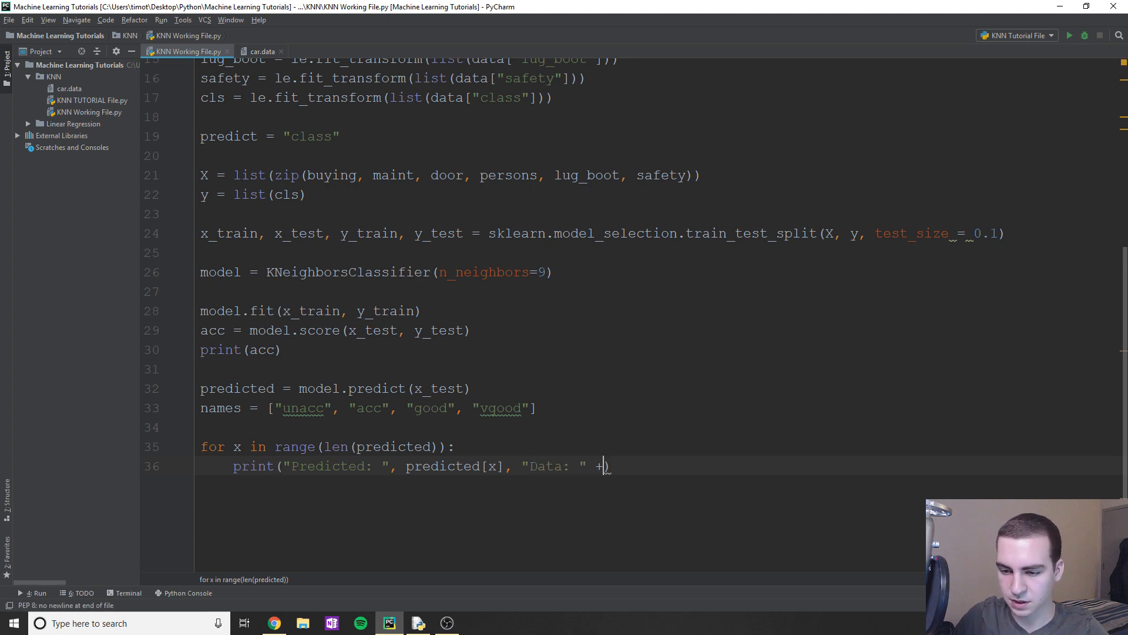
text(x_test)
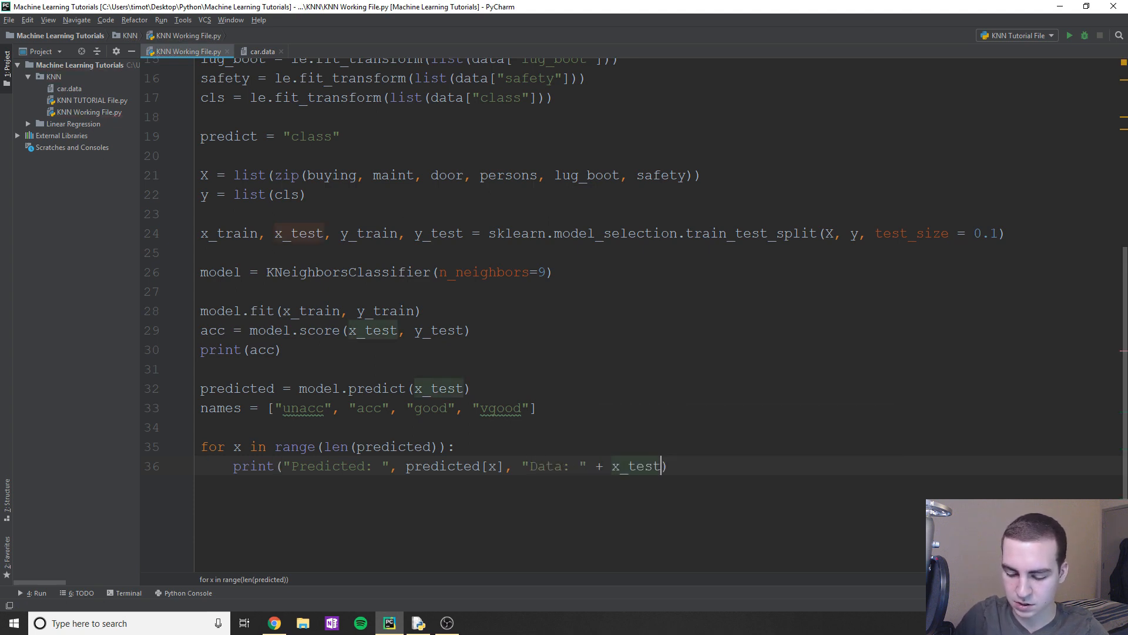
text([x])
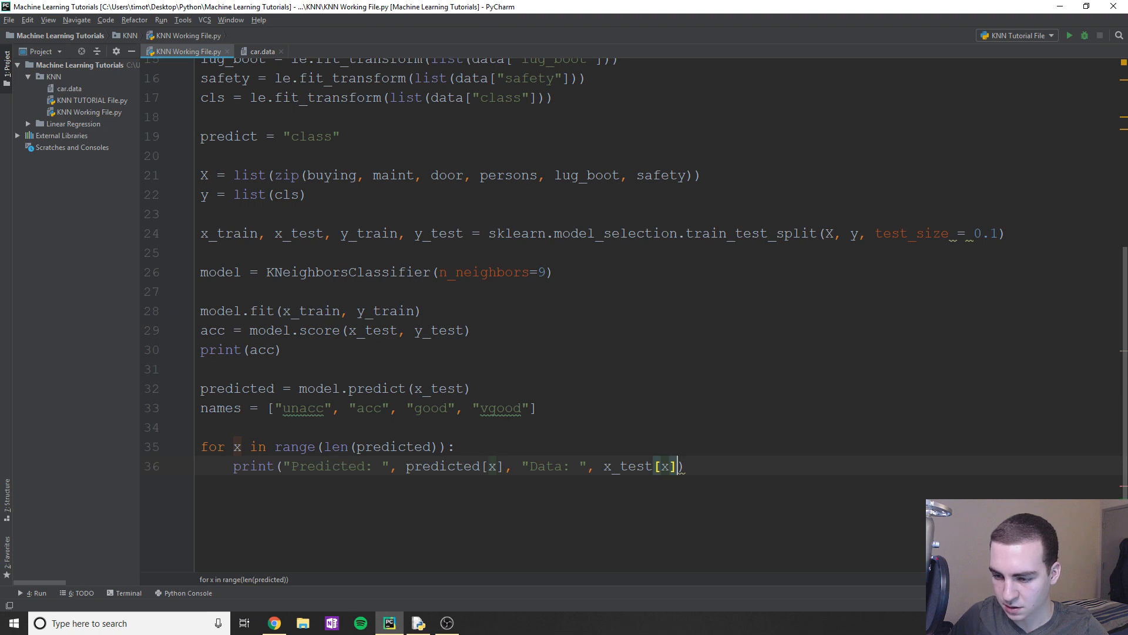
- Add the "Actual: " y_test[x] output and run the script
text(, "")
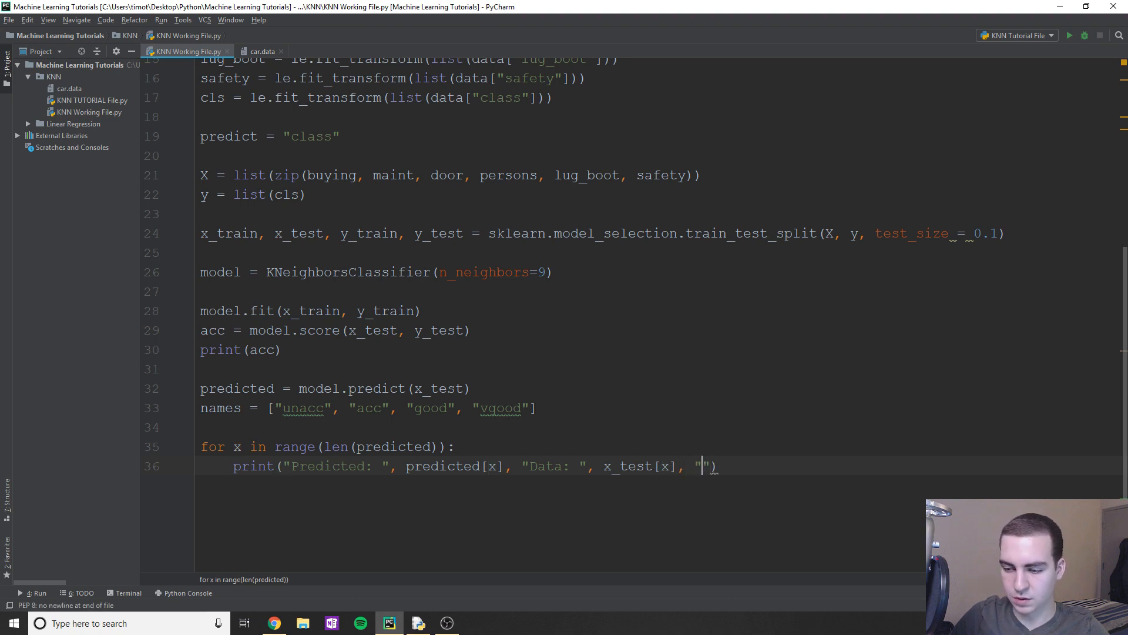
text(Actual:)
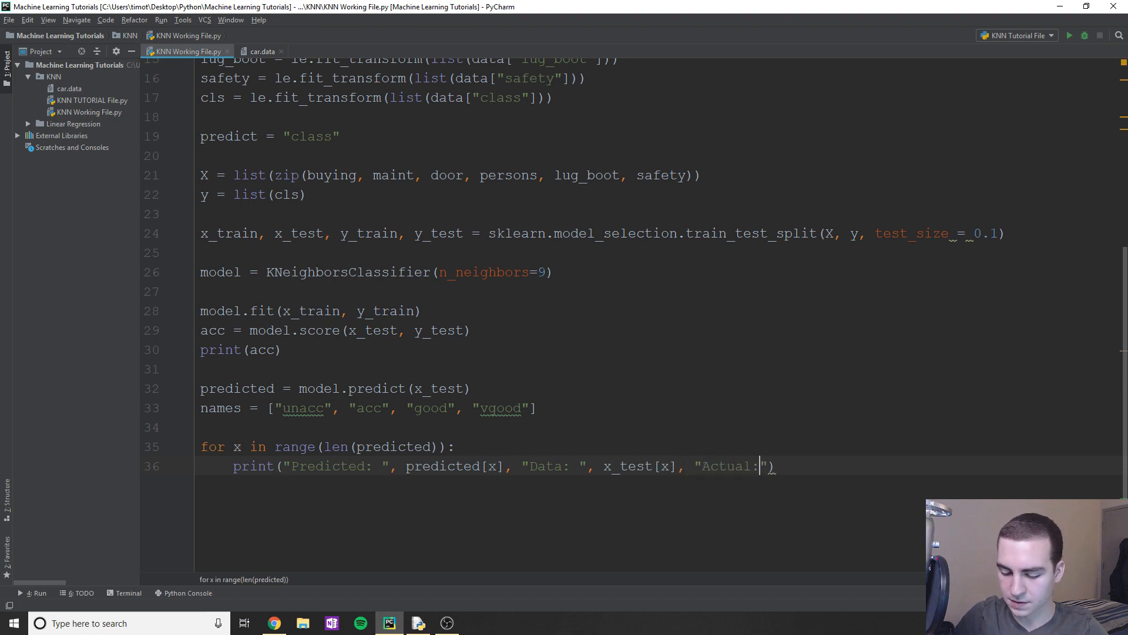
text(",)
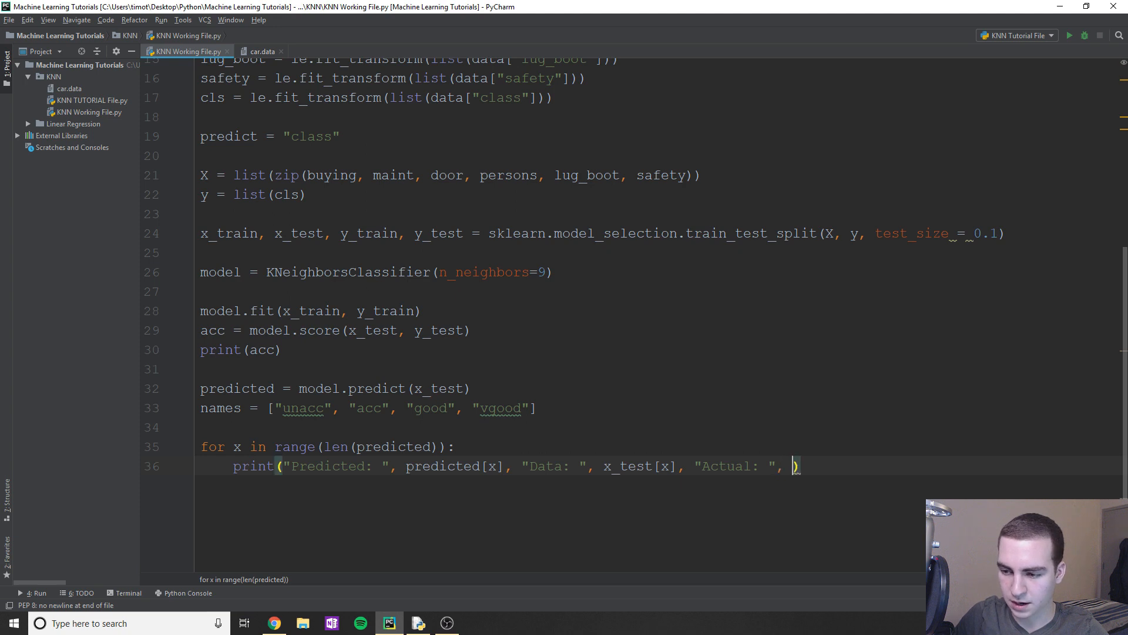
text(y_test[x)
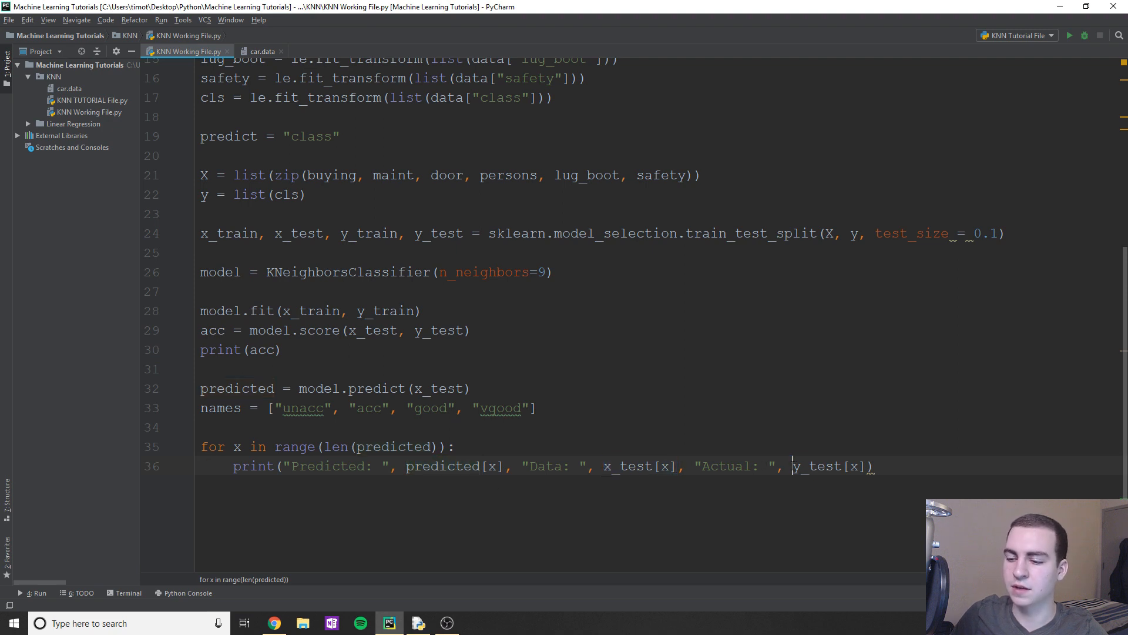
click(536, 408)
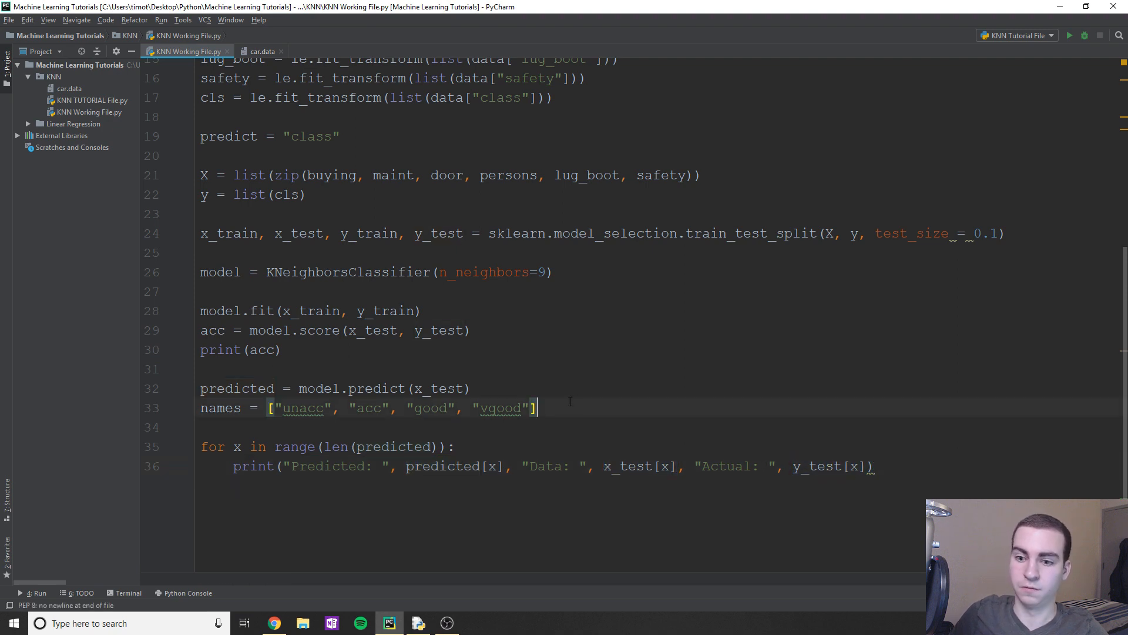
click(1071, 35)
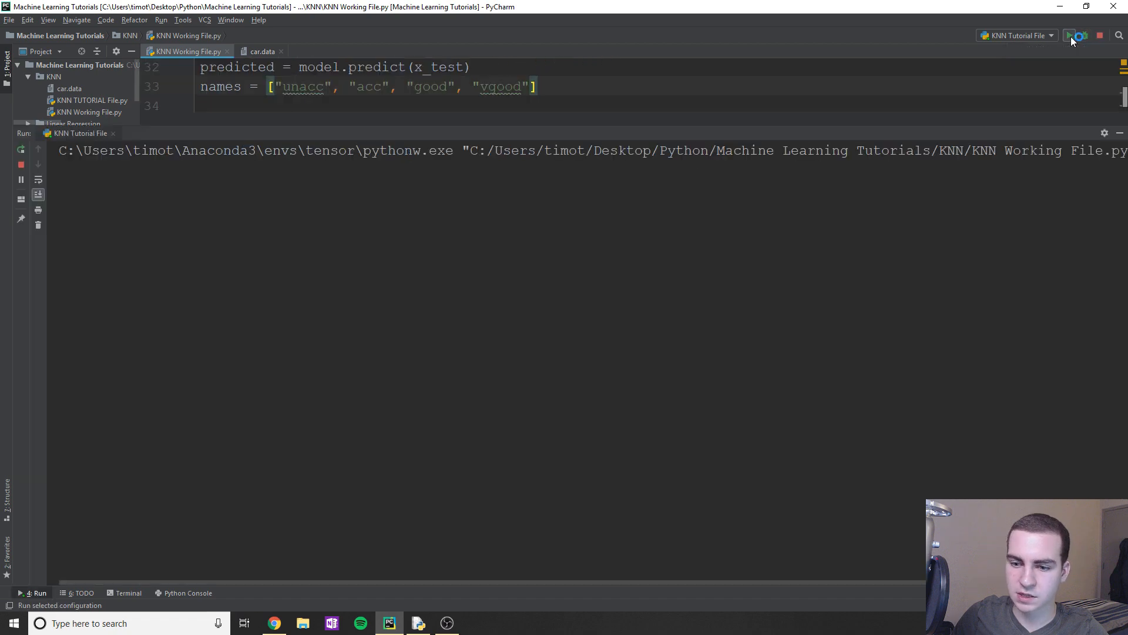
- Run the script and scroll through the accuracy and per-row predicted, data, actual output
click(1070, 35)
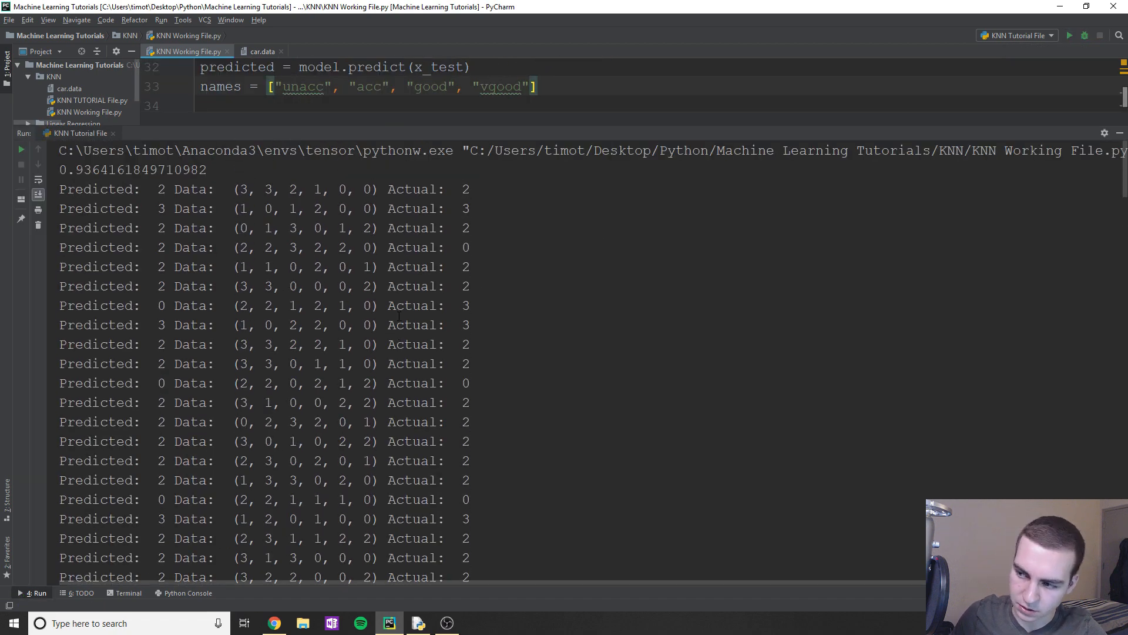
scroll(down, 3)
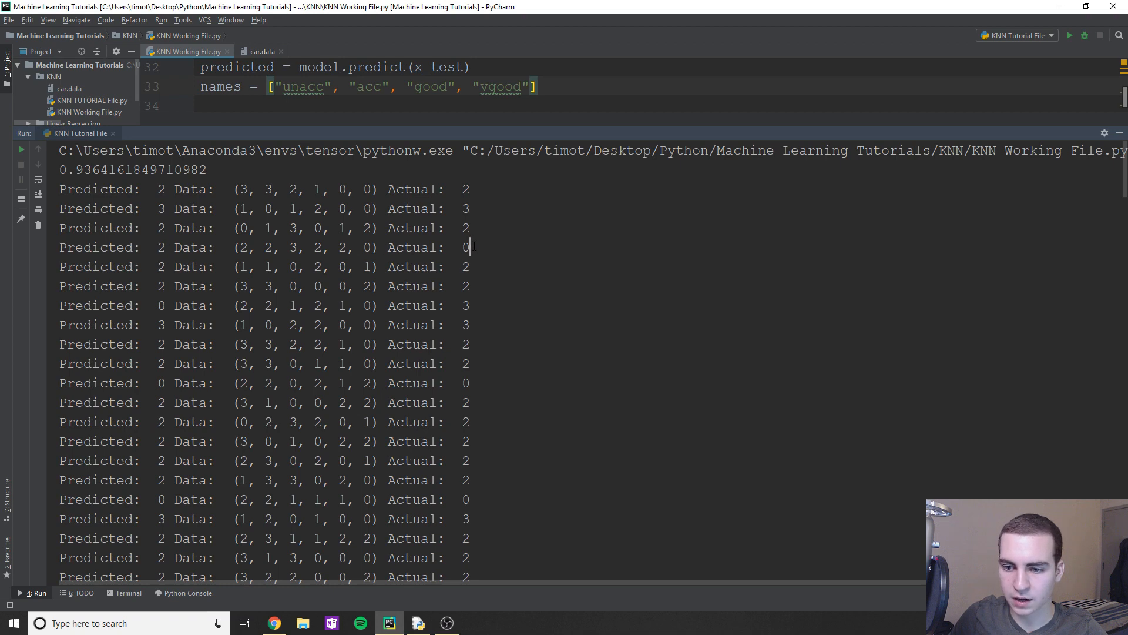
double_click(464, 247)
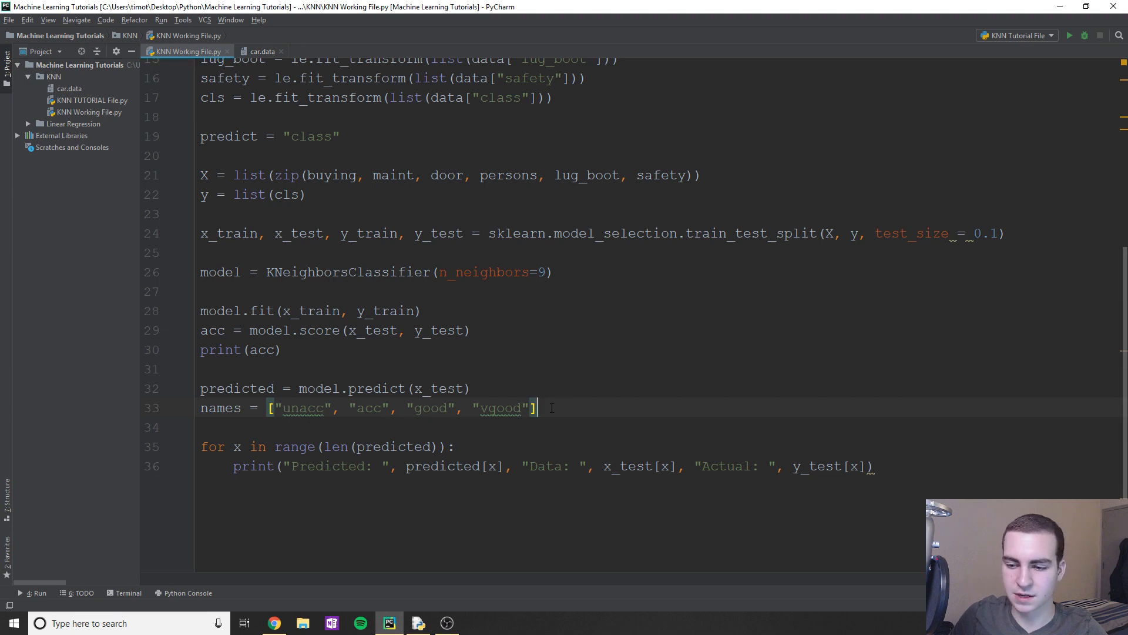
- Wrap predicted[x] and y_test[x] in names[...] and rerun the script
click(407, 466)
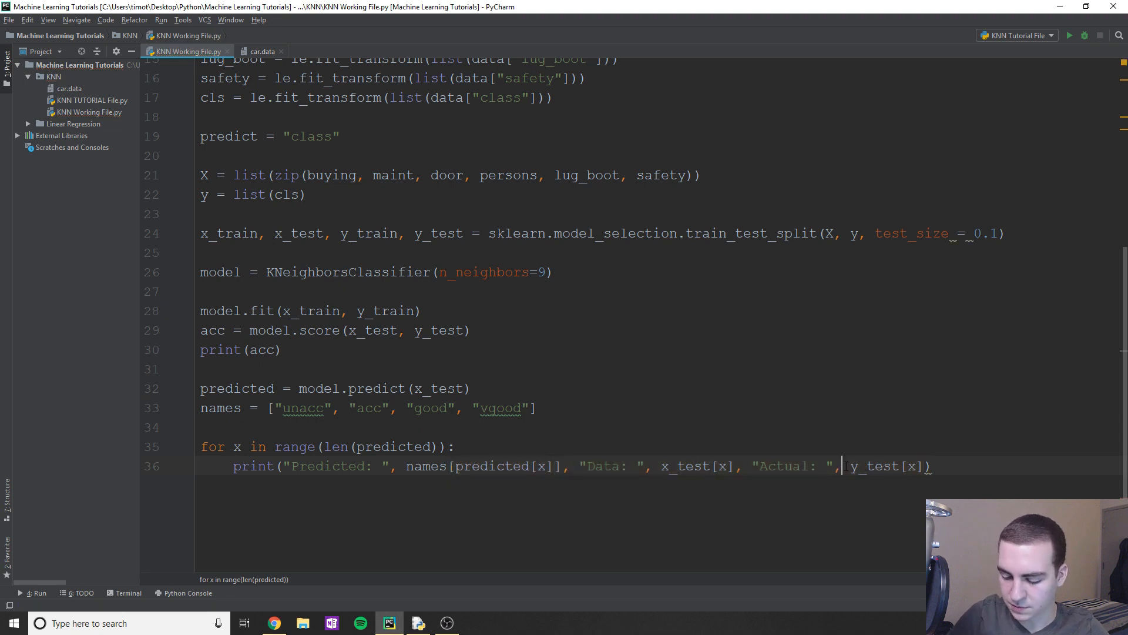
text(names[)
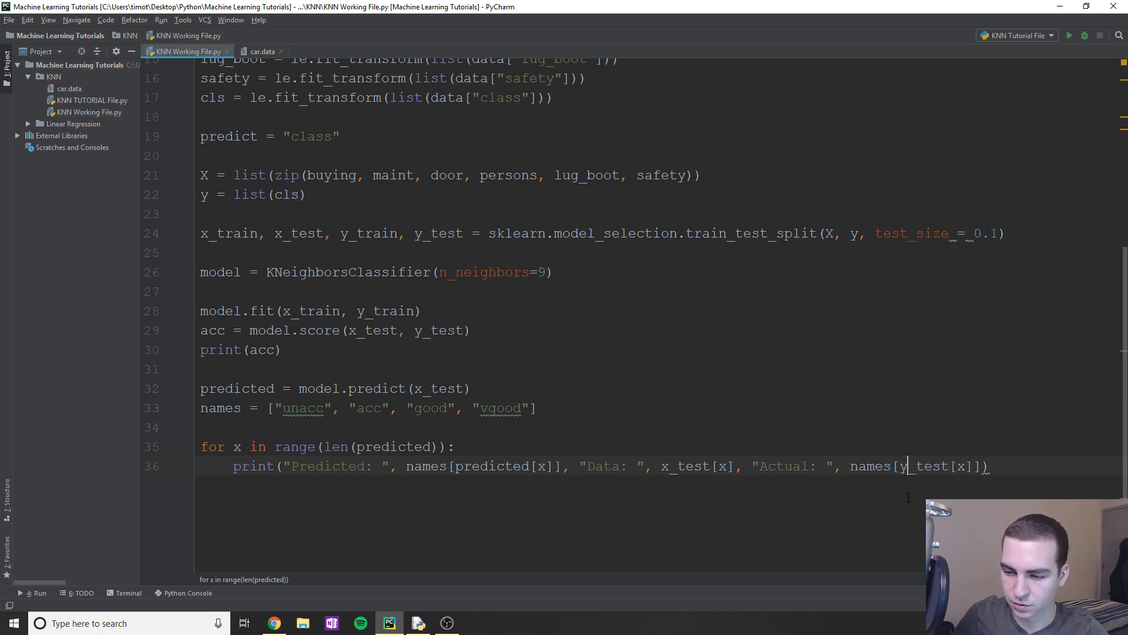
double_click(494, 466)
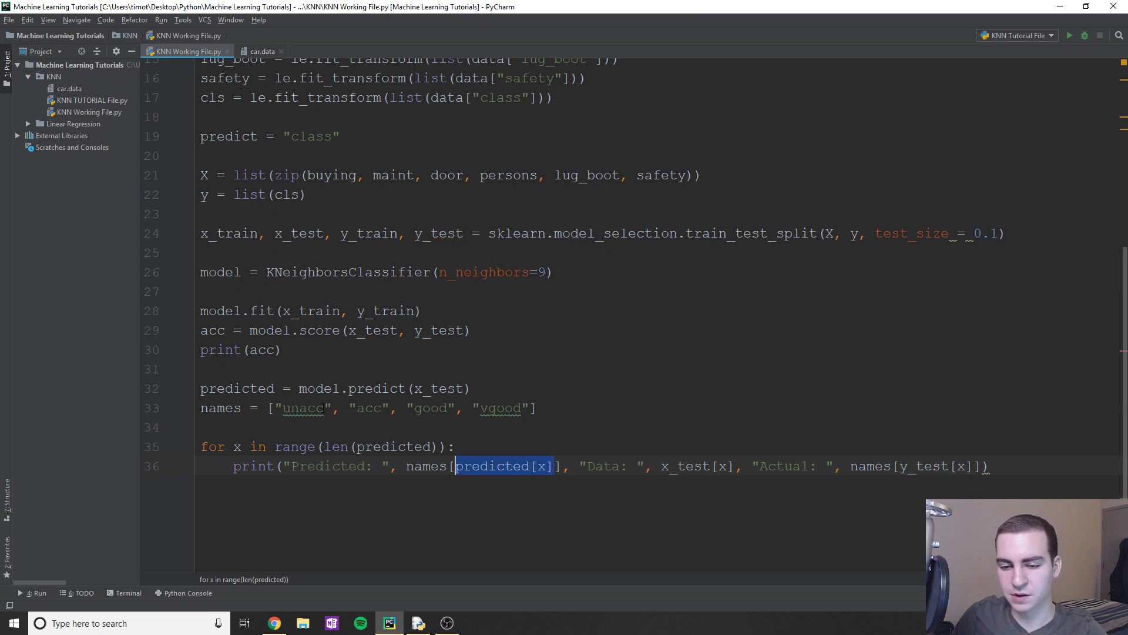
double_click(304, 408)
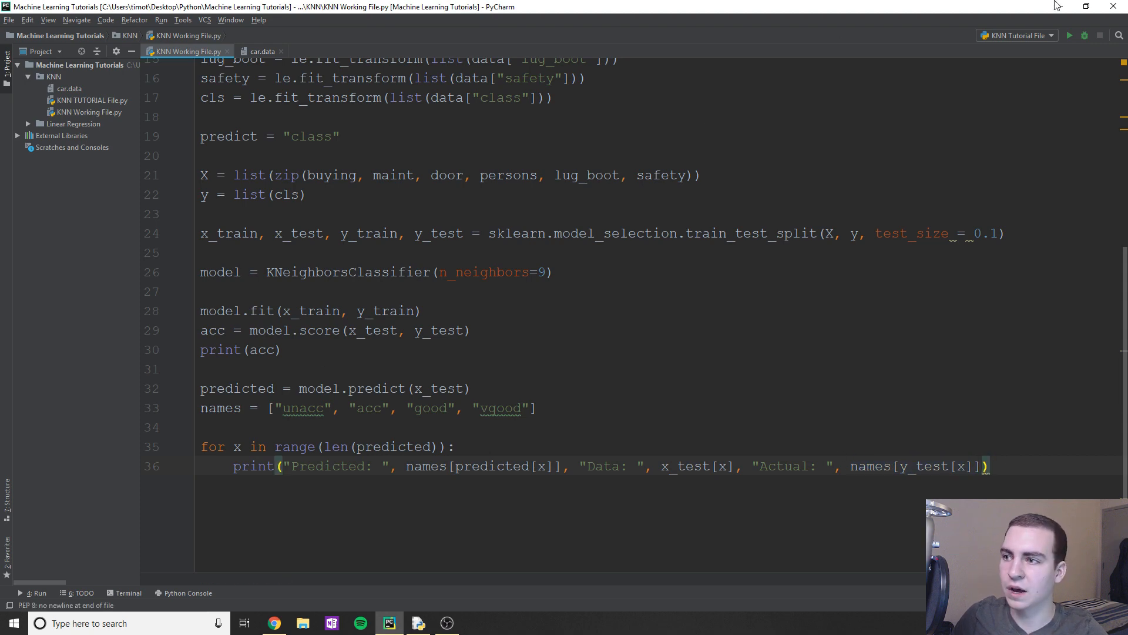
click(1070, 35)
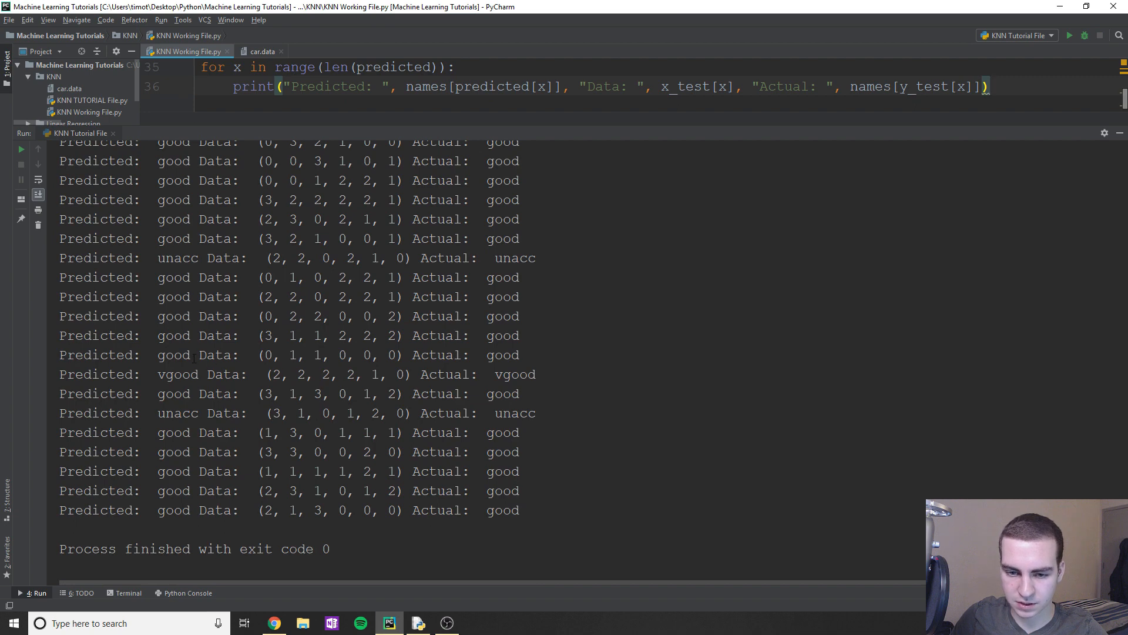
- Check the rerun output, where predicted and actual values now appear as class names
double_click(185, 375)
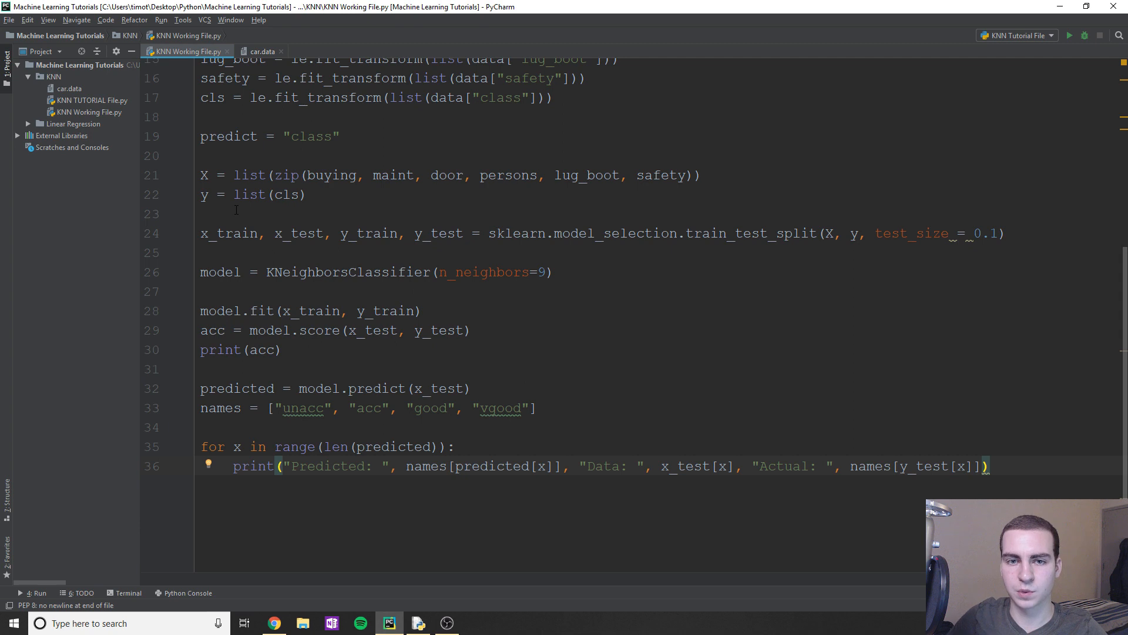
mouse_move(445, 285)
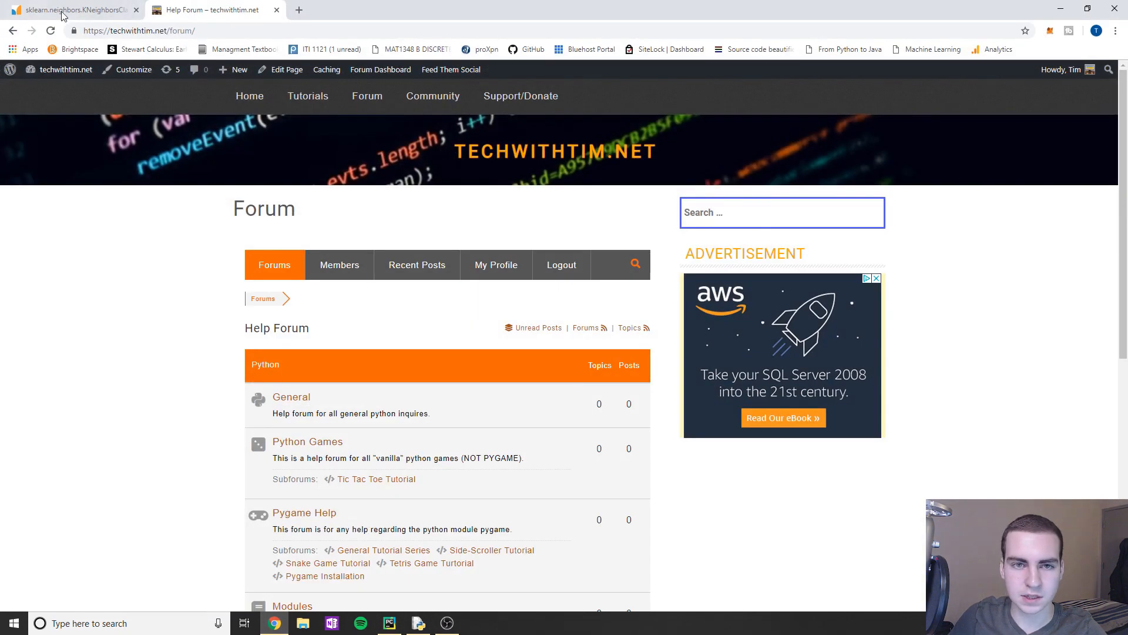
click(72, 9)
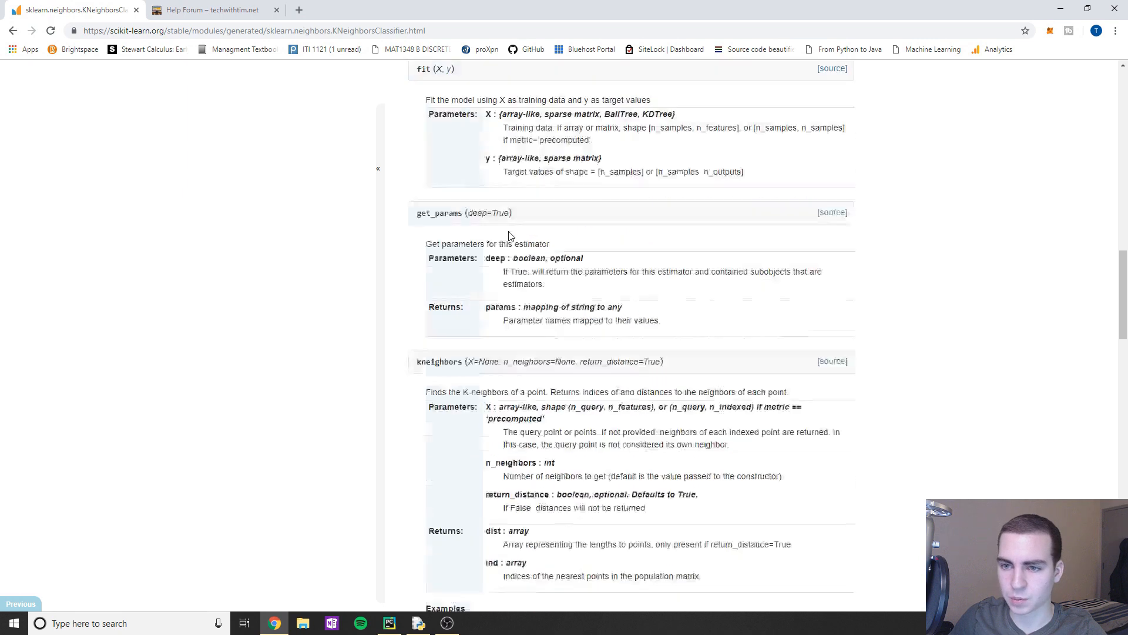
scroll(up, 3)
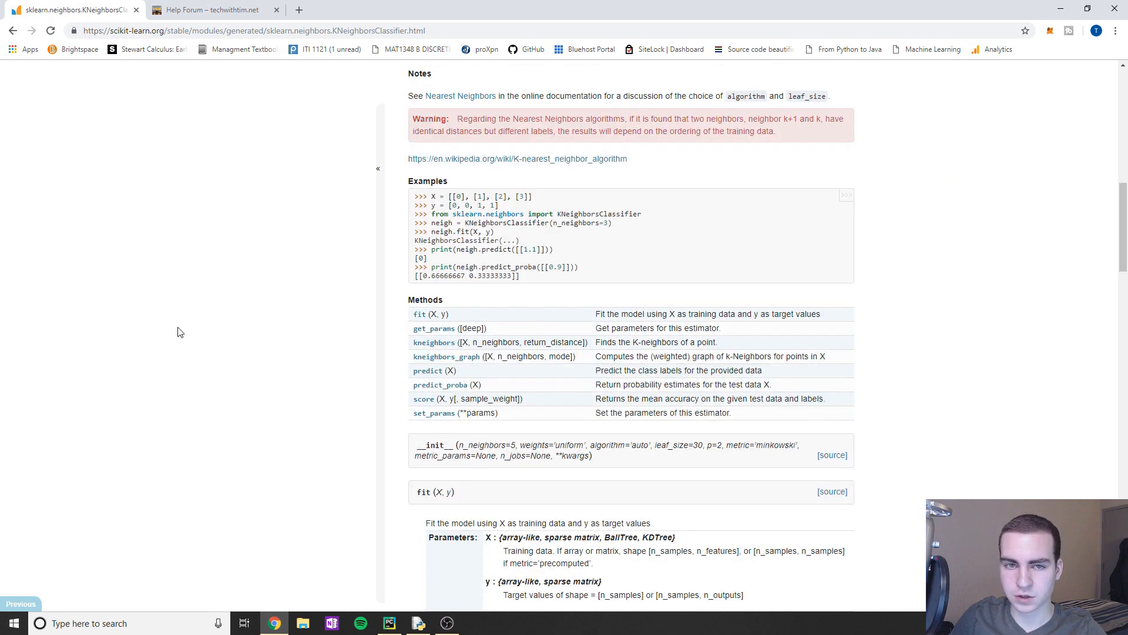
scroll(down, 3)
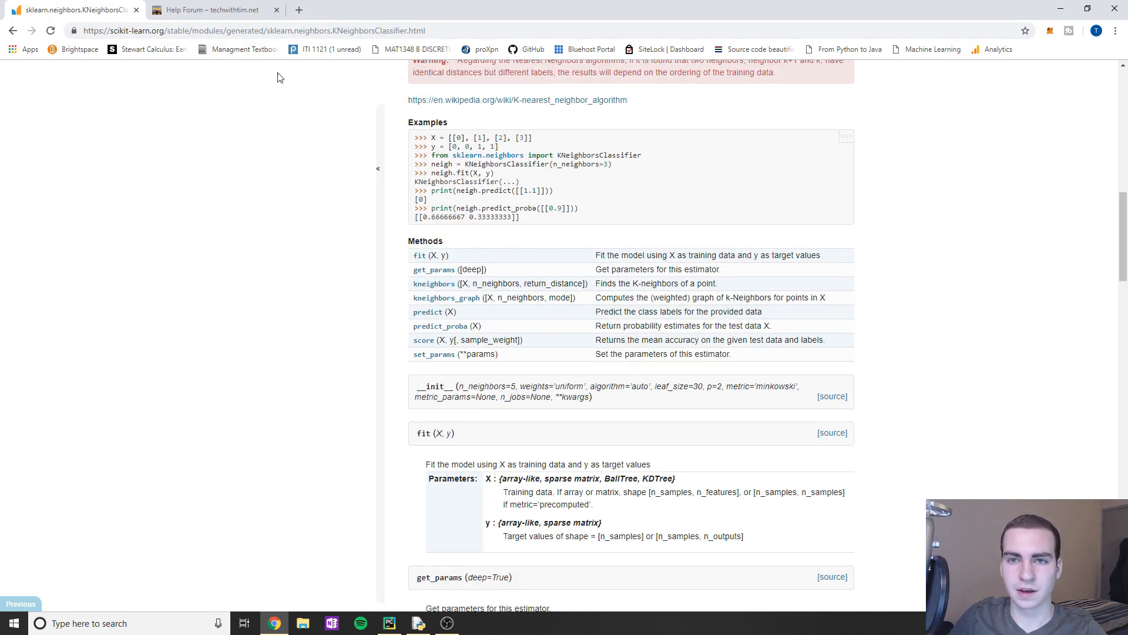
scroll(down, 3)
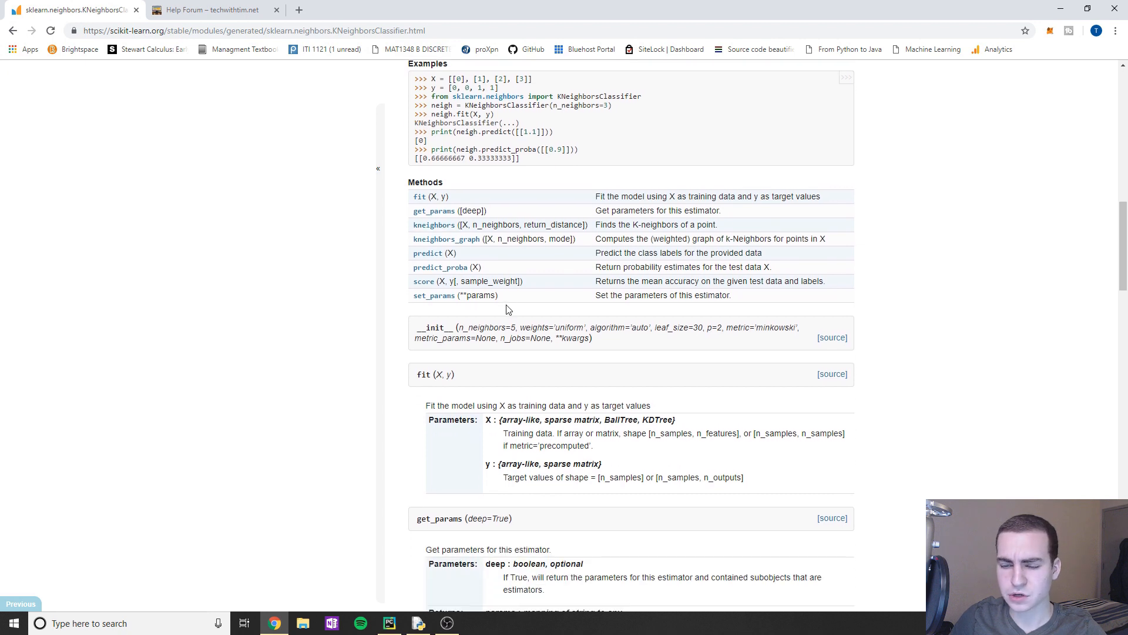
scroll(up, 3)
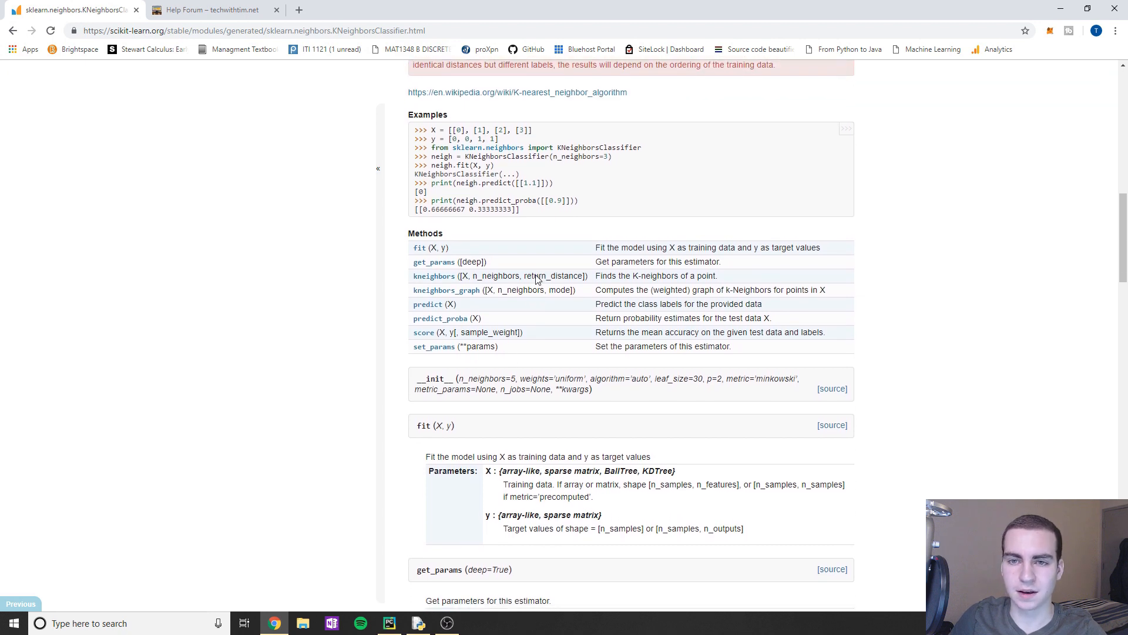
scroll(down, 3)
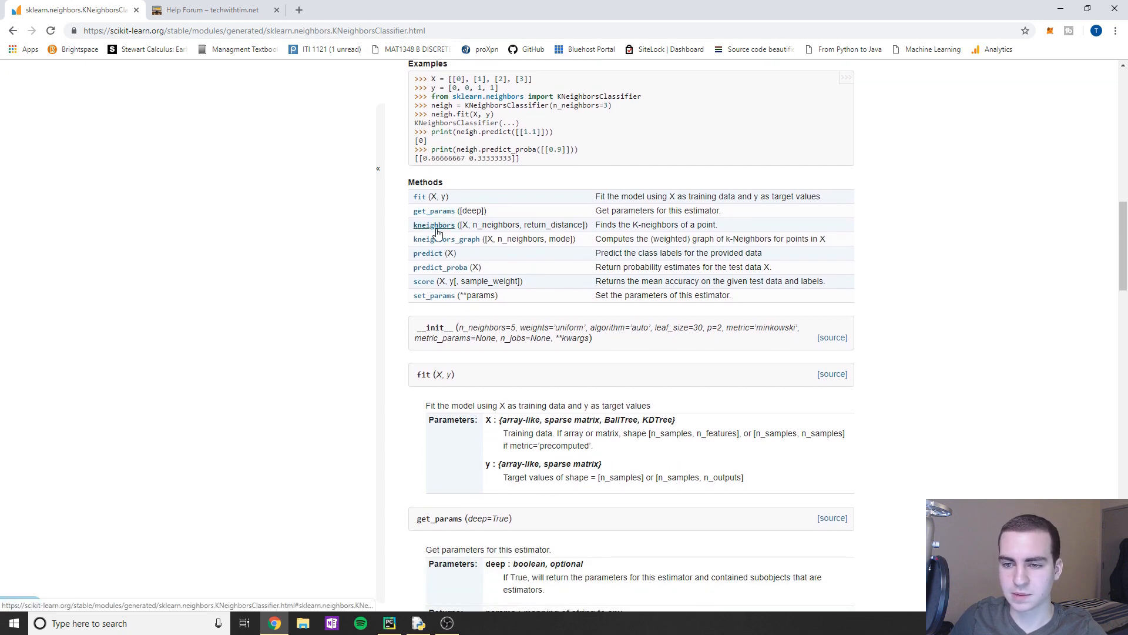
mouse_move(428, 282)
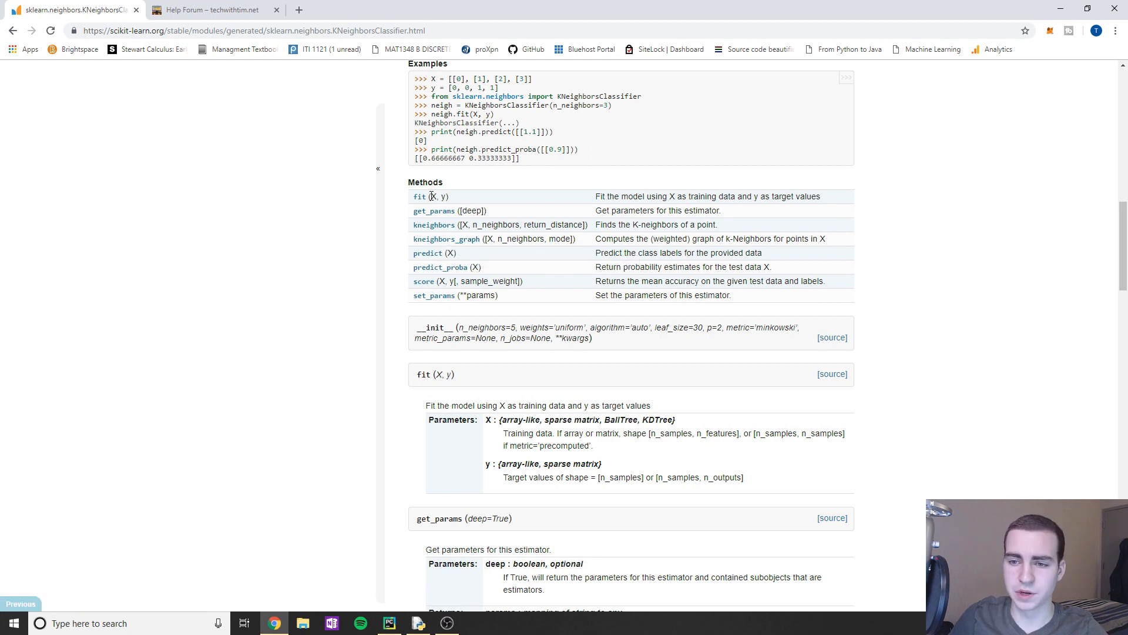
mouse_move(424, 281)
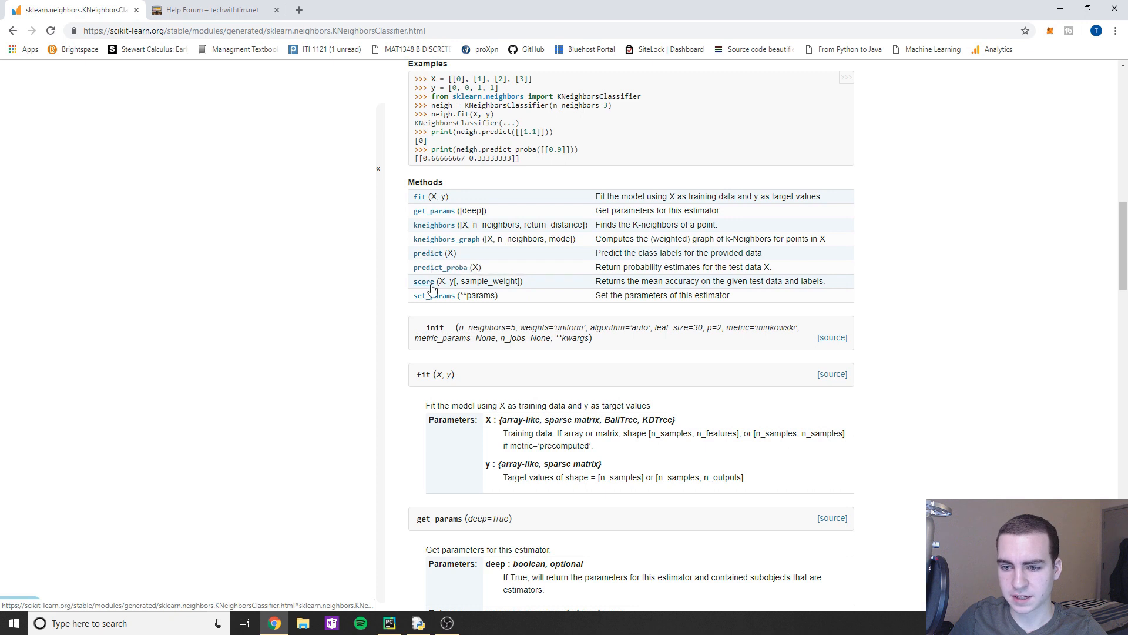
scroll(down, 3)
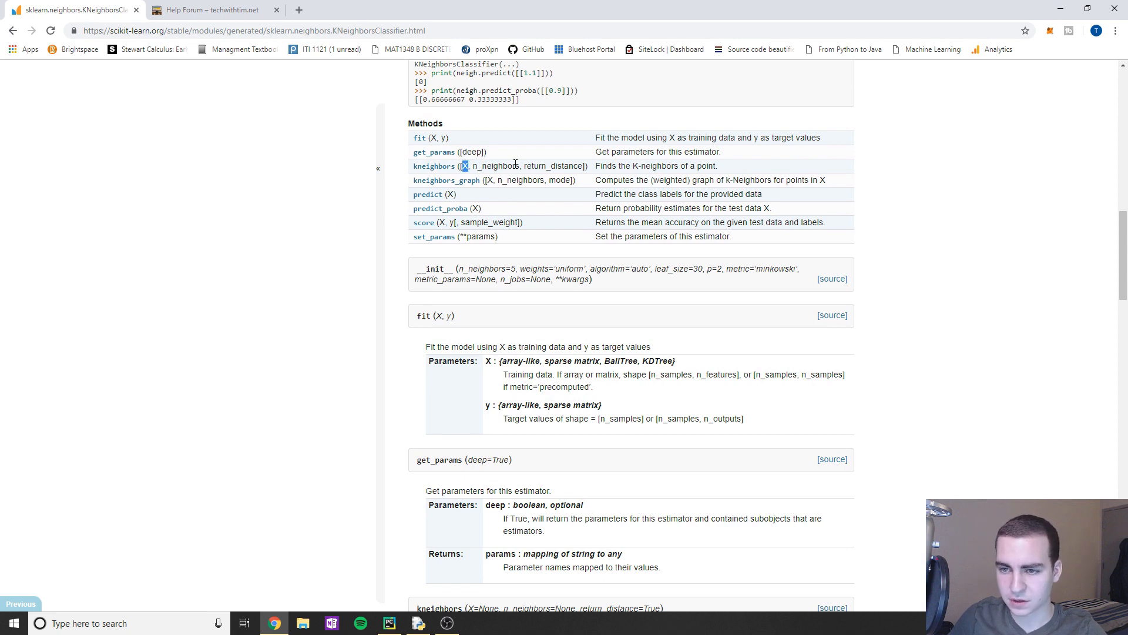
double_click(547, 165)
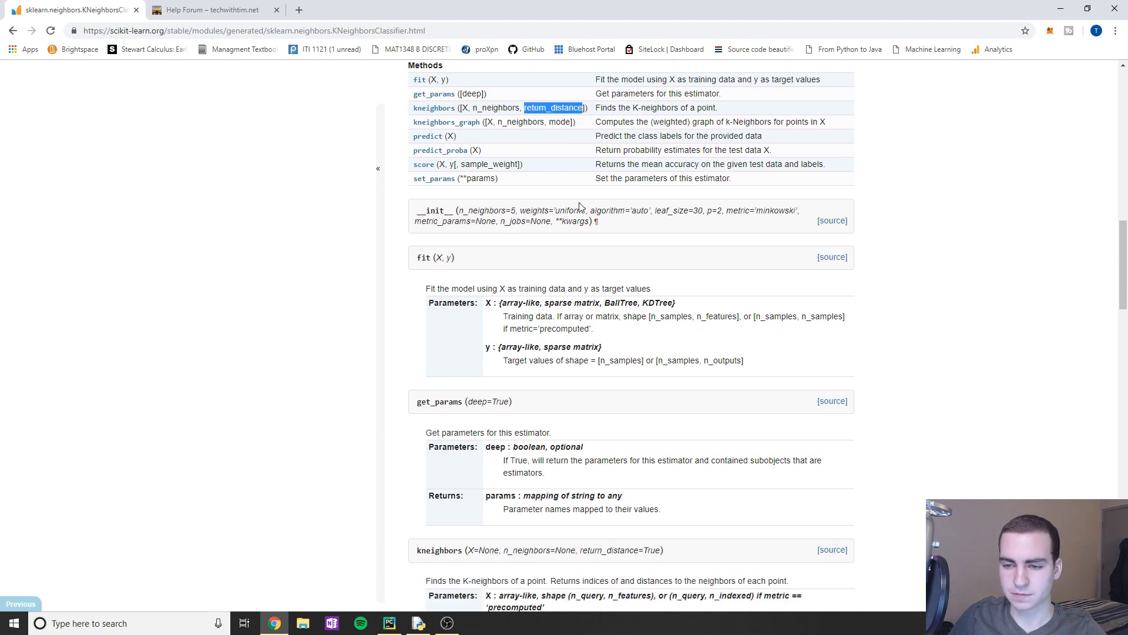
scroll(down, 3)
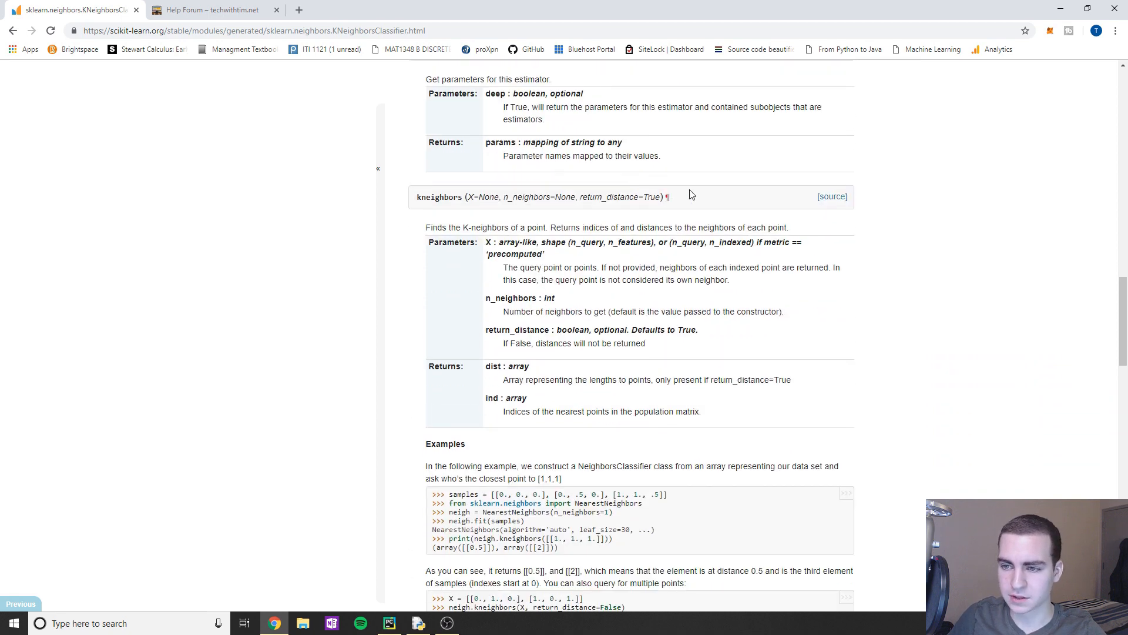
scroll(down, 3)
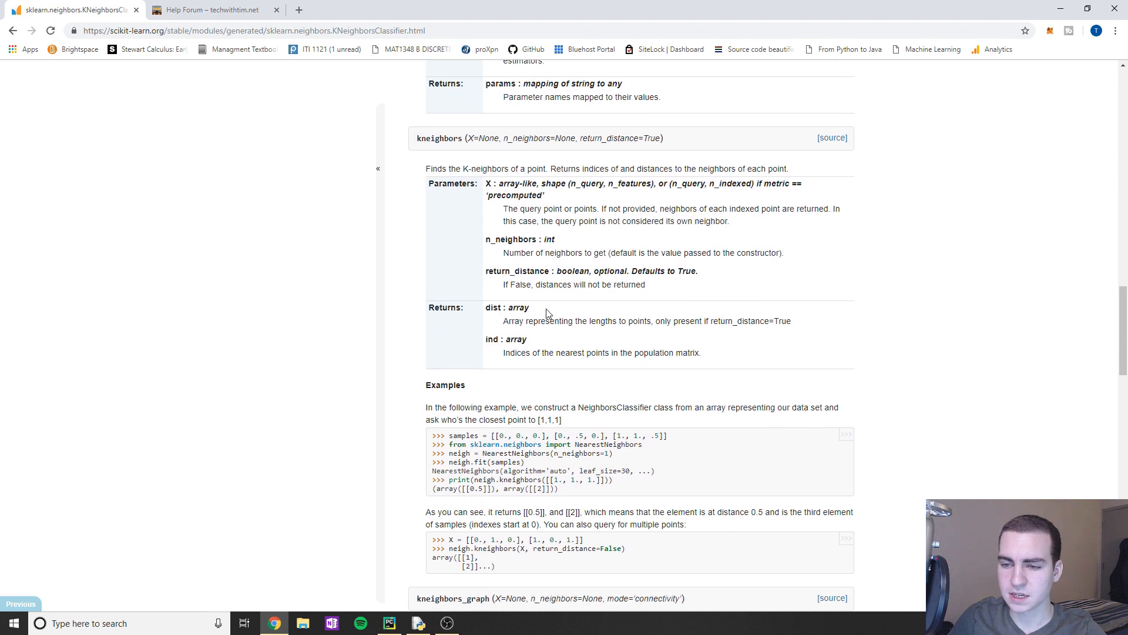
double_click(519, 308)
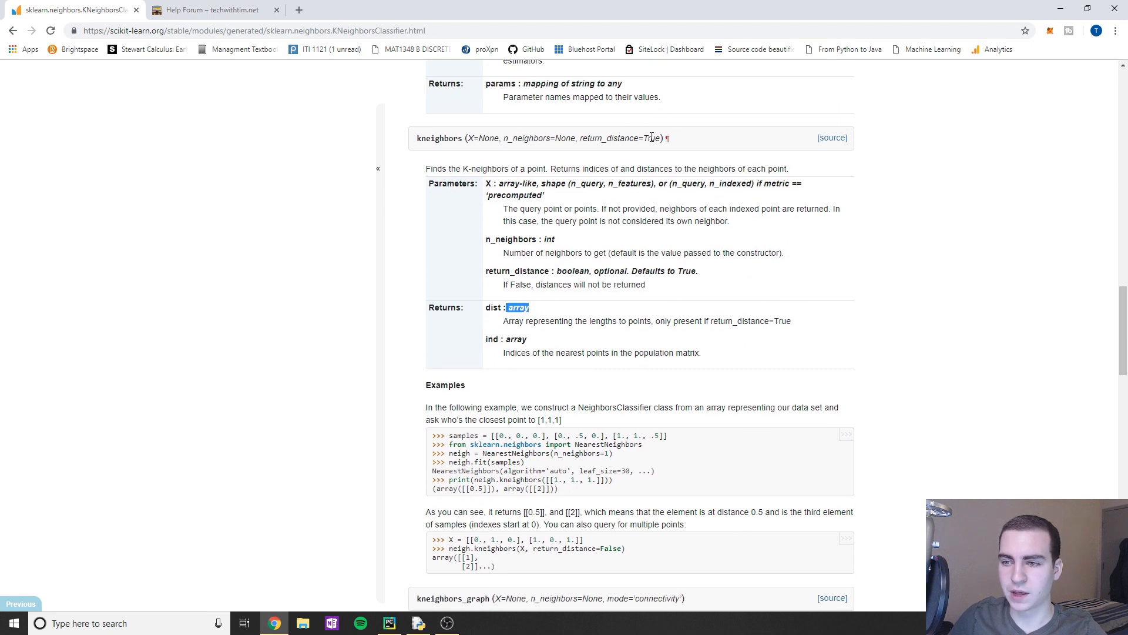
double_click(620, 138)
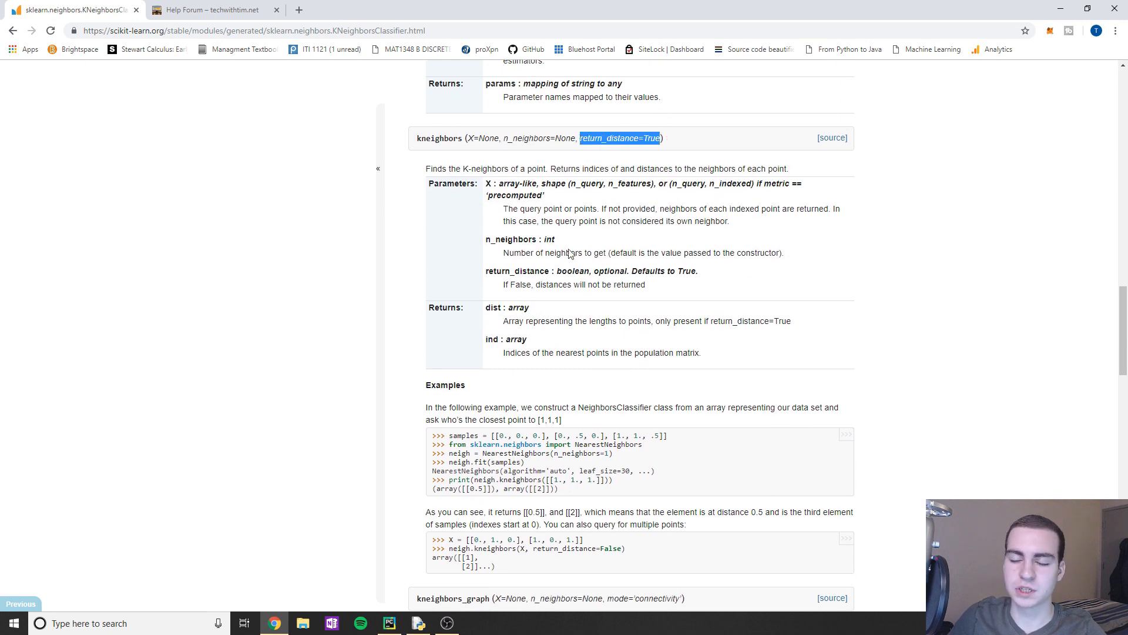
double_click(518, 307)
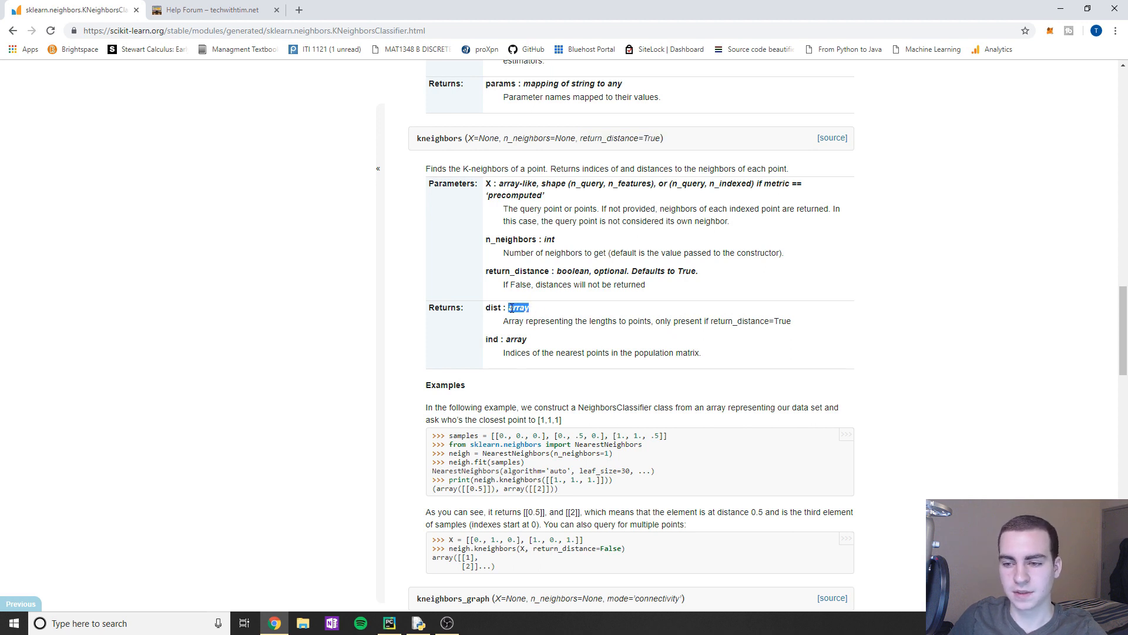
double_click(515, 339)
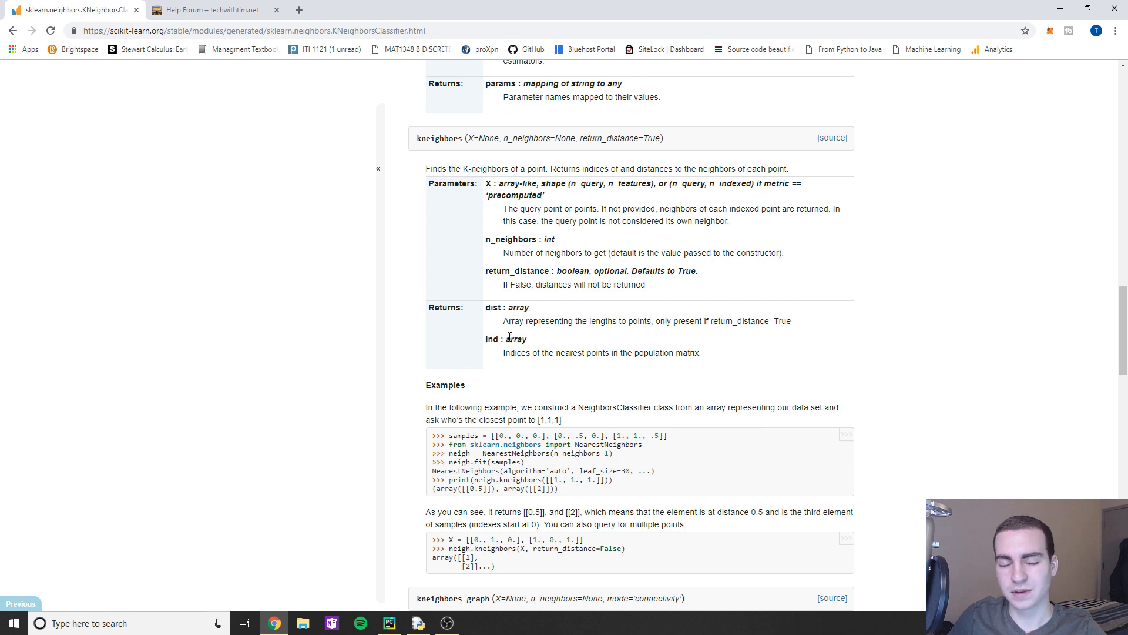
mouse_move(532, 347)
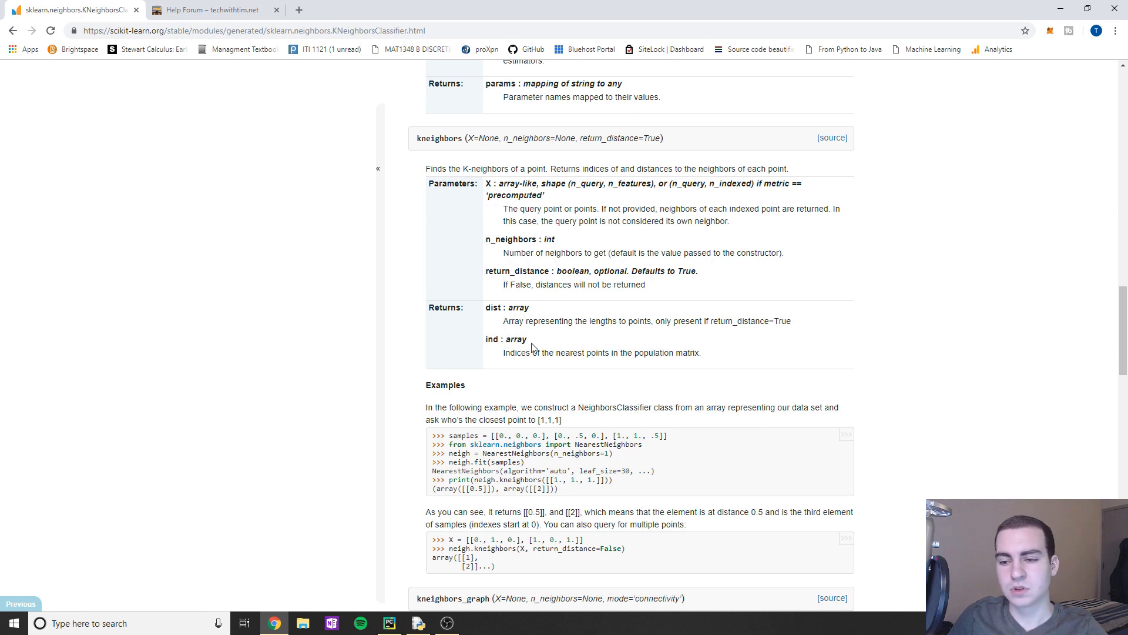
double_click(514, 339)
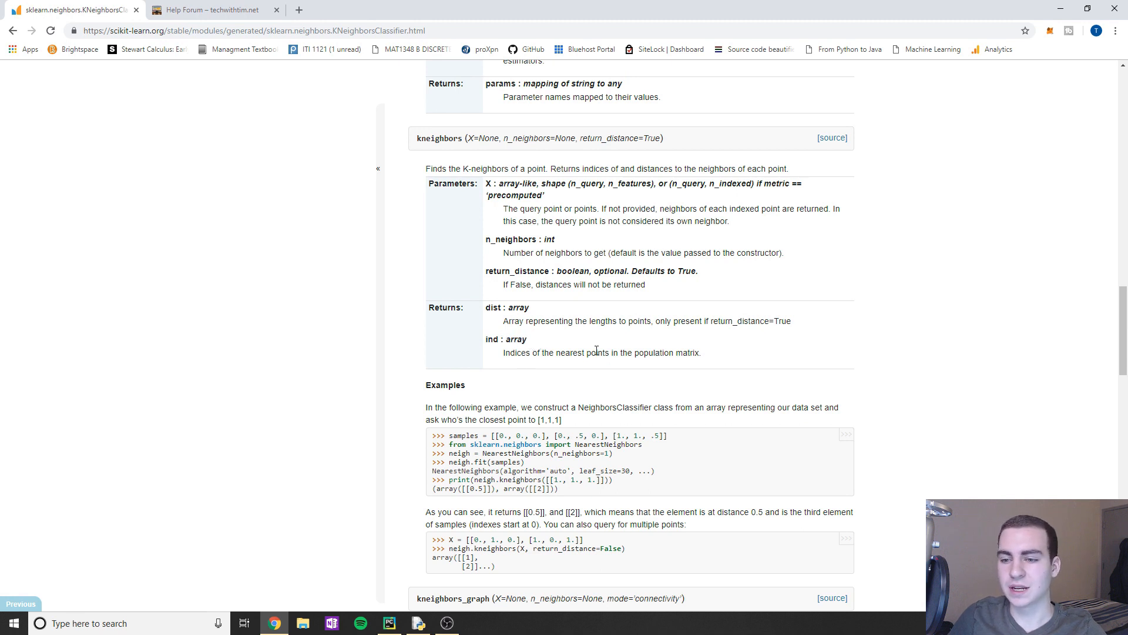
scroll(up, 3)
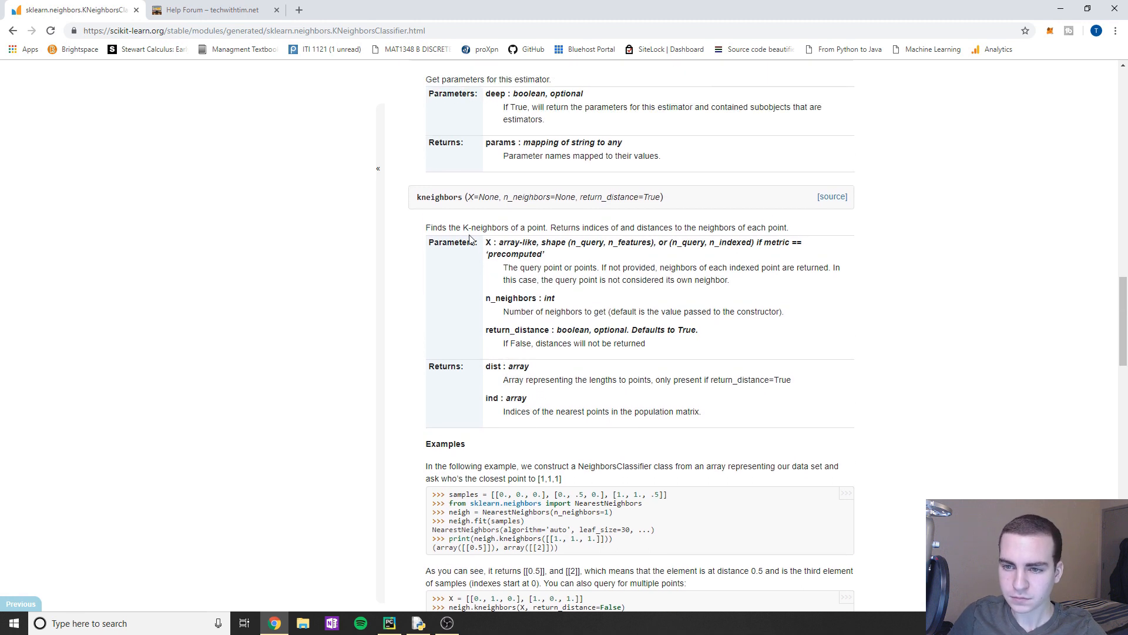
double_click(439, 196)
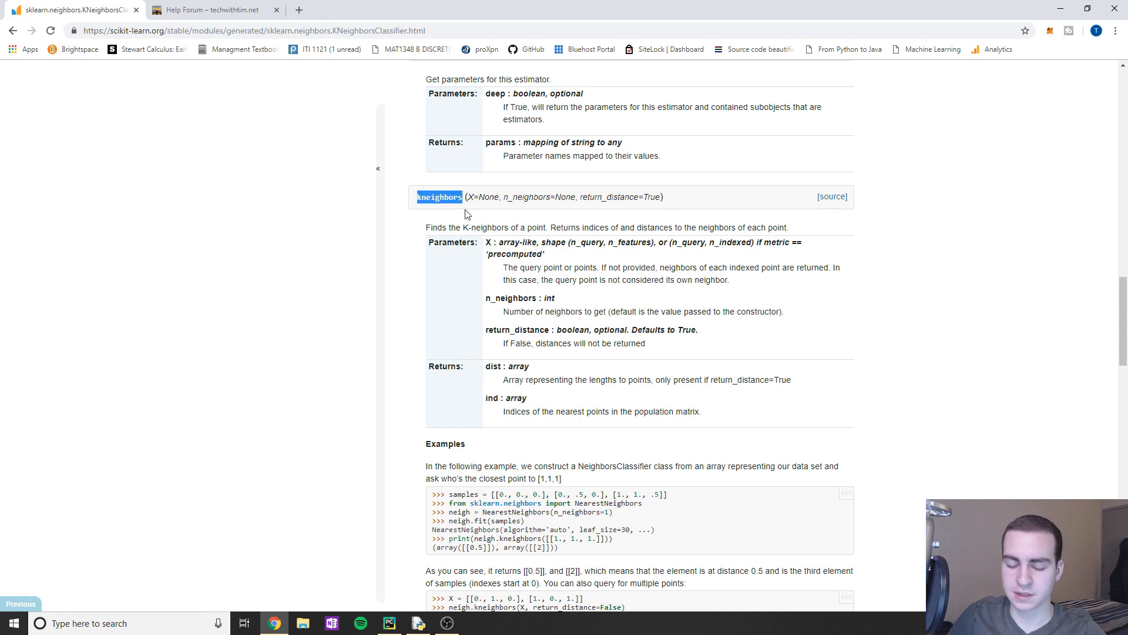
mouse_move(1062, 6)
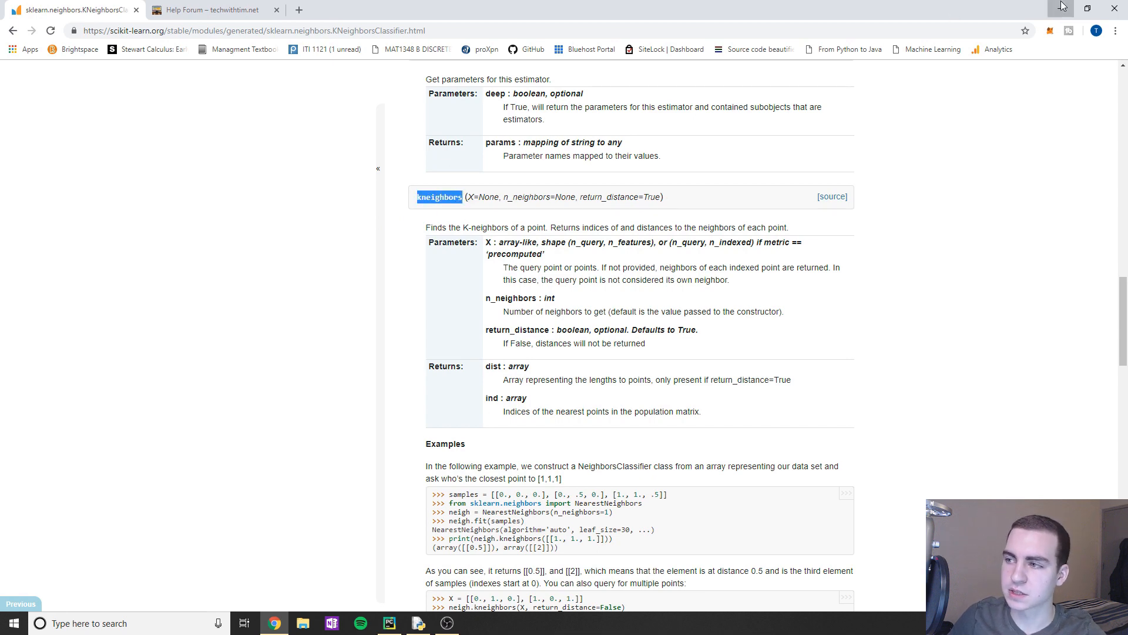
- Add model.kneighbors([x_test[x]], 9, True) on line 37 inside the prediction loop
click(389, 622)
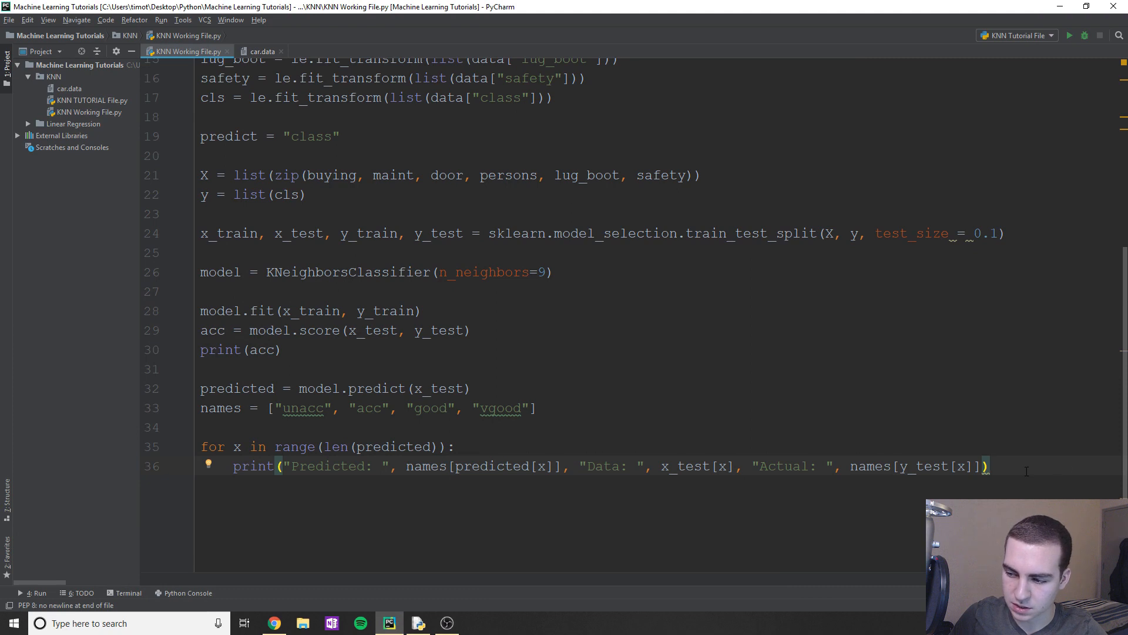
mouse_move(977, 488)
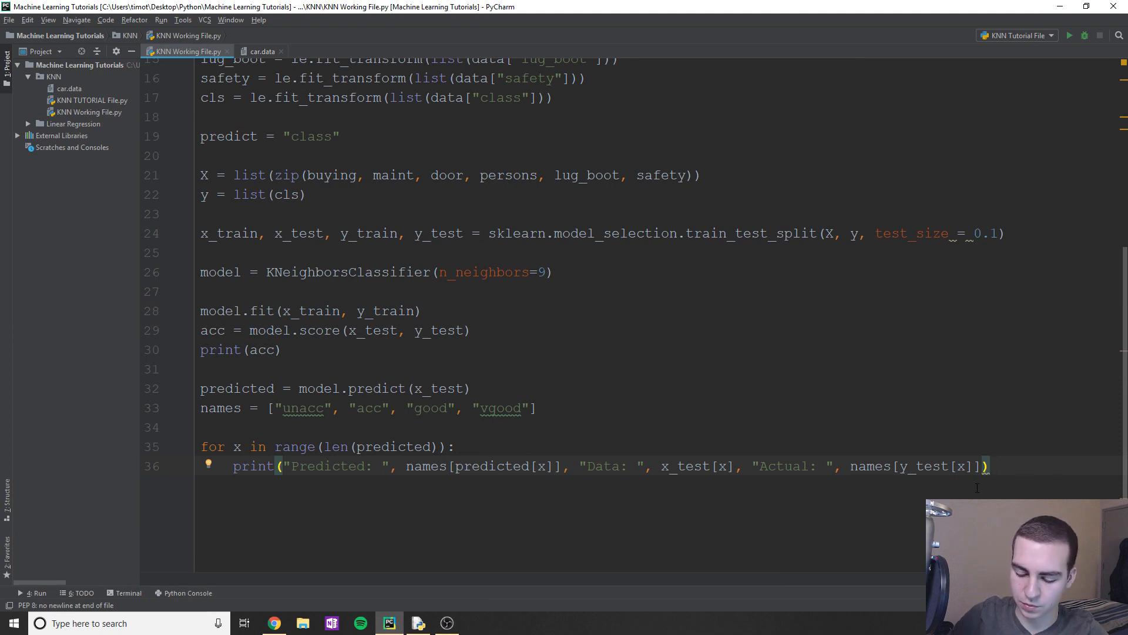
text(model.kneighbors()
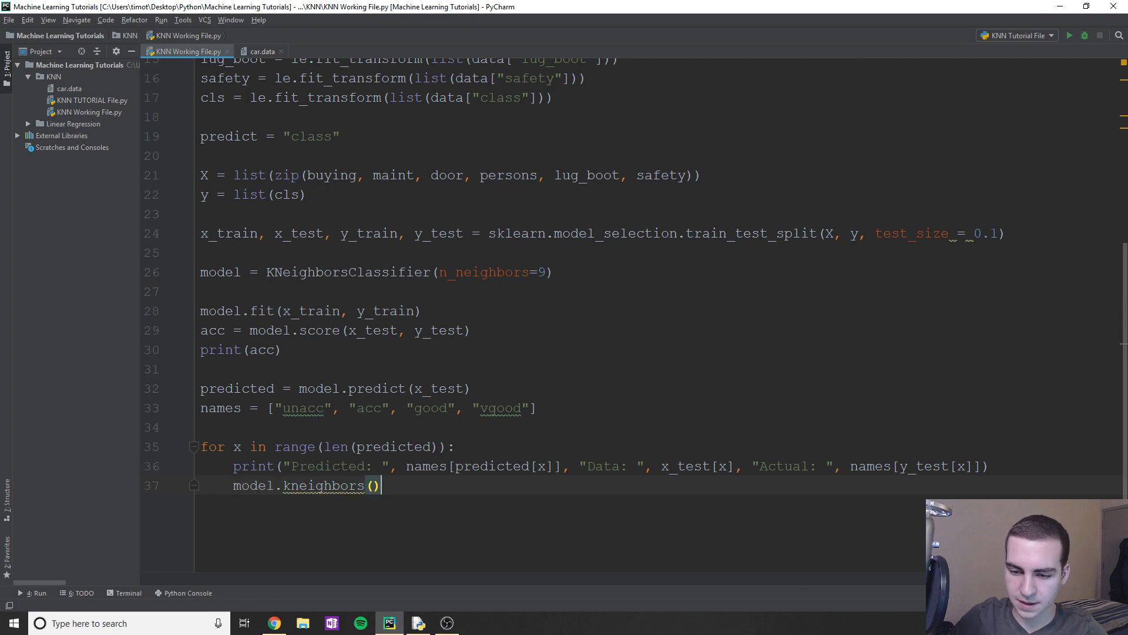
scroll(up, 3)
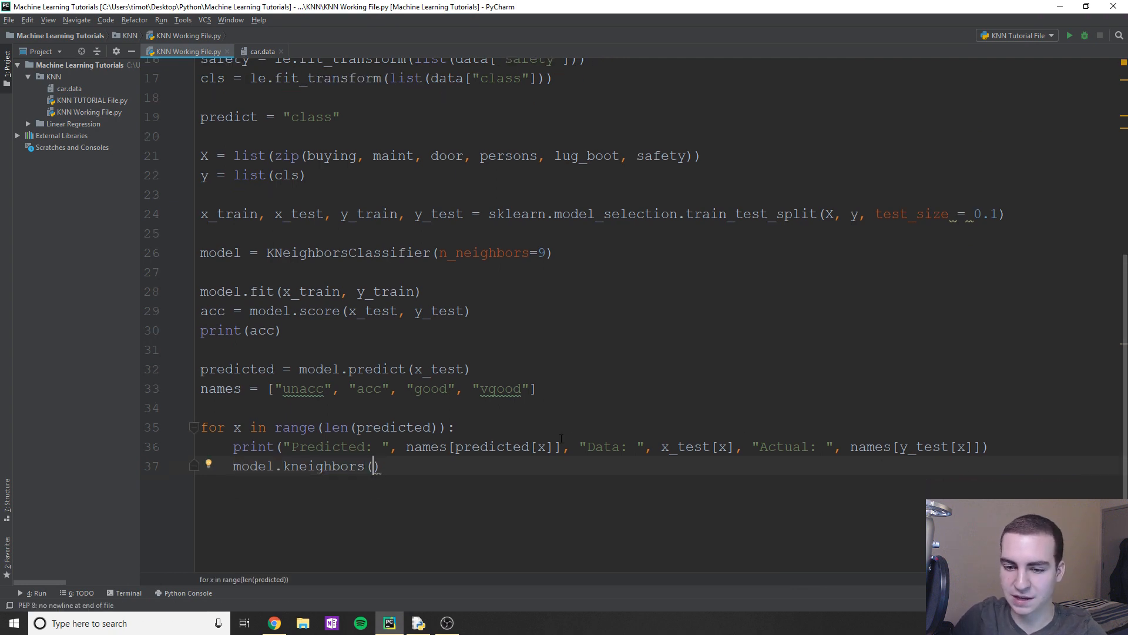
text([])
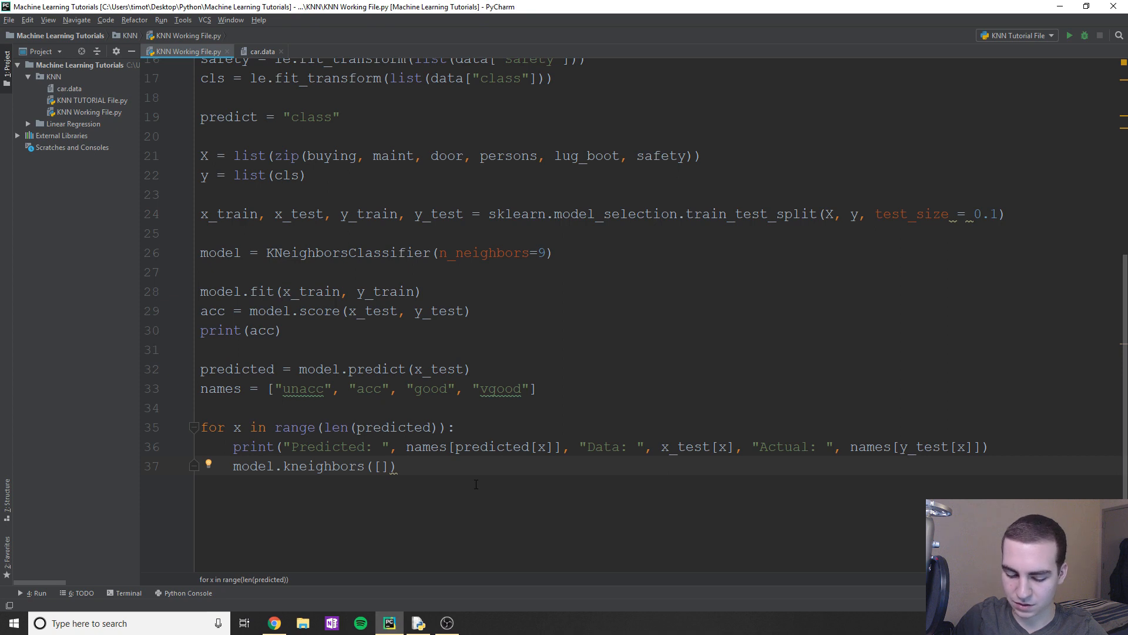
text(x_test[])
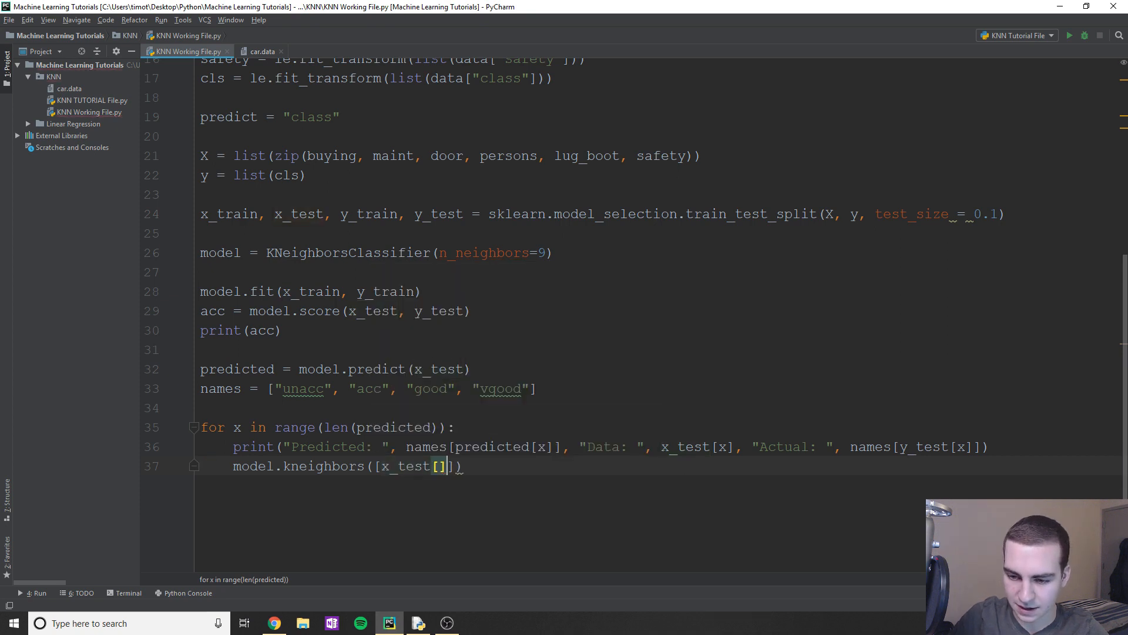
text(x)
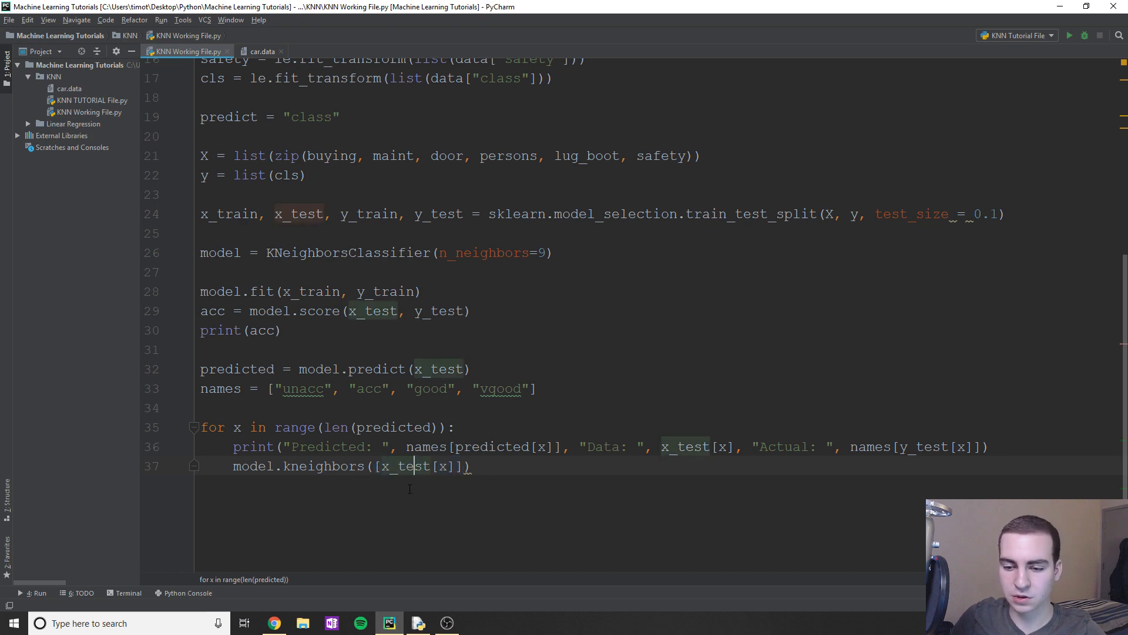
double_click(416, 465)
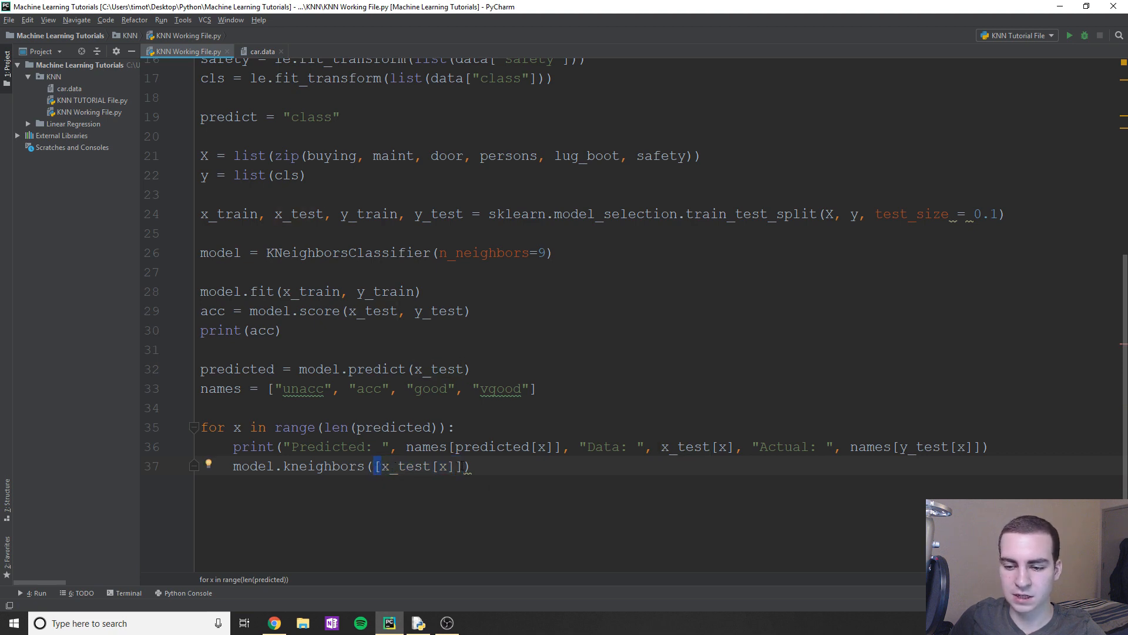
click(464, 466)
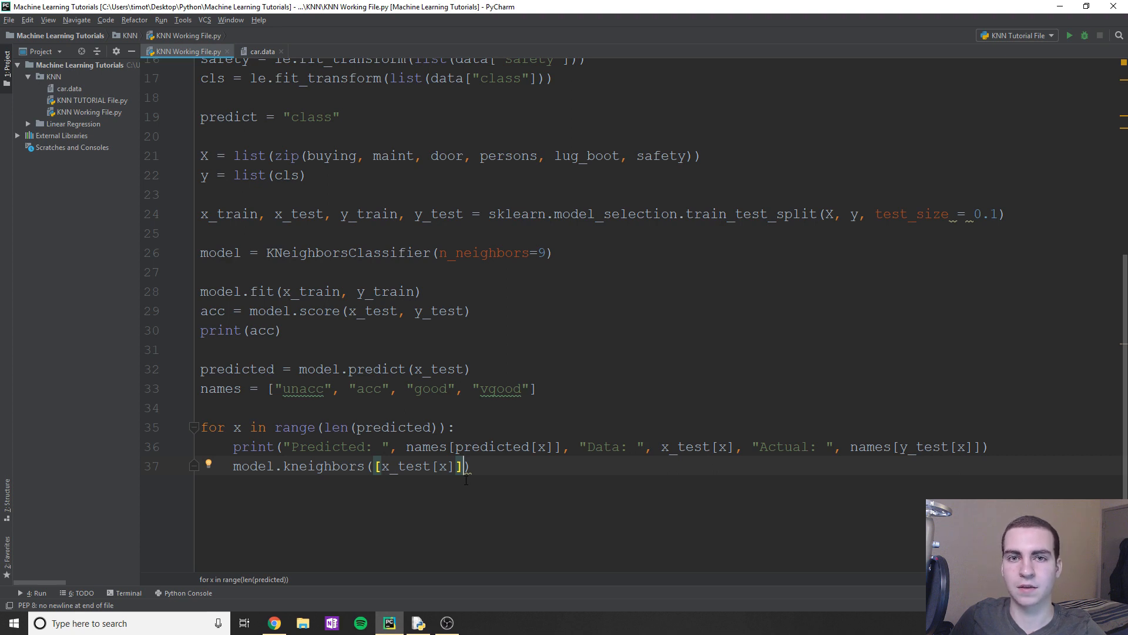
mouse_move(472, 478)
text(, )
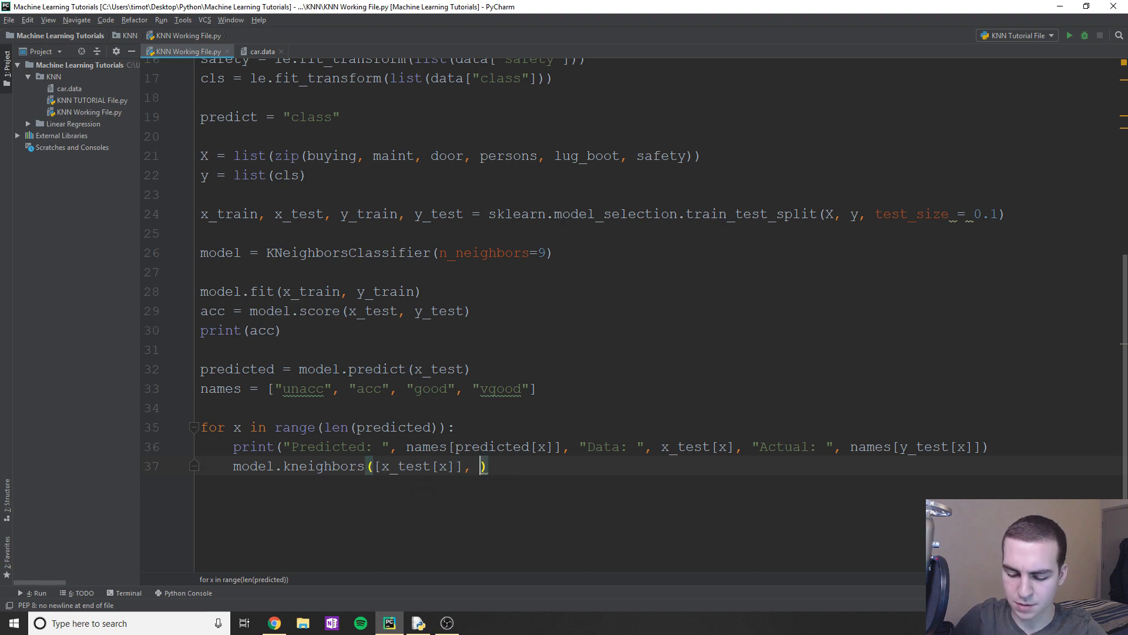
text(9, True)
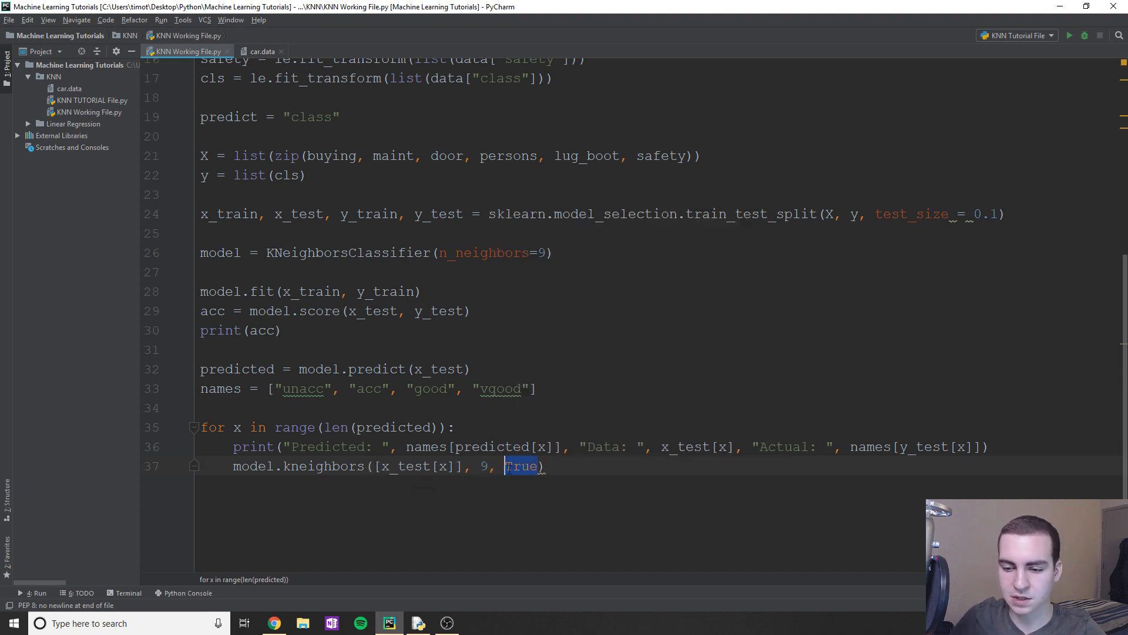
click(484, 466)
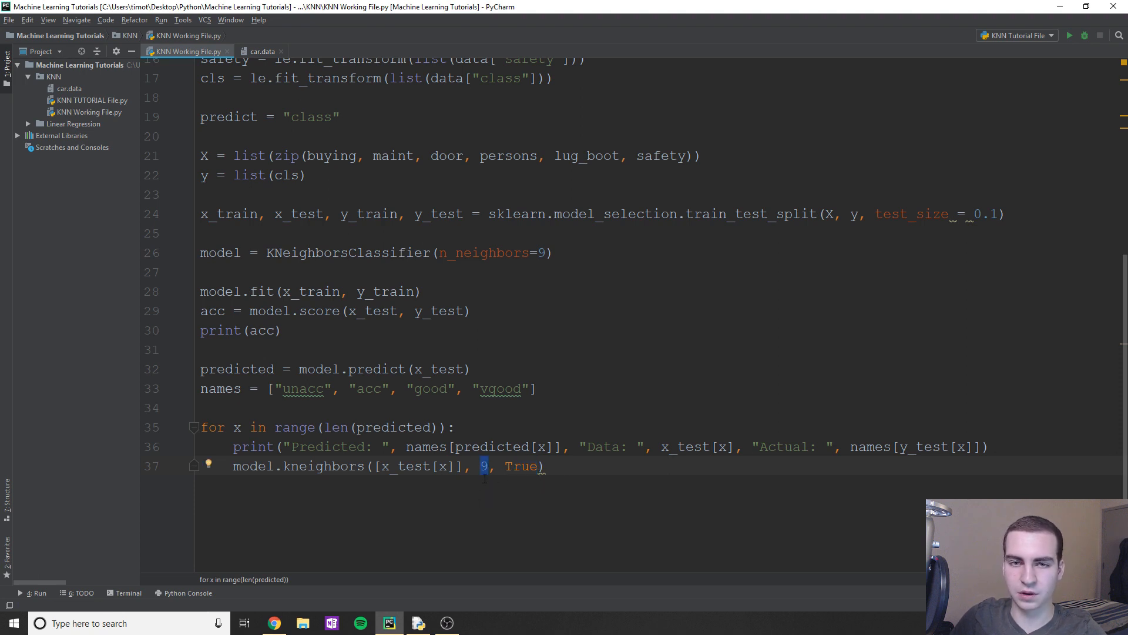
click(547, 465)
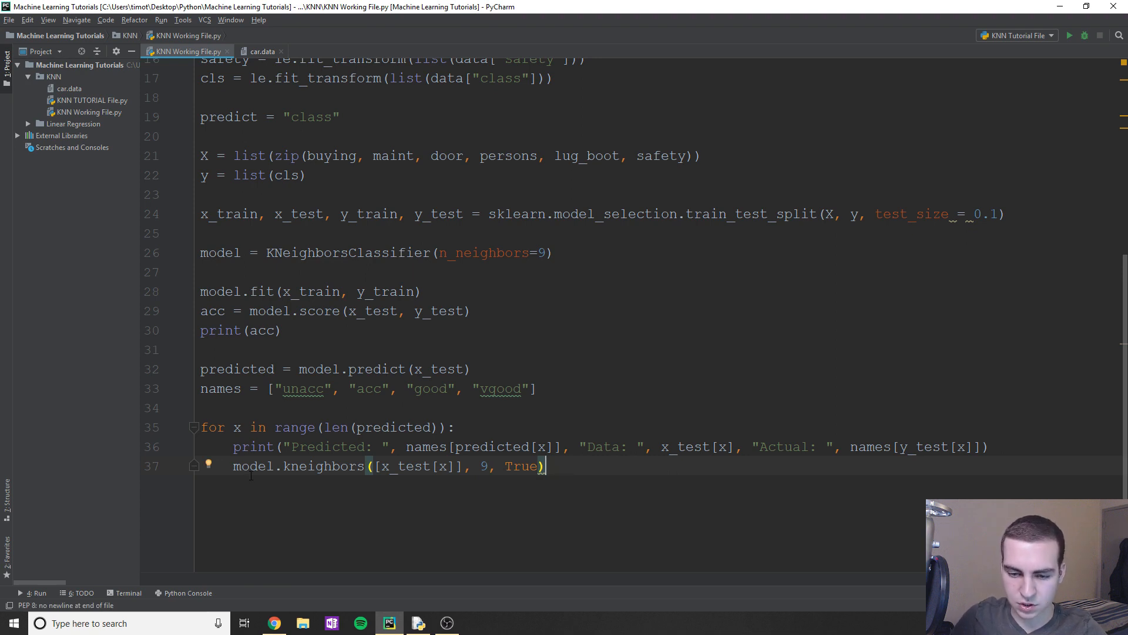
- Assign the kneighbors result to n, add print("N: ", n), and run the script
text(n=)
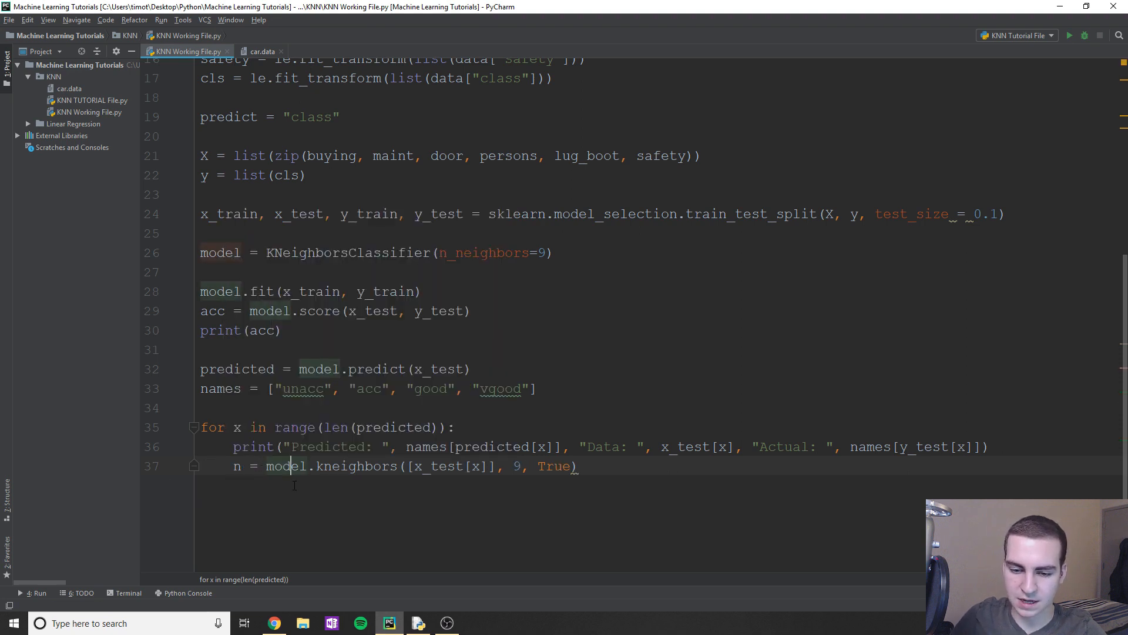
text(print)
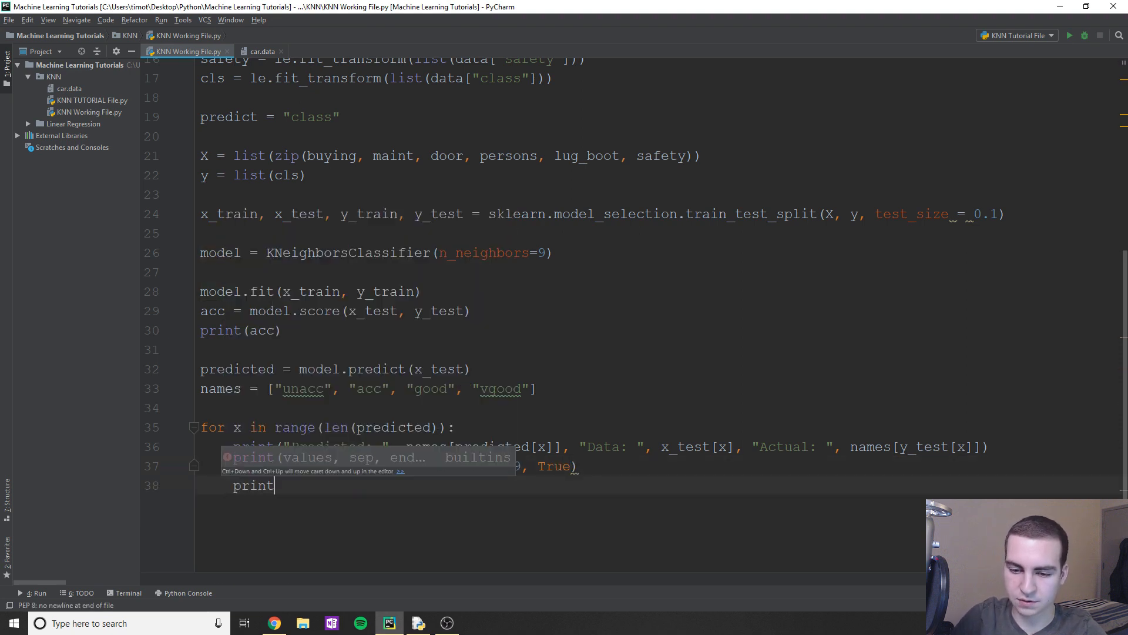
text(())
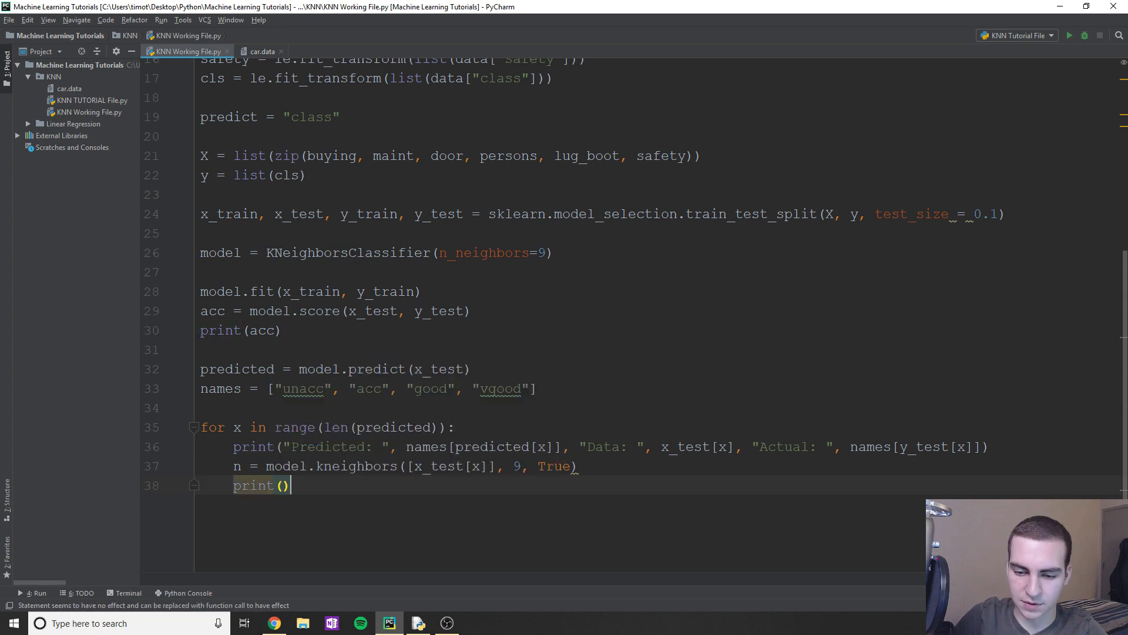
text(n)
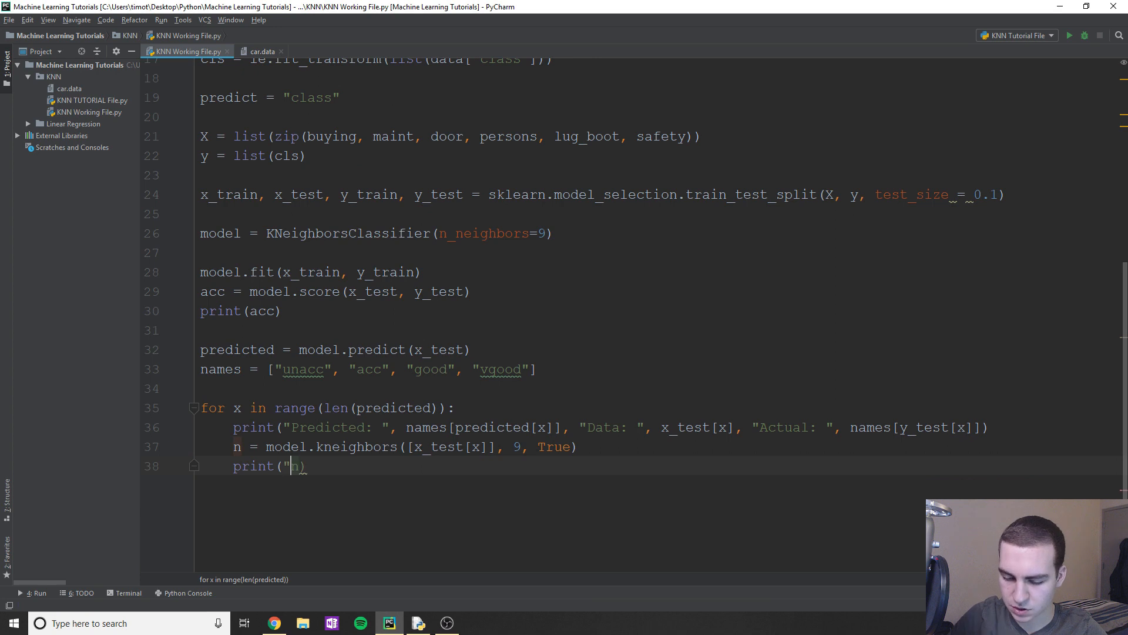
text(N: ")
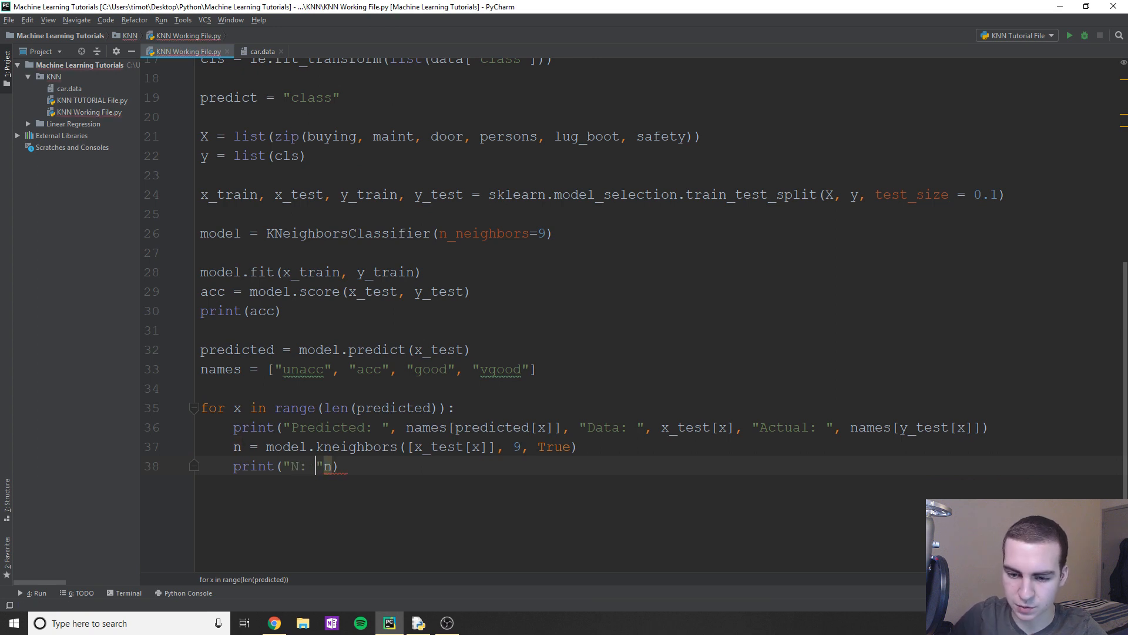
text(+)
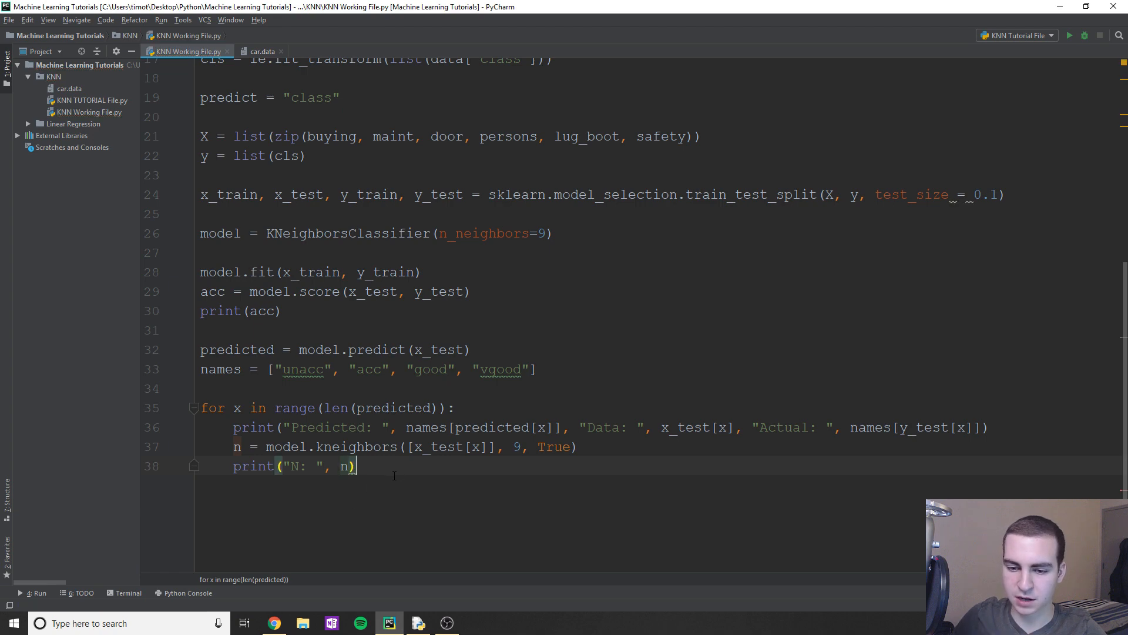
click(1070, 36)
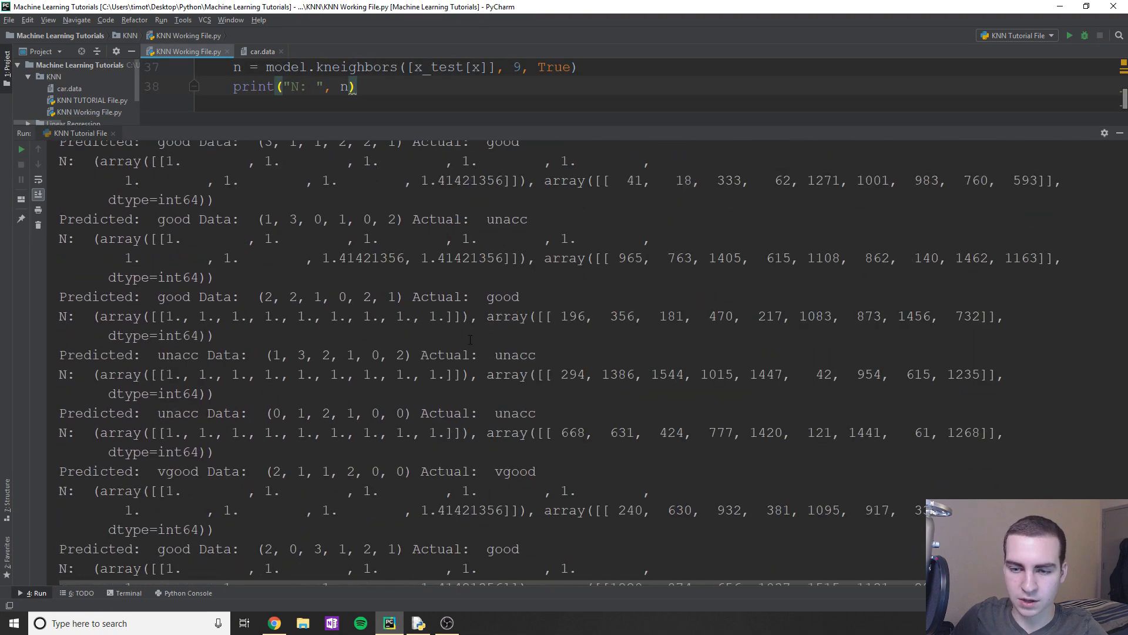
- Review the N: output arrays, noting distances like 1.41421356 and neighbour index 1259
scroll(down, 3)
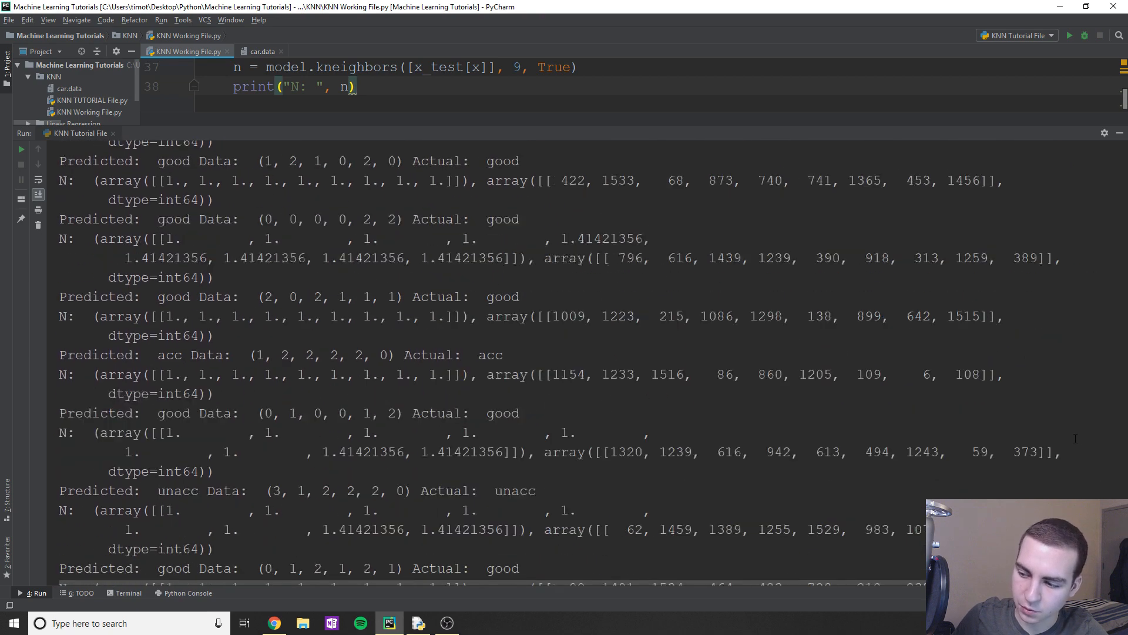
scroll(up, 3)
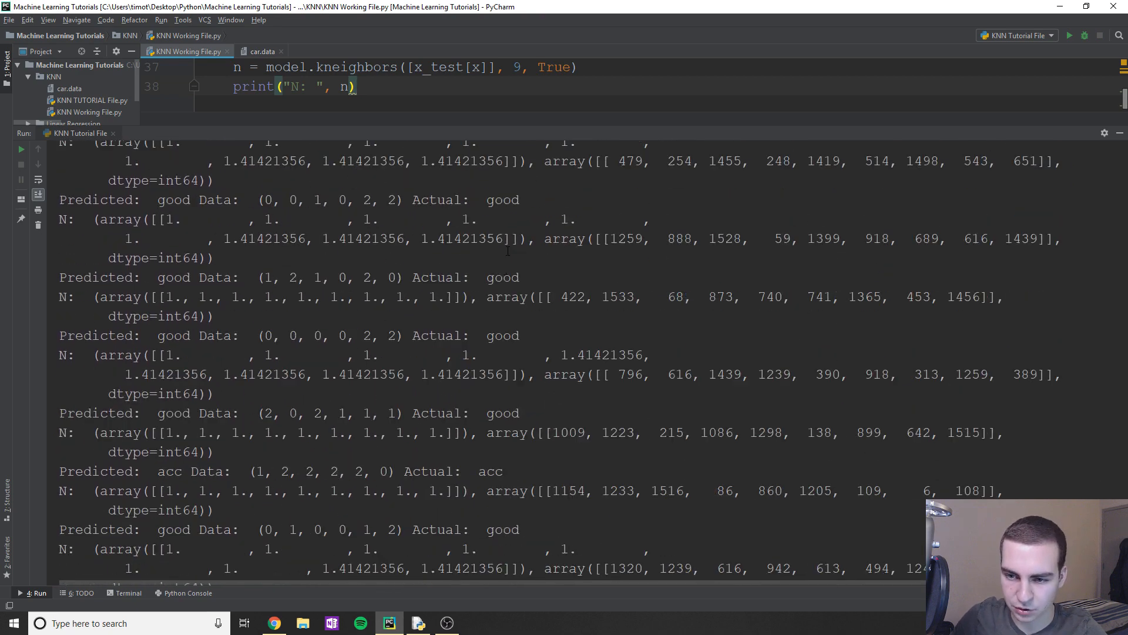
double_click(174, 199)
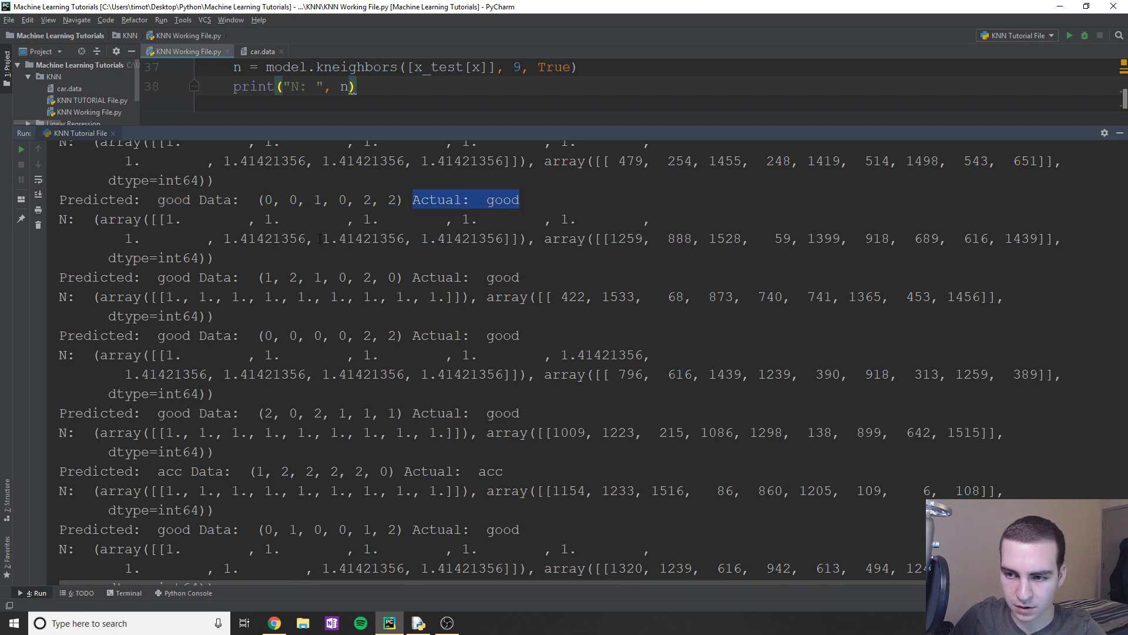
scroll(up, 3)
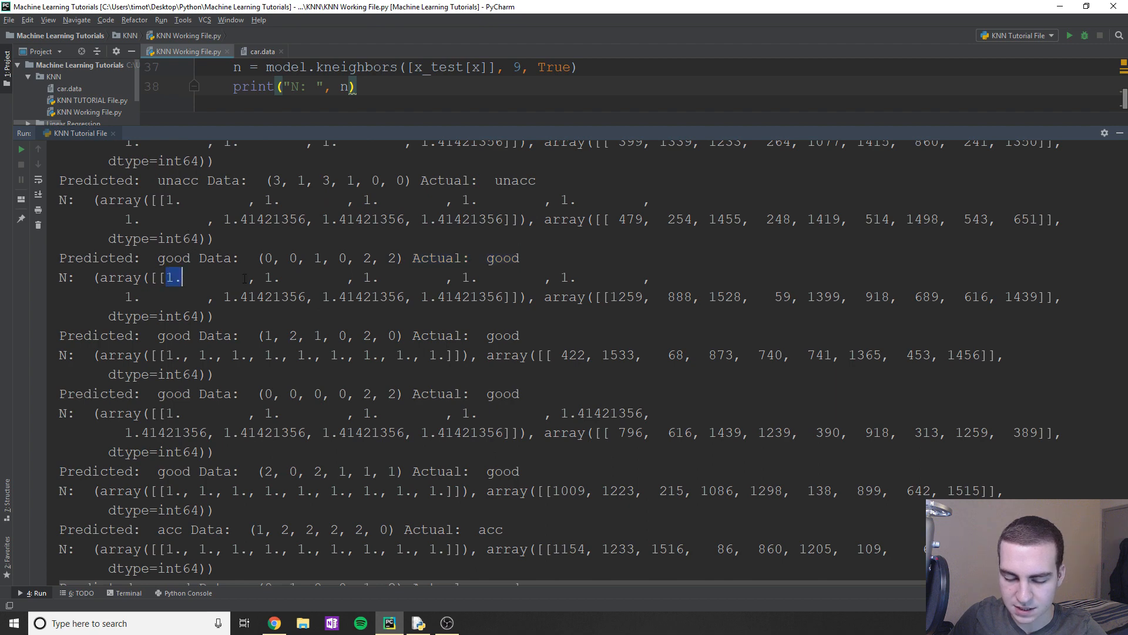
click(369, 278)
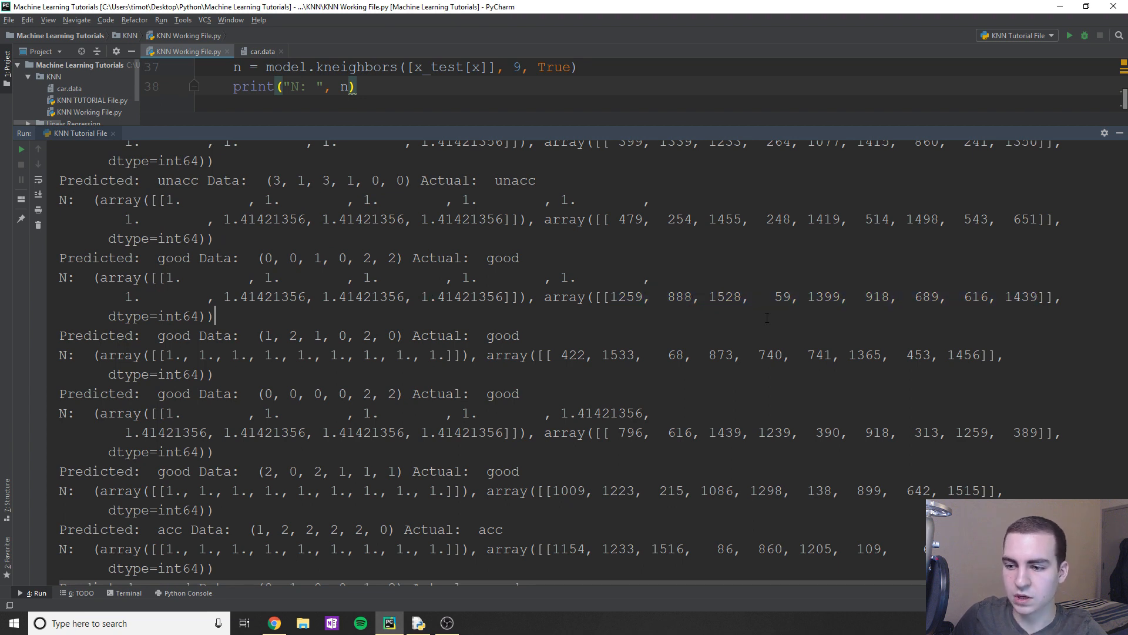
double_click(625, 296)
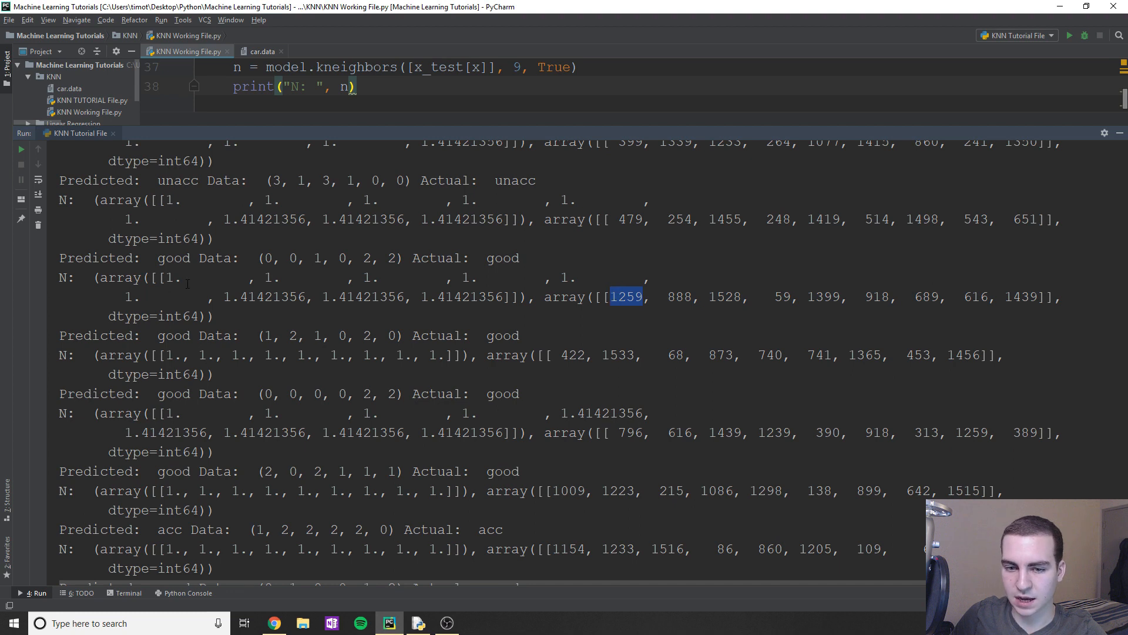
click(175, 277)
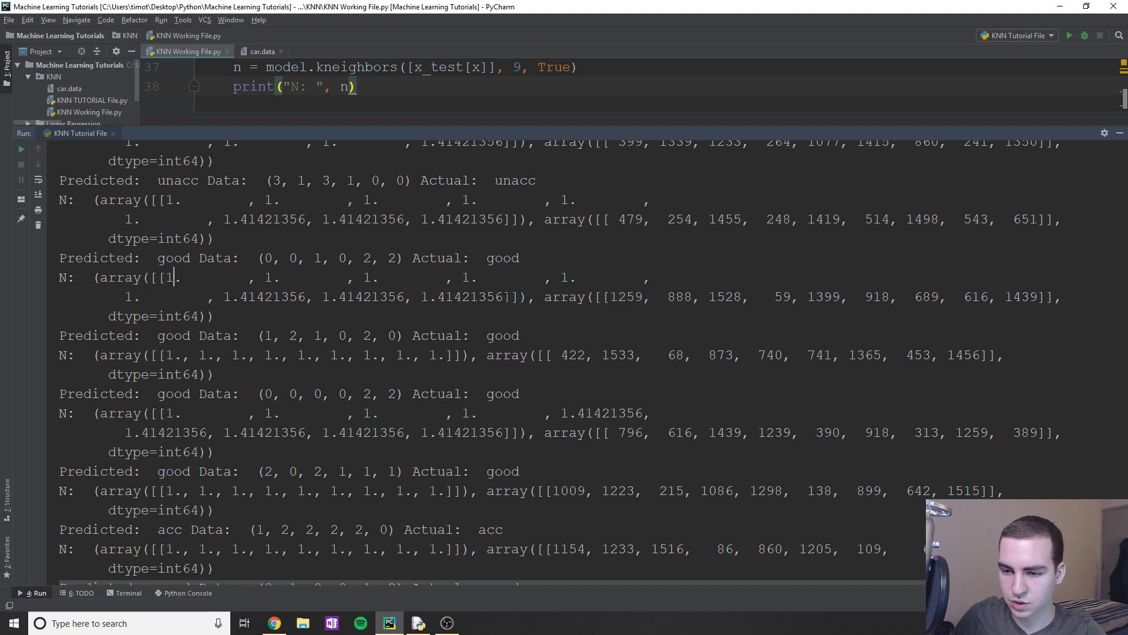
double_click(462, 297)
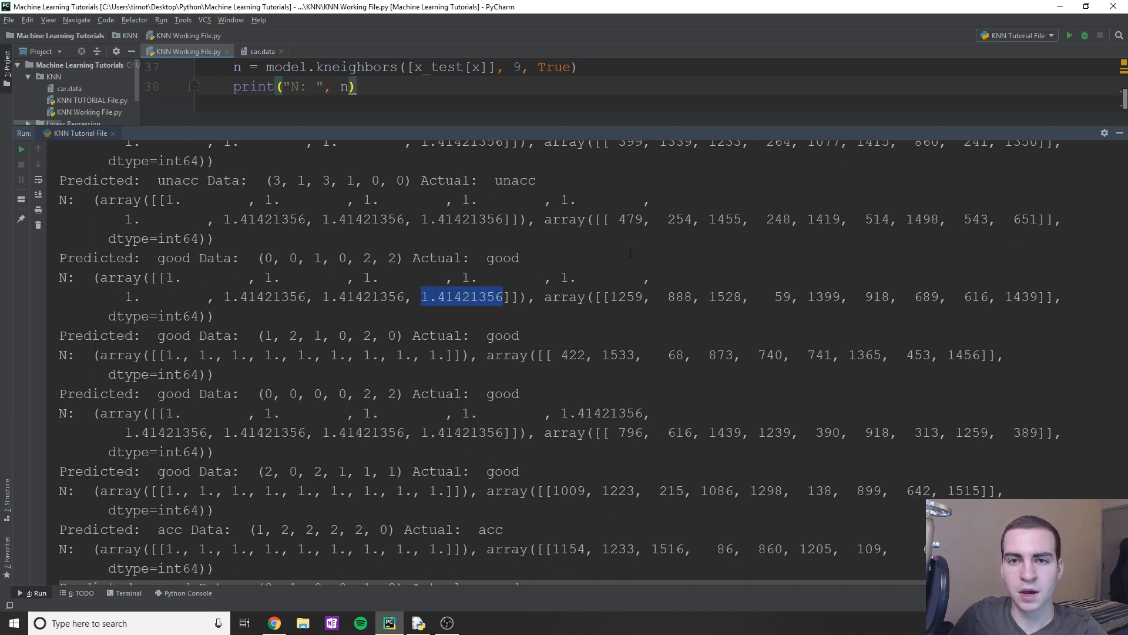
scroll(down, 3)
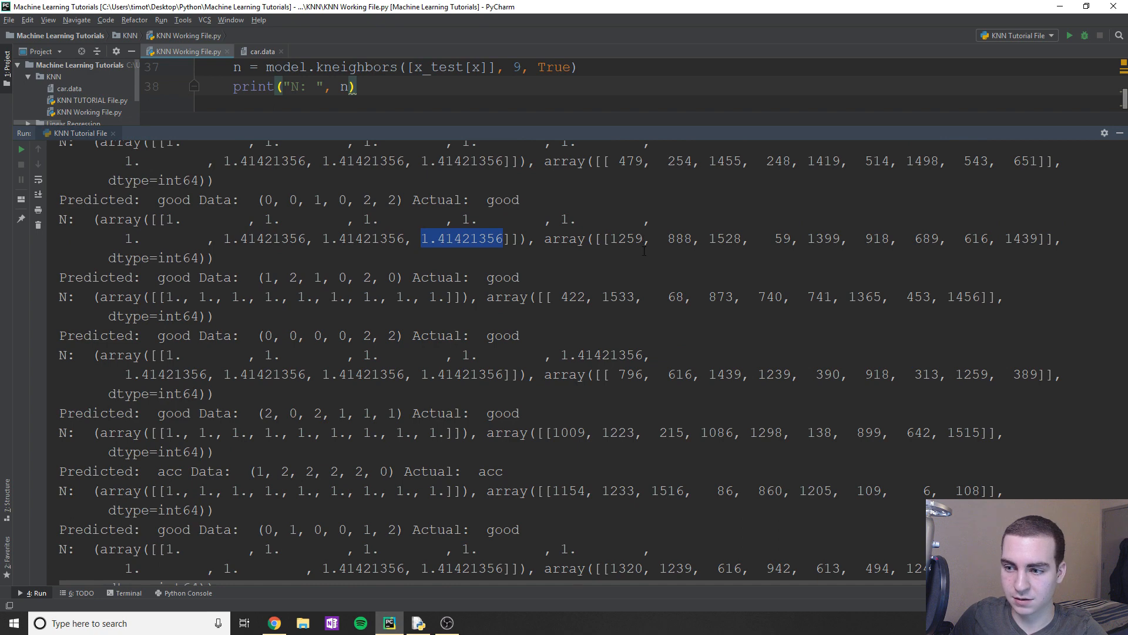
scroll(up, 3)
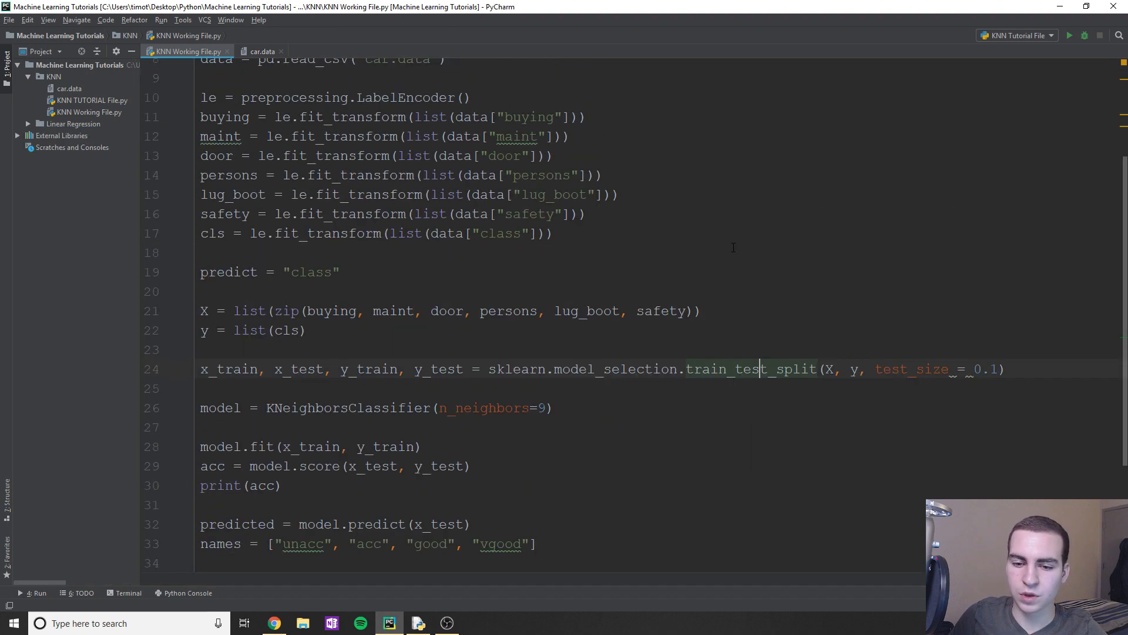
scroll(down, 3)
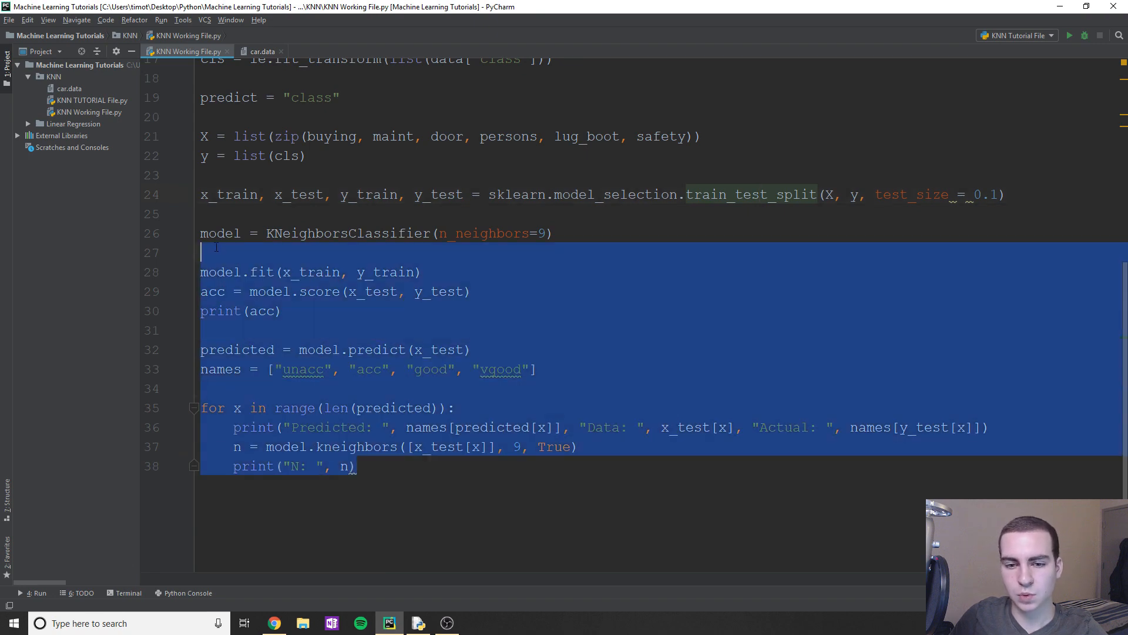
click(471, 292)
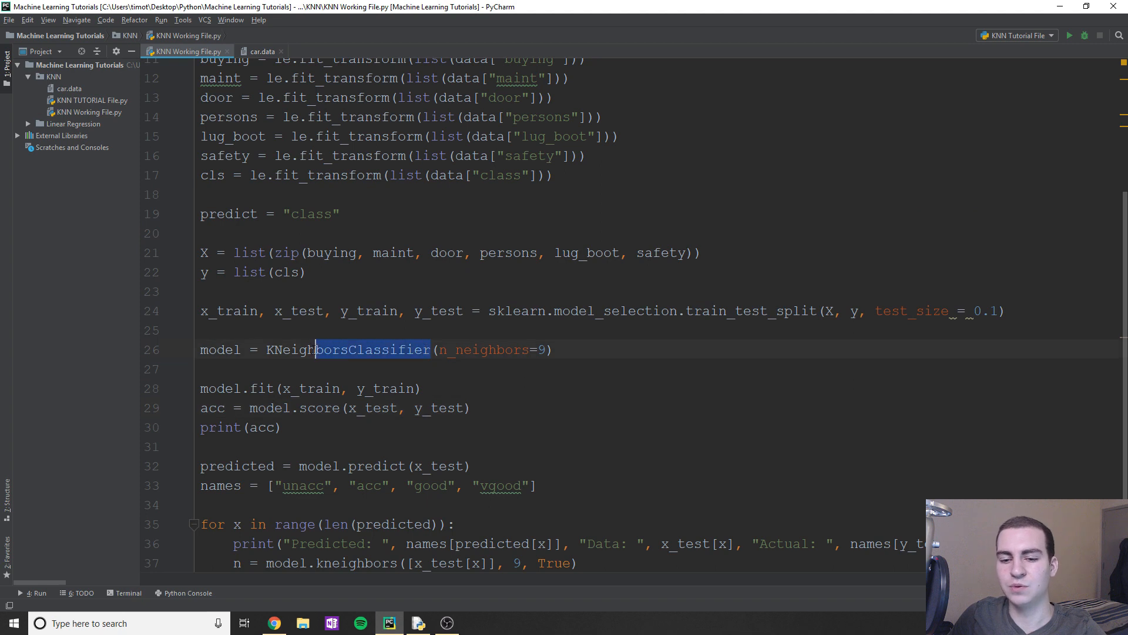
scroll(up, 3)
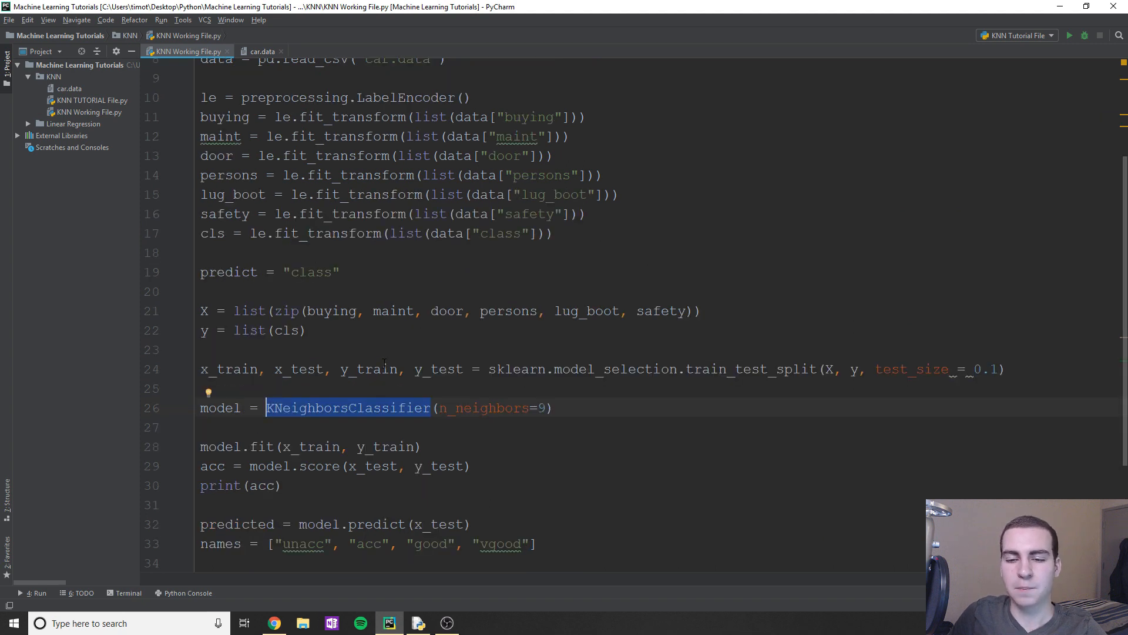
mouse_move(384, 366)
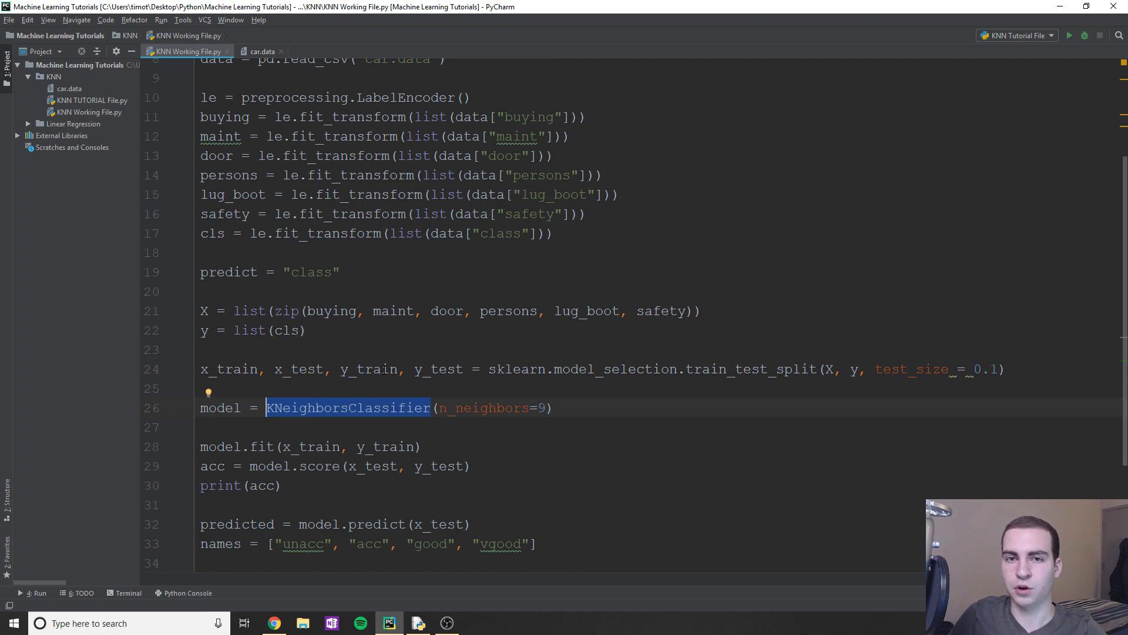
scroll(up, 3)
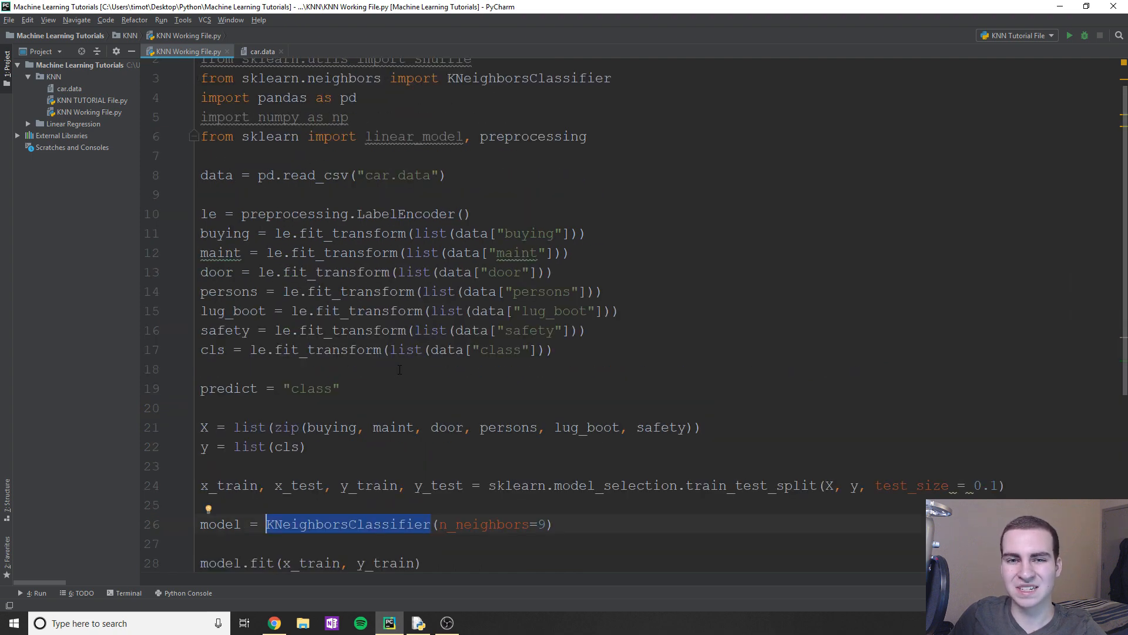